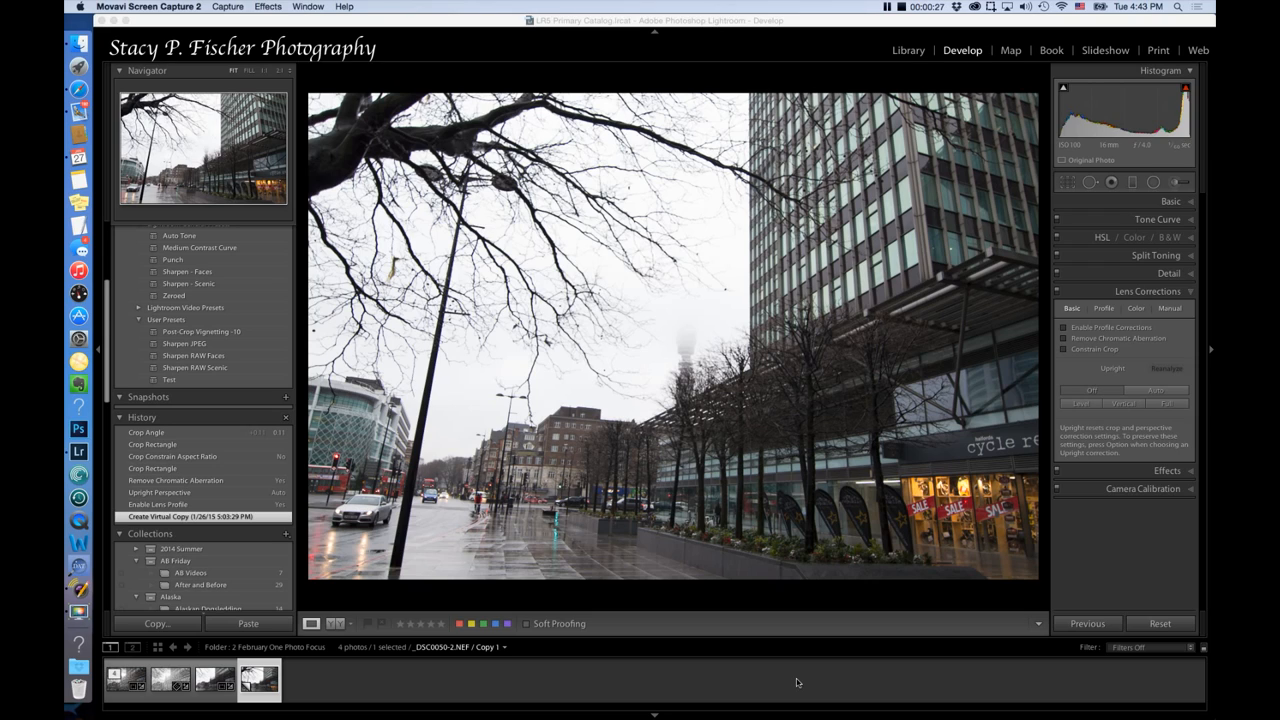
mouse_move(880, 681)
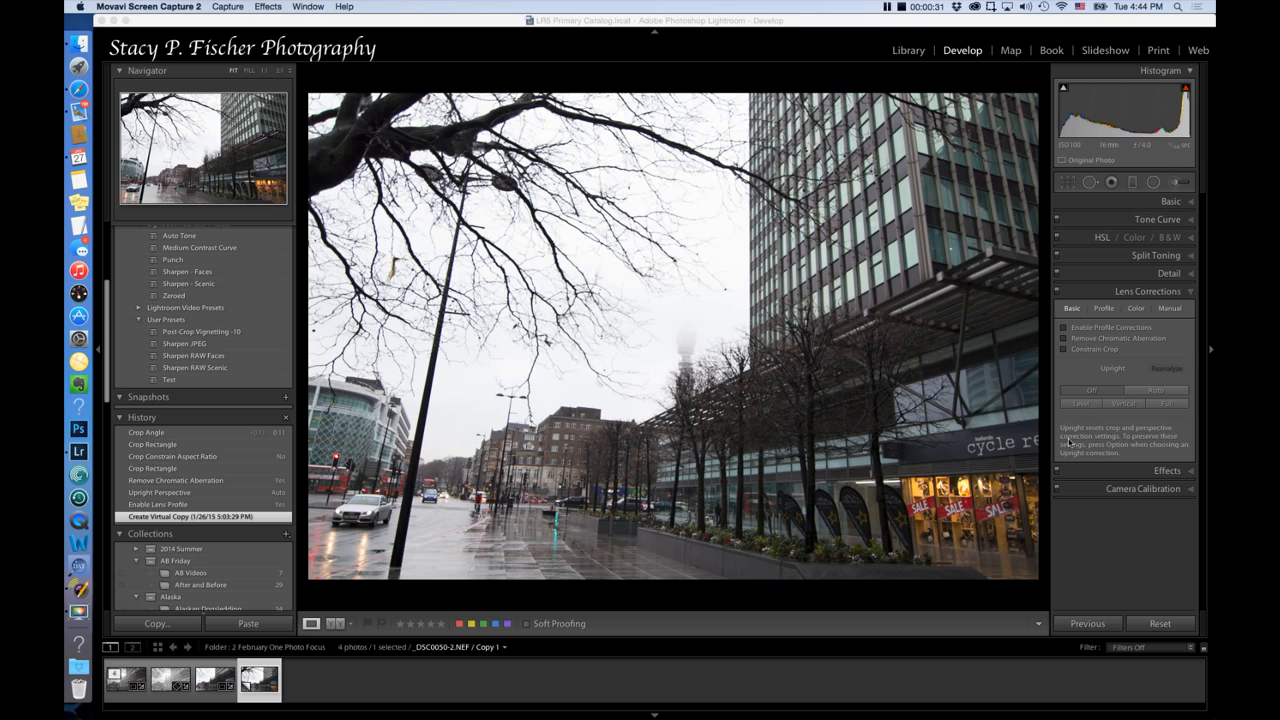
mouse_move(800, 485)
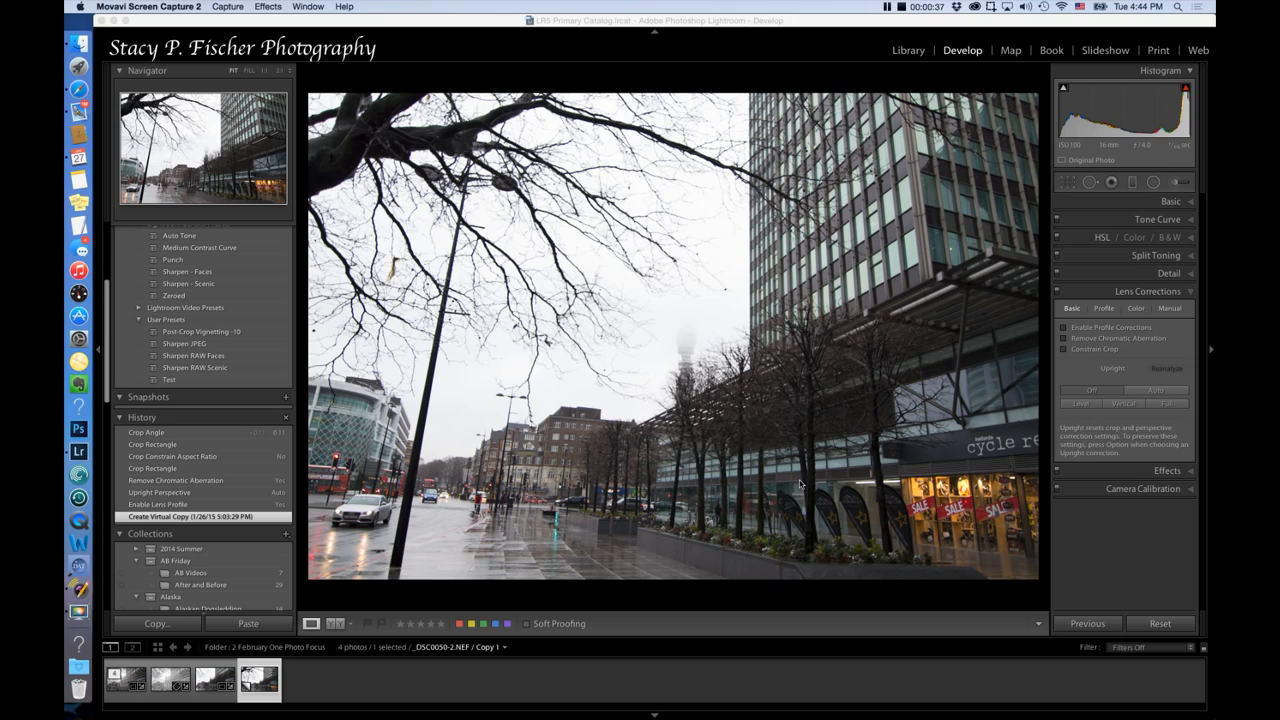
mouse_move(1195, 299)
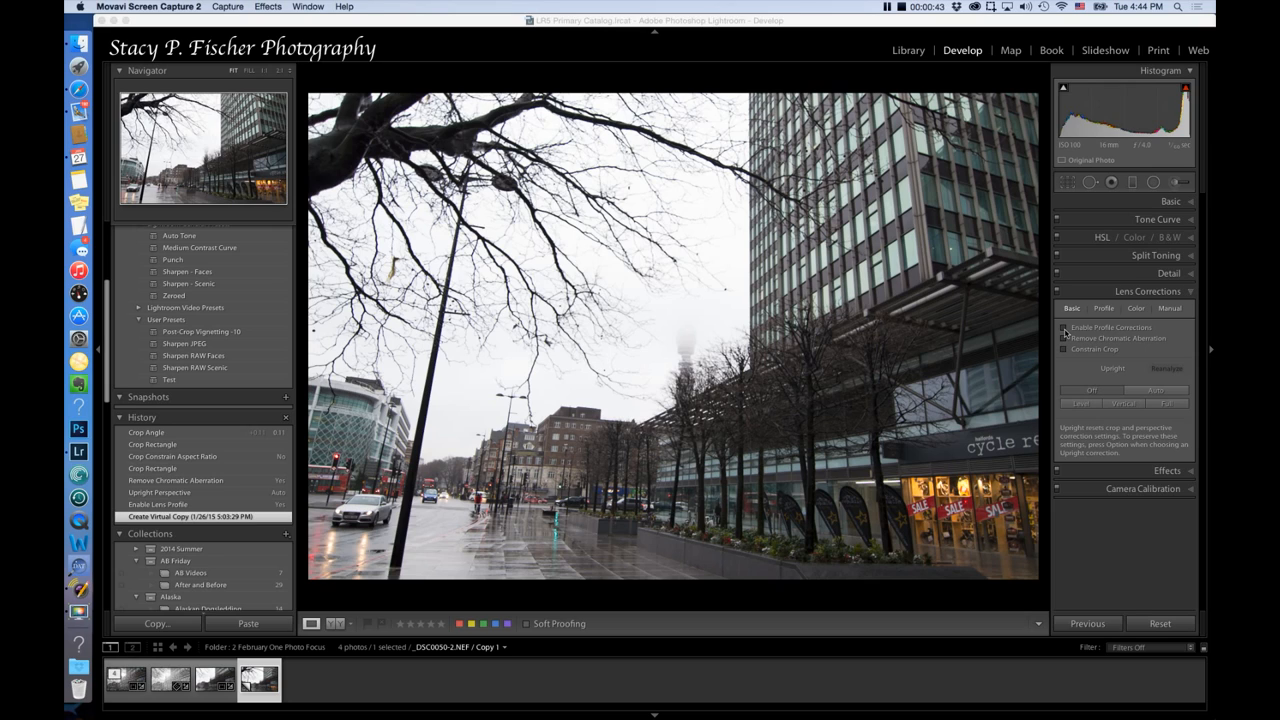
Enable lens profile corrections and apply Upright Auto to straighten the leaning buildings
left_click(1065, 327)
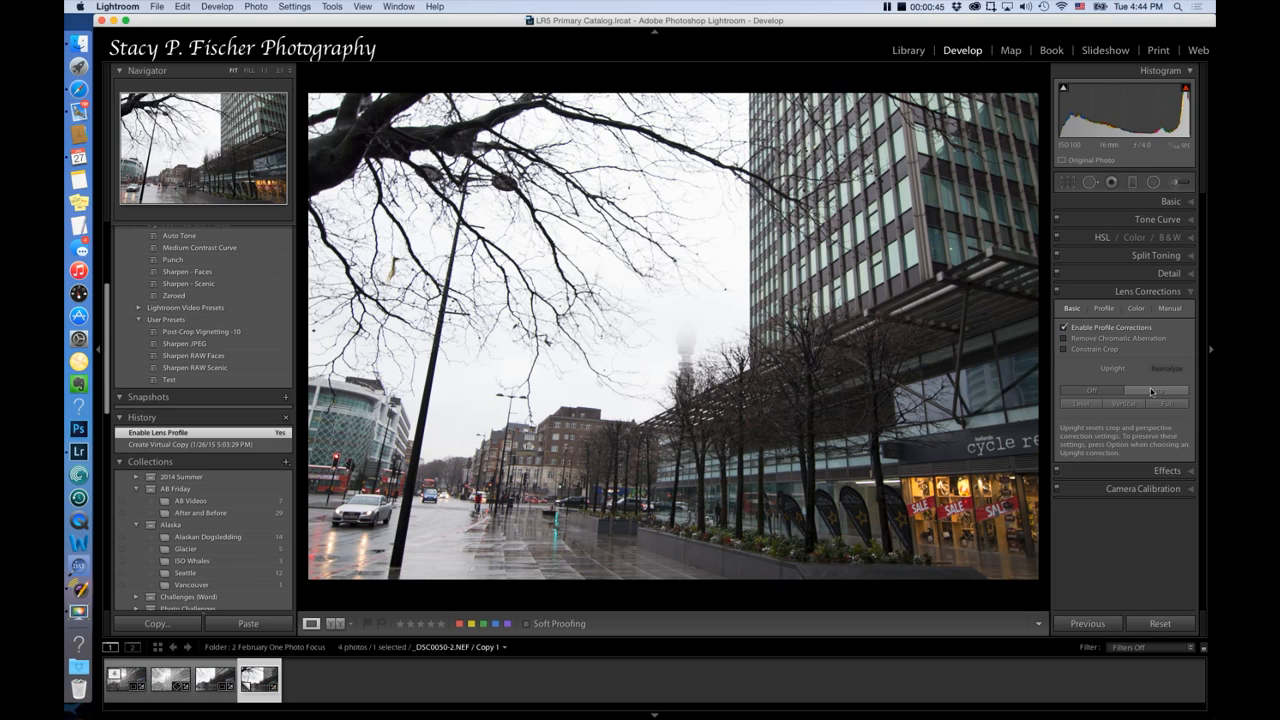
left_click(1153, 391)
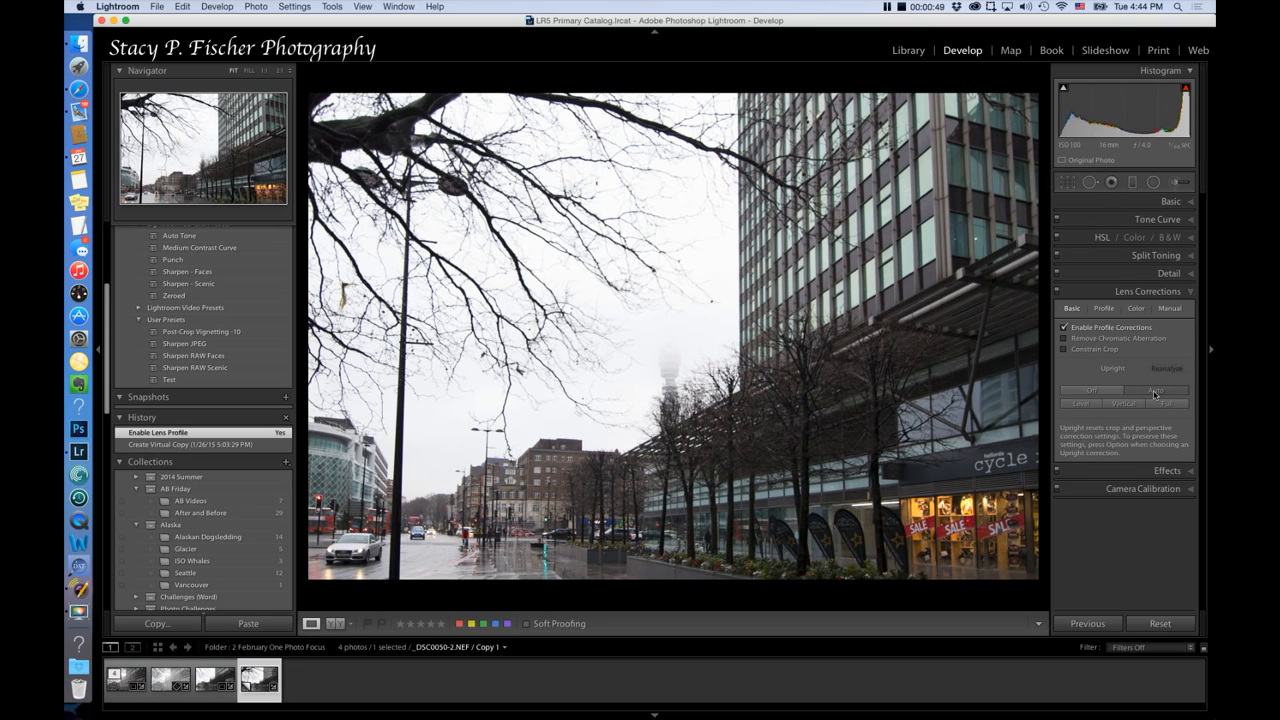
left_click(1155, 390)
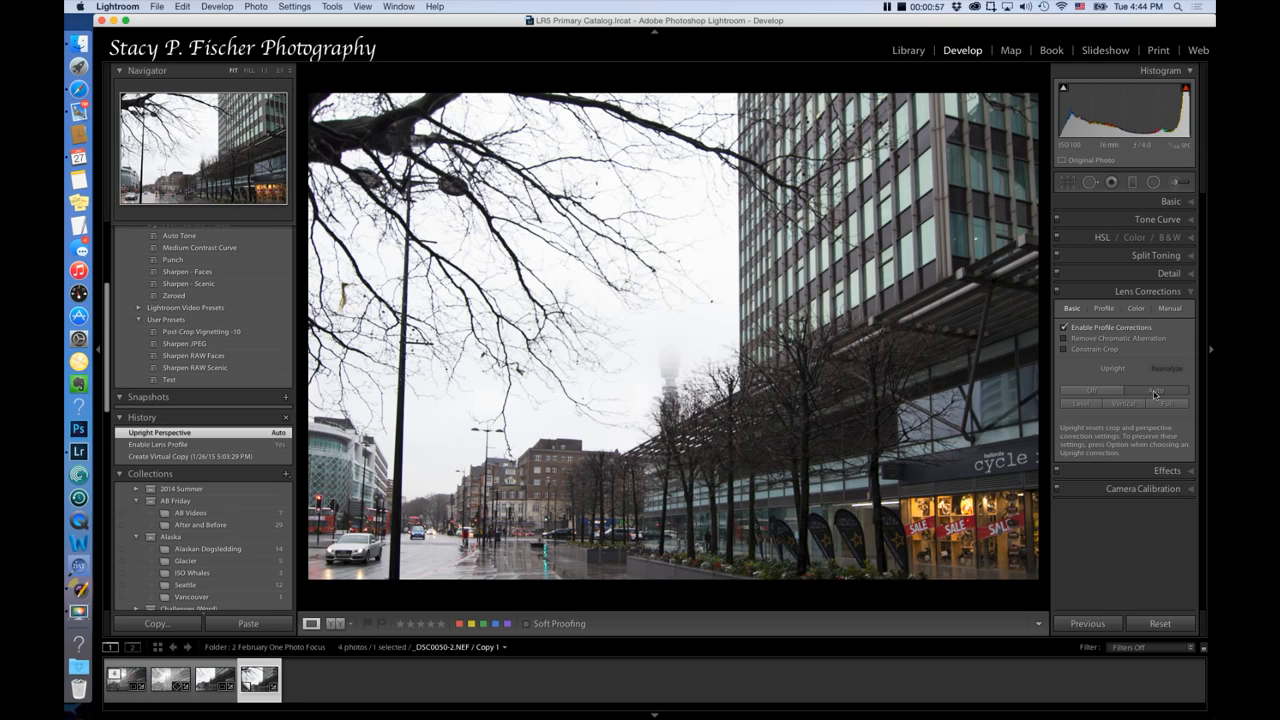
mouse_move(1206, 357)
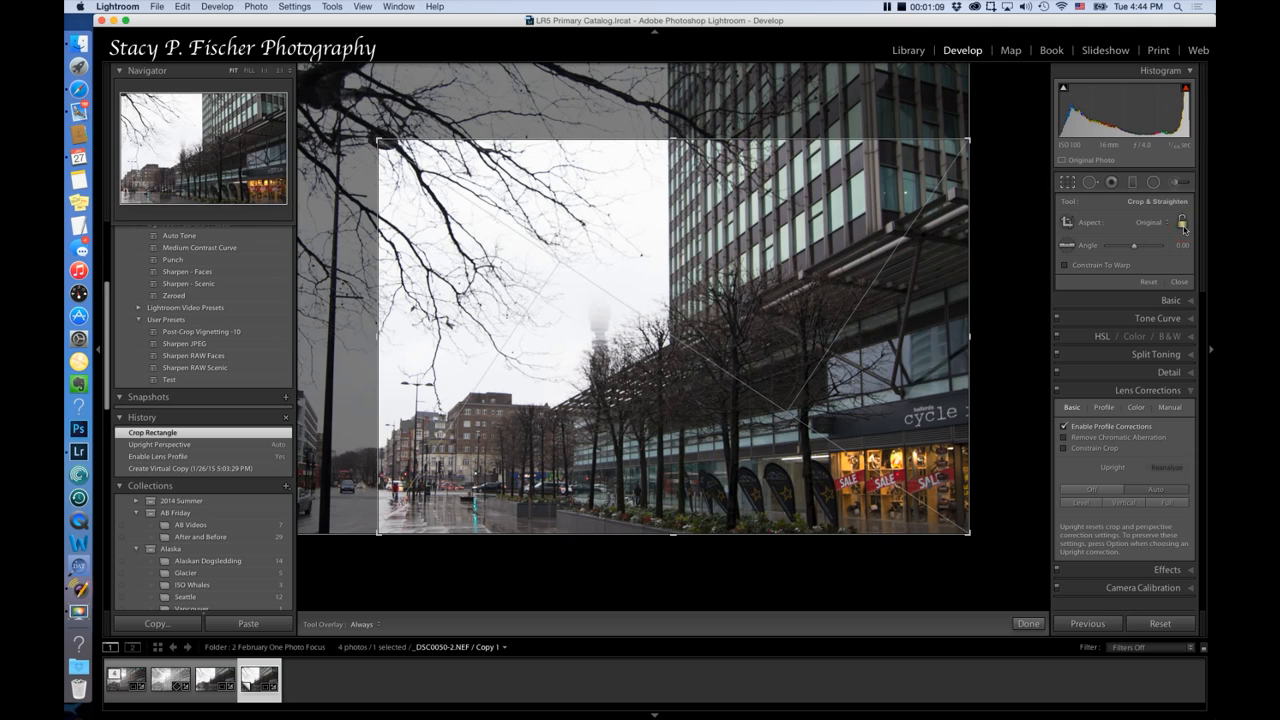
Unlock the crop aspect ratio so the crop can take a custom shape
left_click(1182, 222)
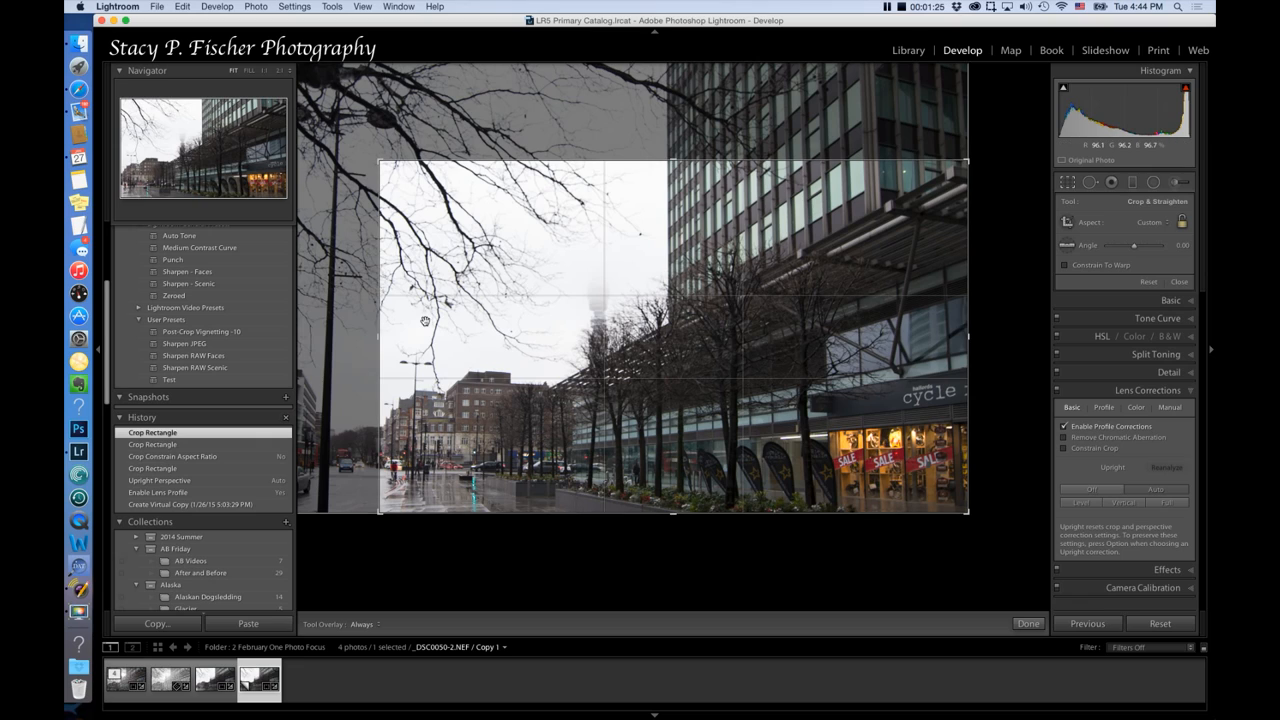
mouse_move(753, 298)
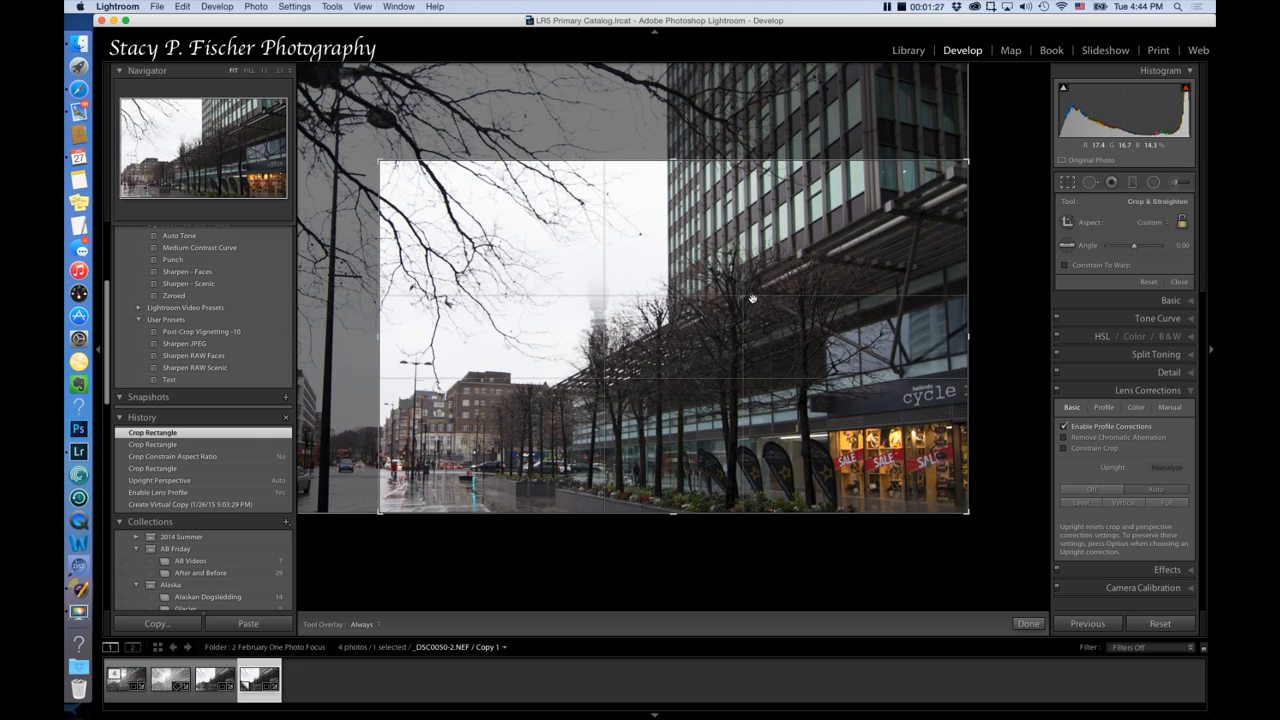
mouse_move(758, 297)
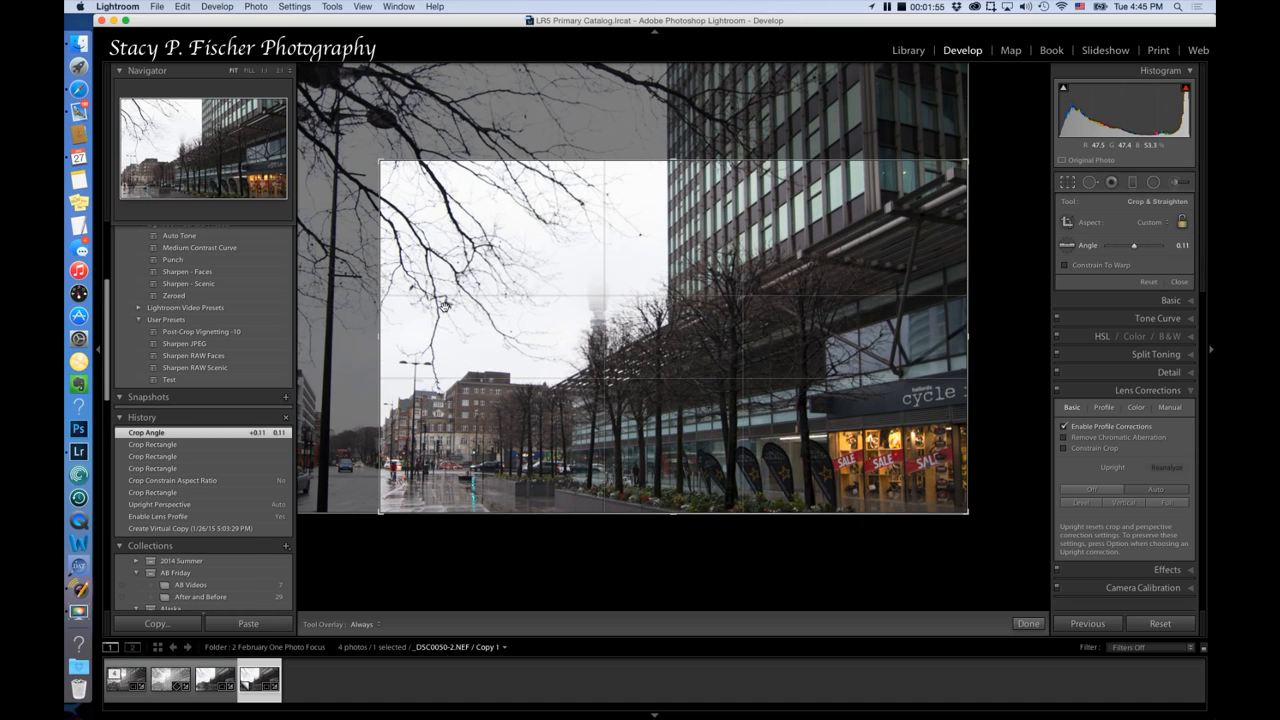
mouse_move(943, 323)
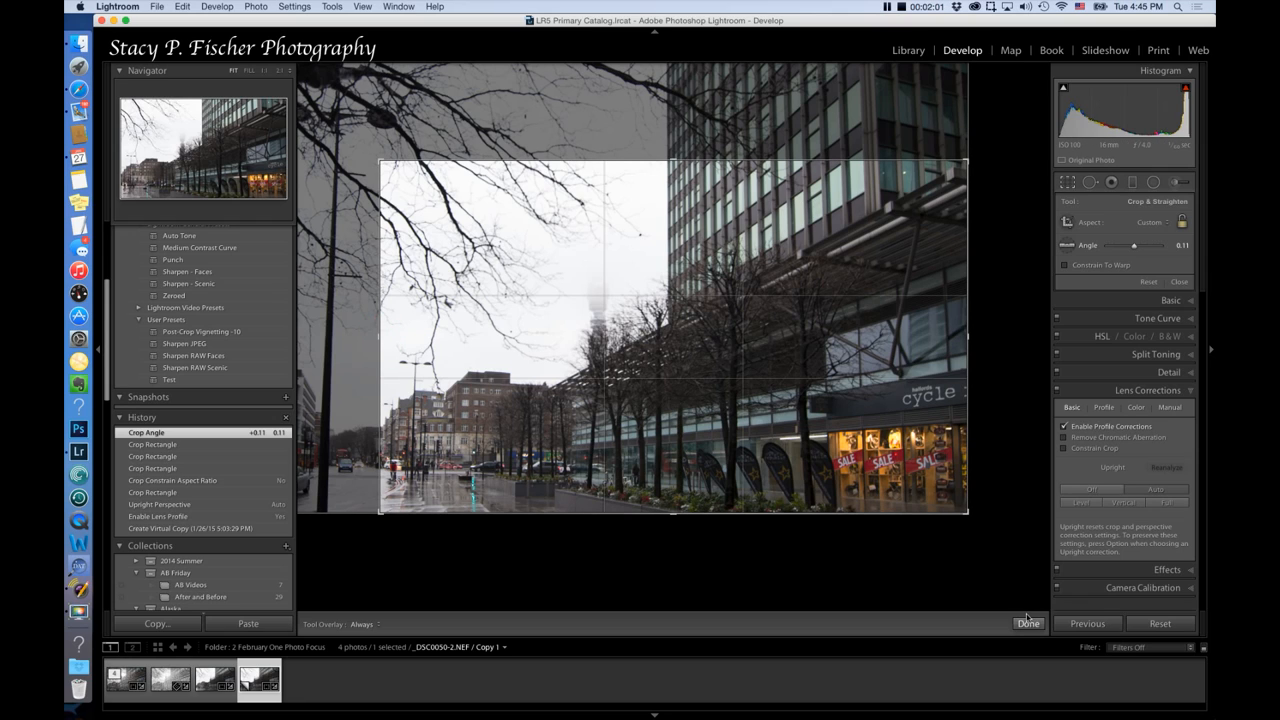
Apply the crop and edit a copy with Lightroom adjustments in Color Efex Pro 4
left_click(1028, 623)
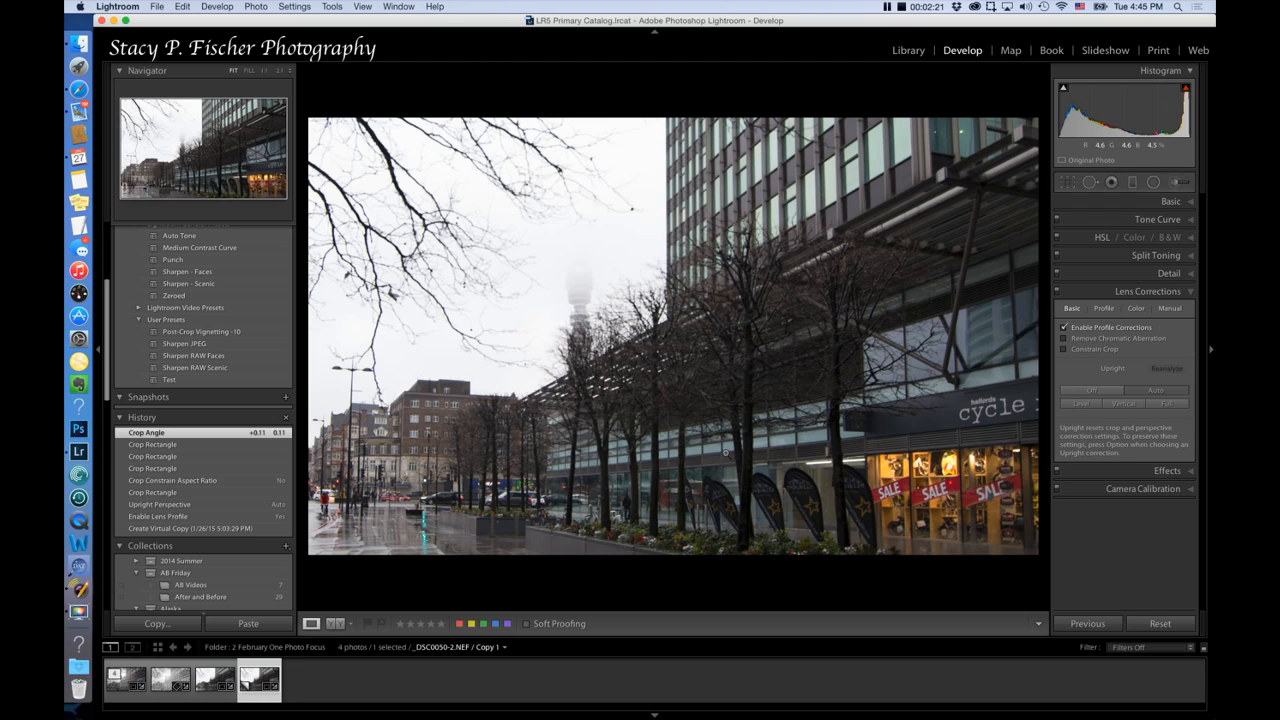
right_click(725, 452)
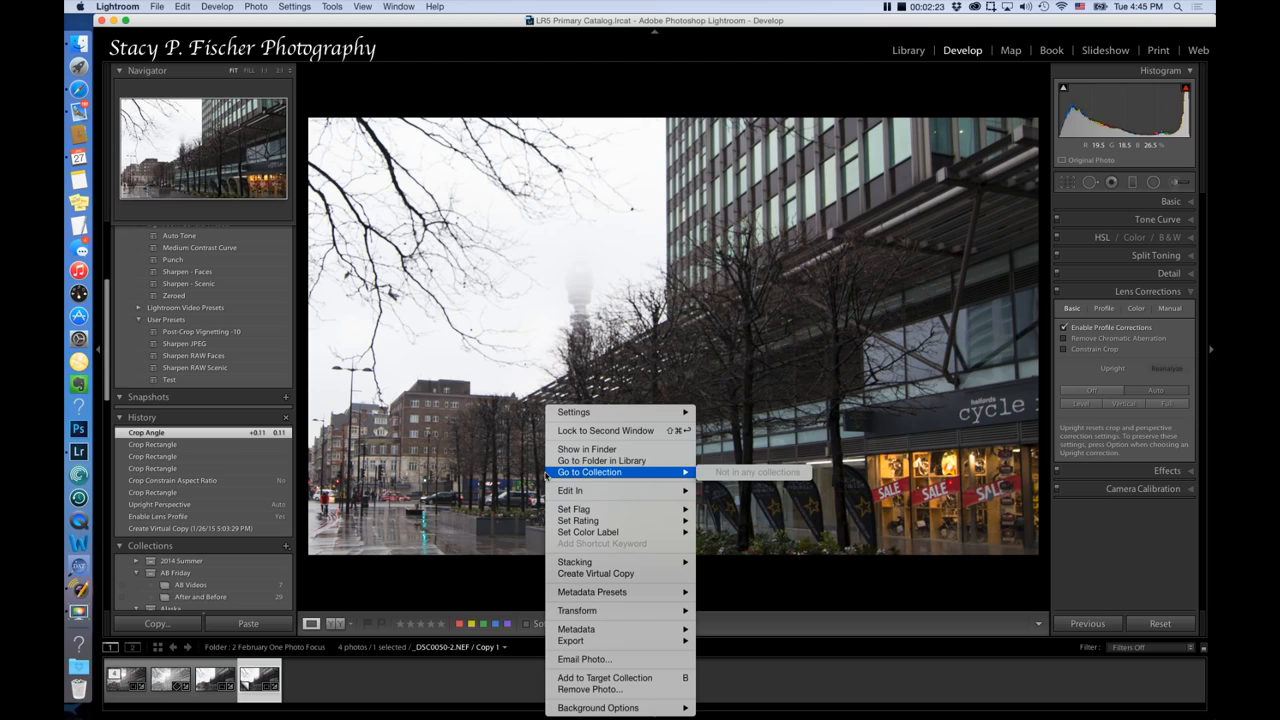
mouse_move(570, 490)
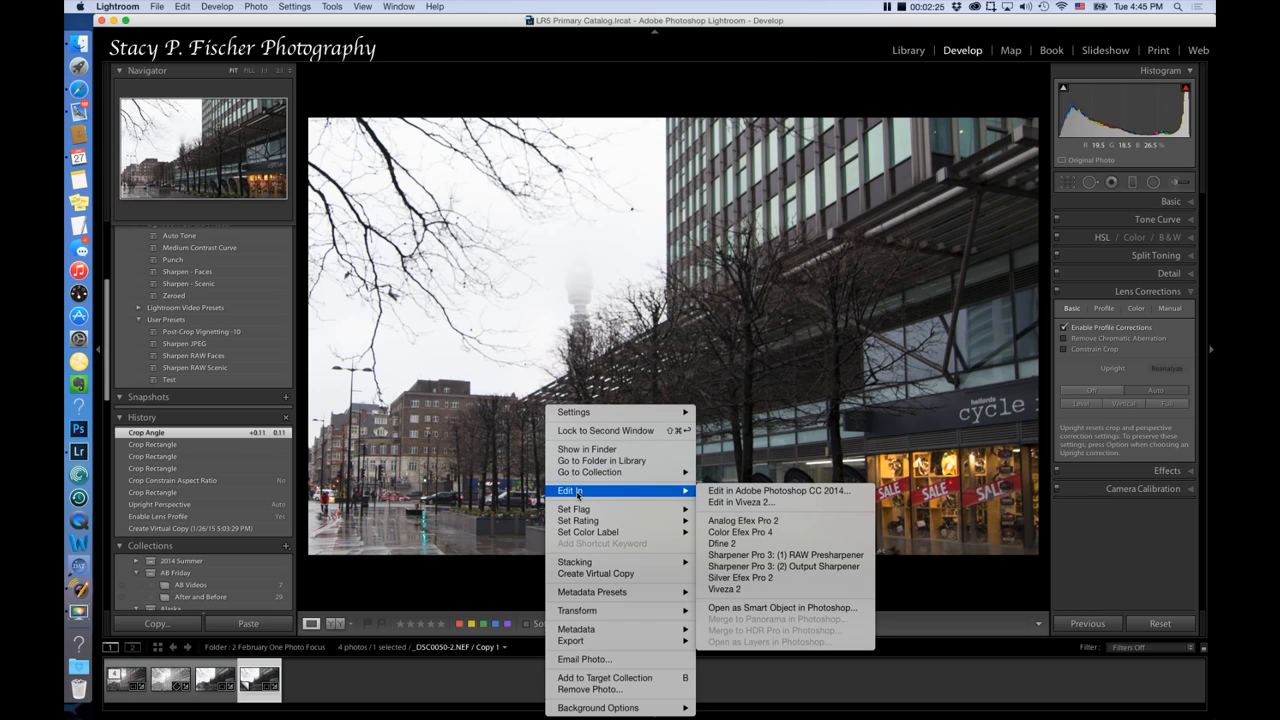
mouse_move(740, 531)
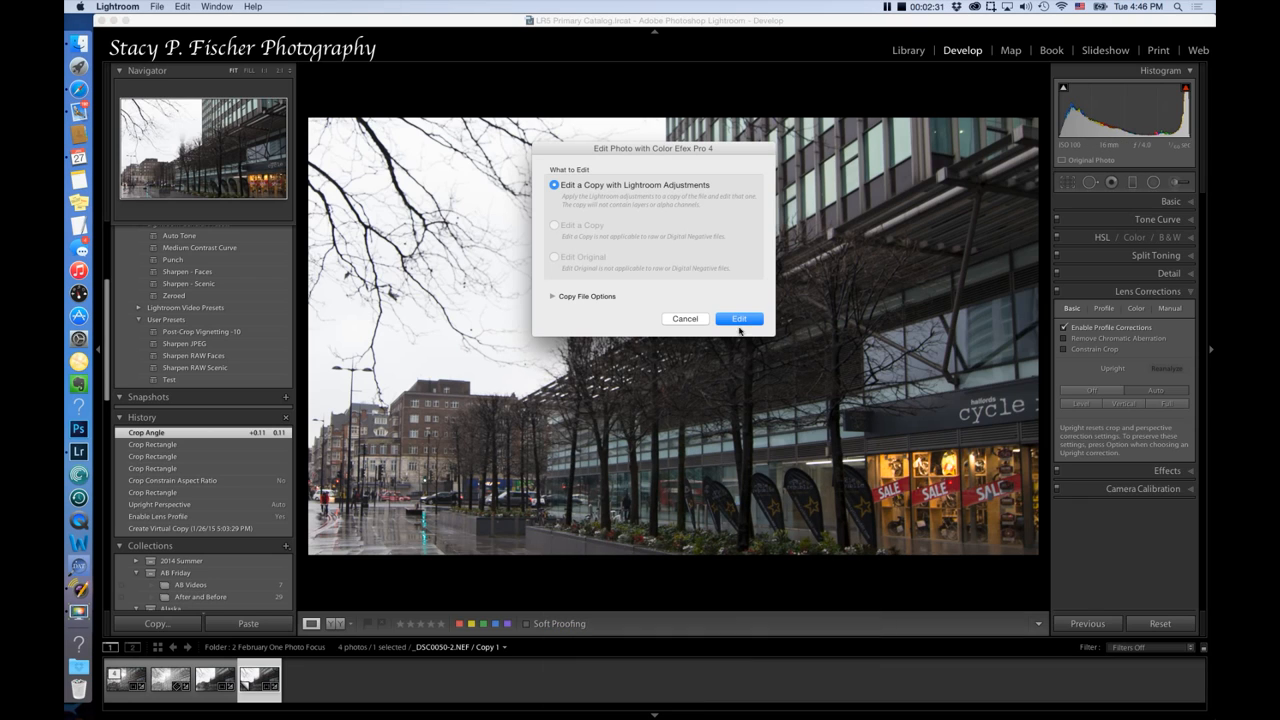
left_click(738, 318)
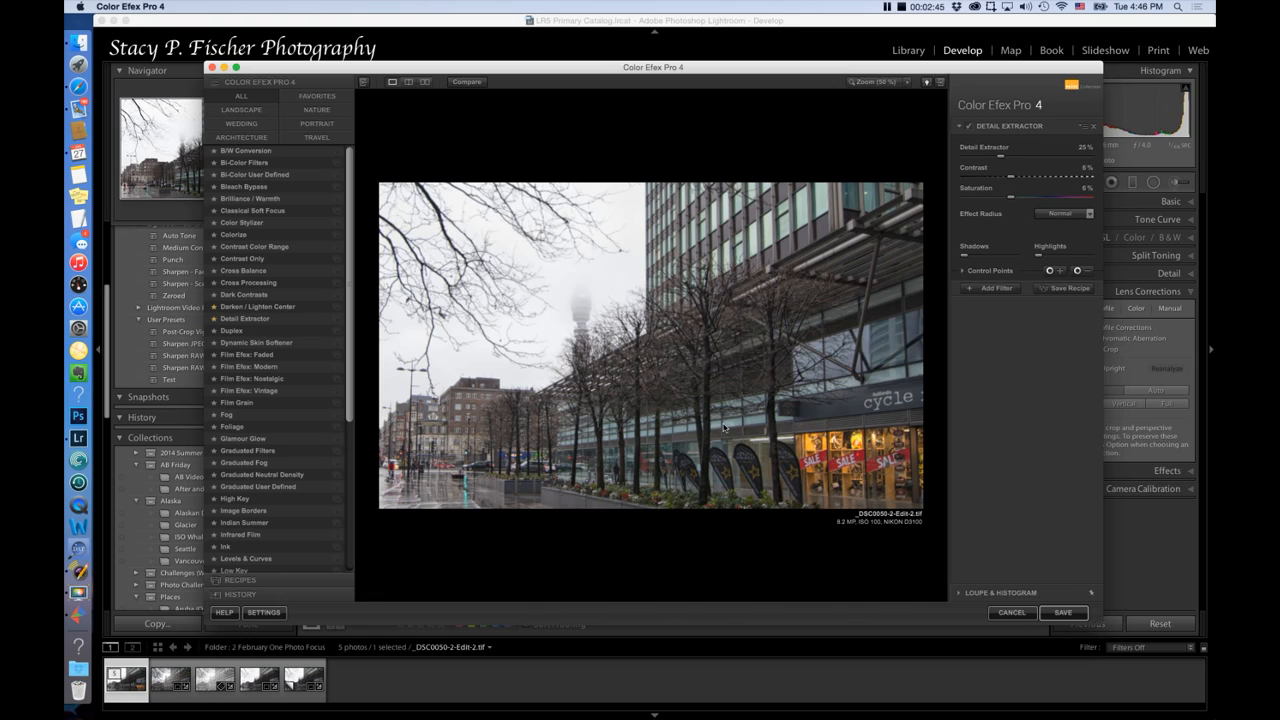
mouse_move(780, 383)
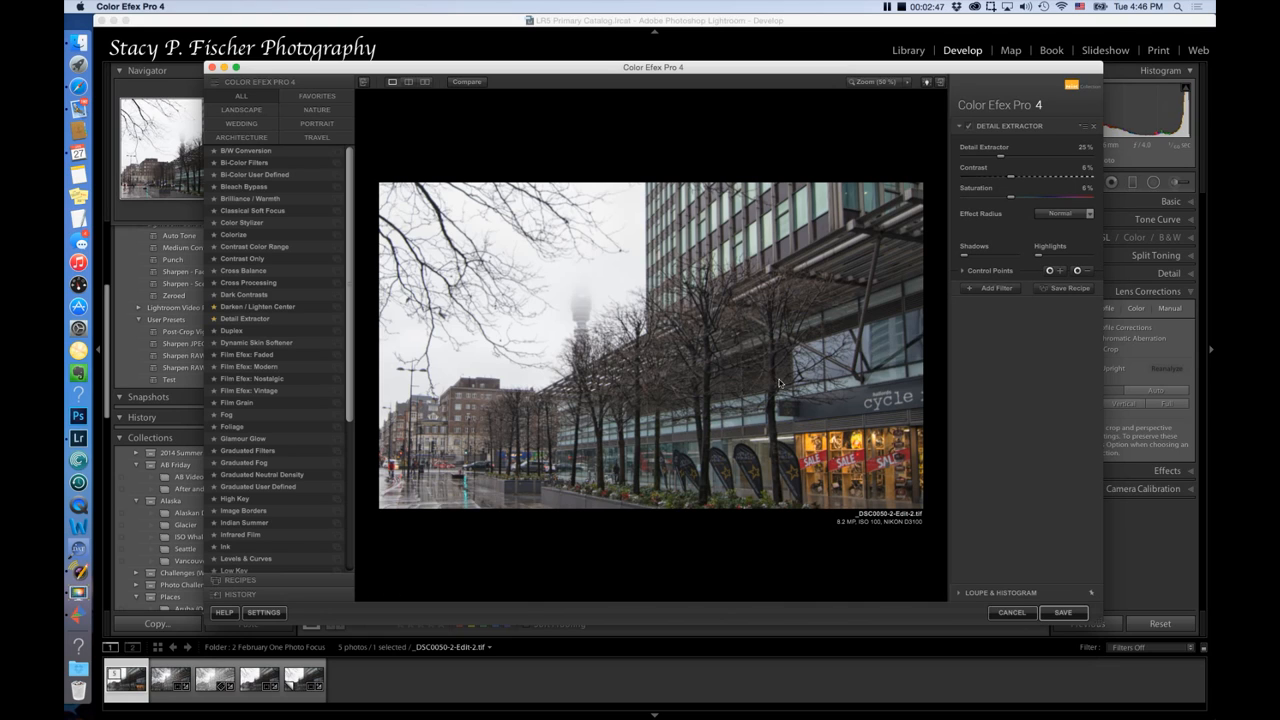
mouse_move(787, 390)
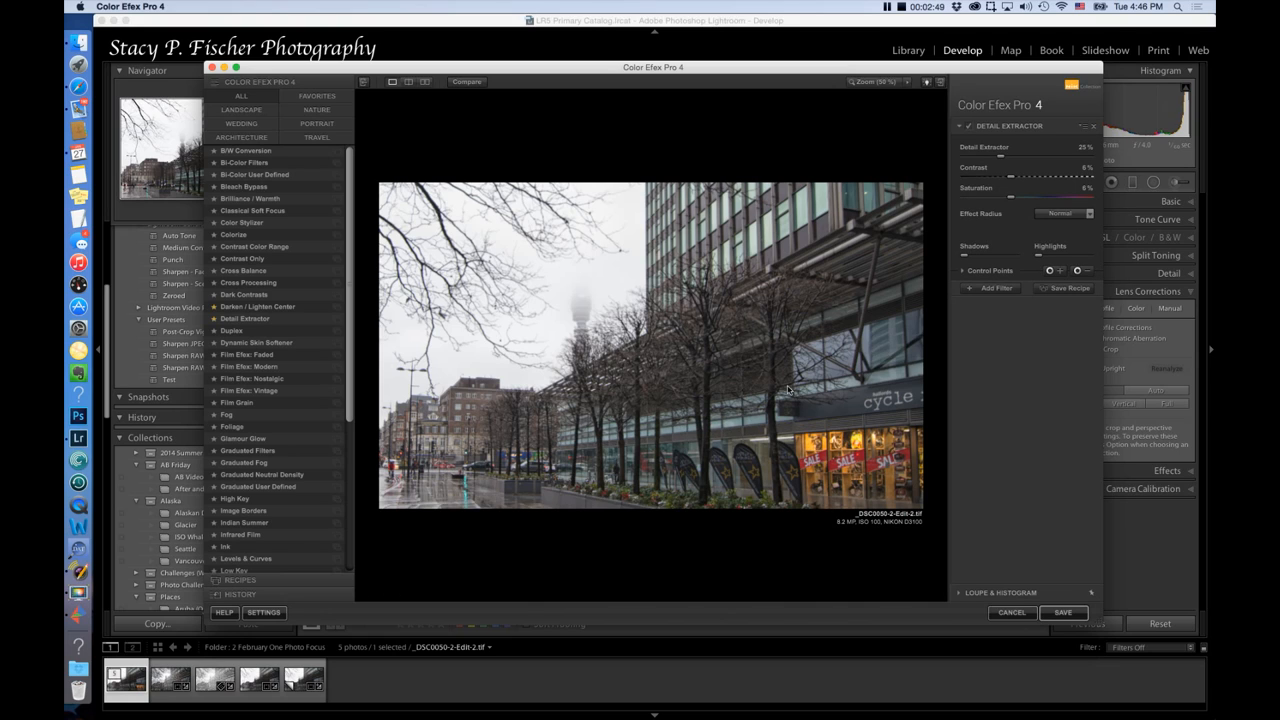
mouse_move(1013, 213)
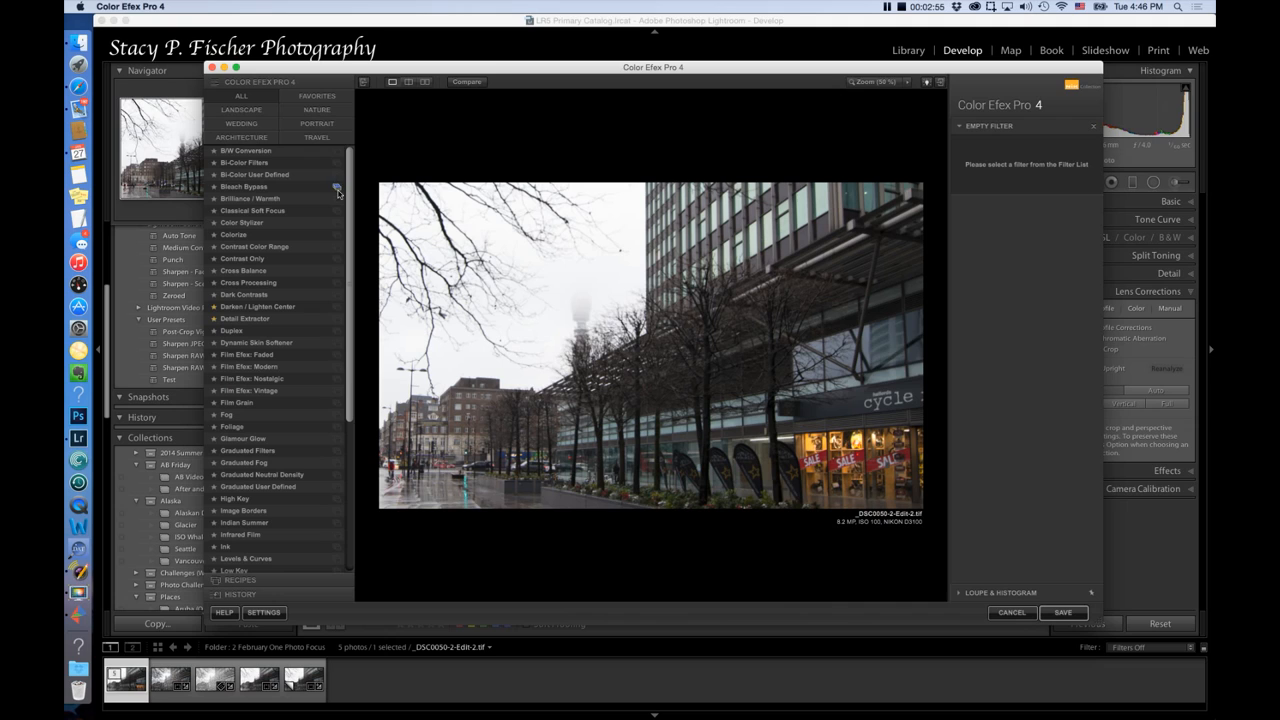
Scroll the Color Efex Pro 4 filter list down to find Detail Extractor
scroll("down", 3)
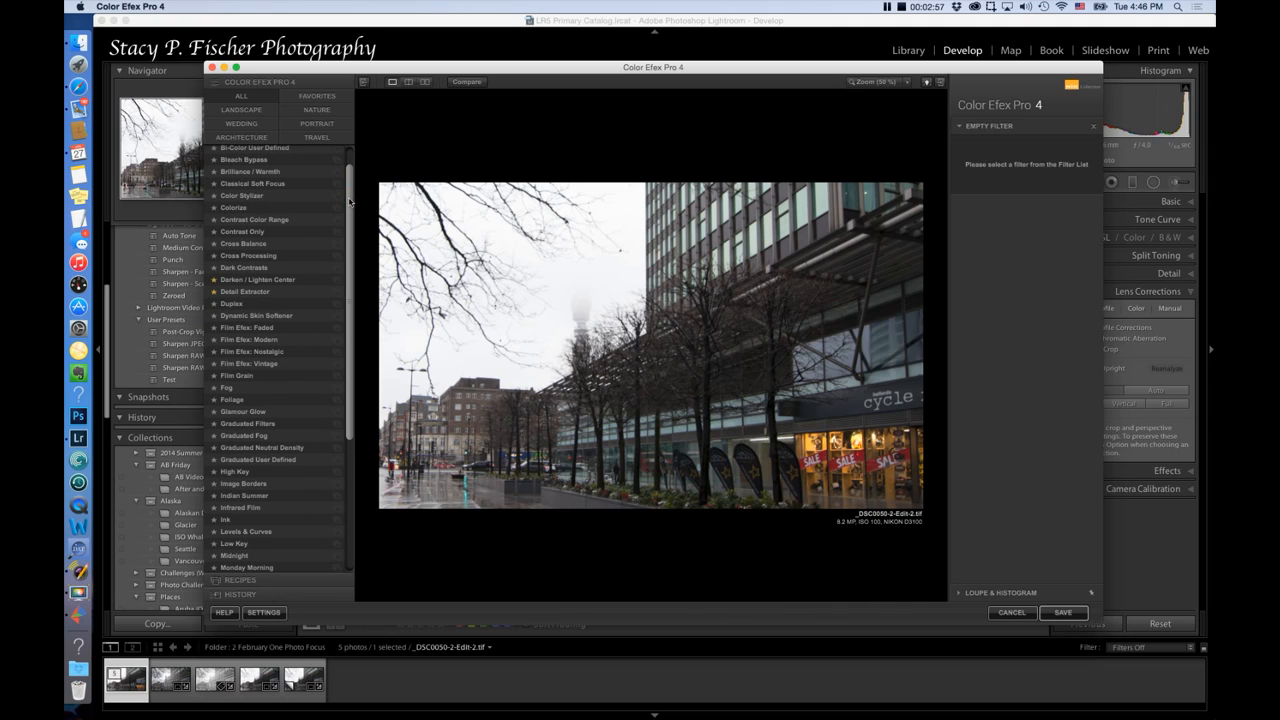
scroll("down", 3)
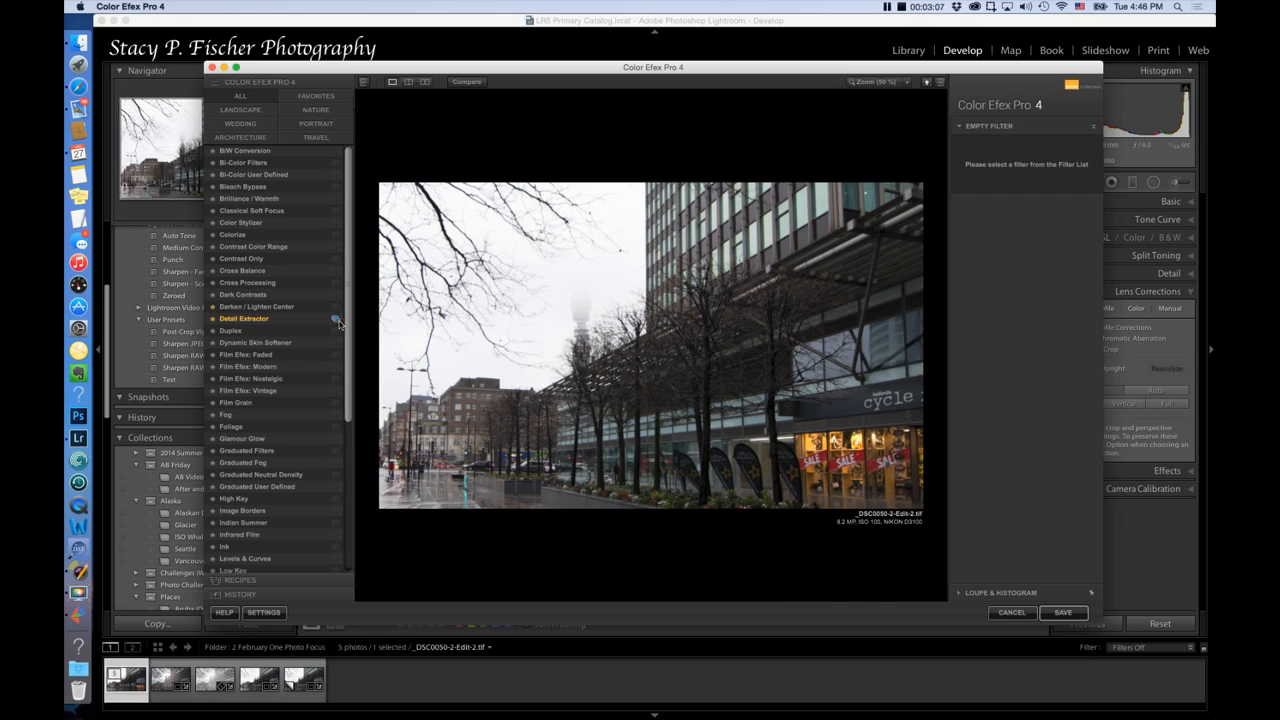
Try the Detail Extractor presets: Strong Large Details, Flat and Detailed, Extreme Details
left_click(243, 318)
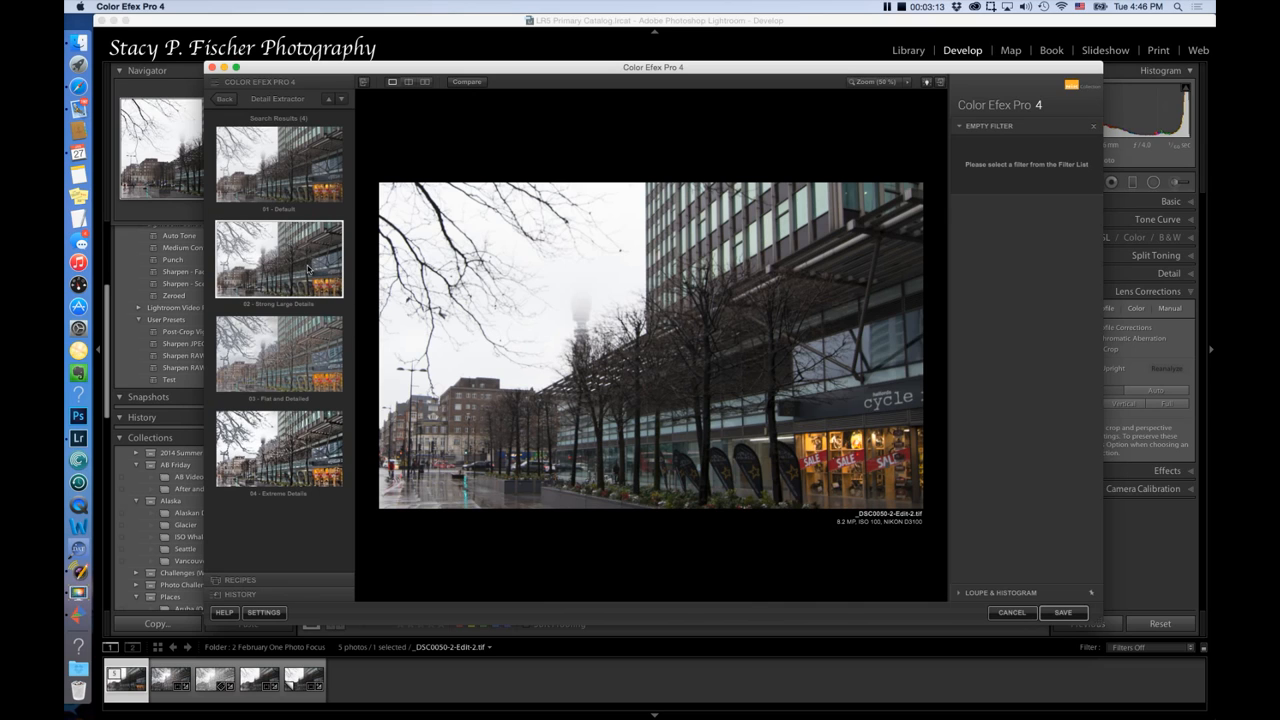
mouse_move(278, 258)
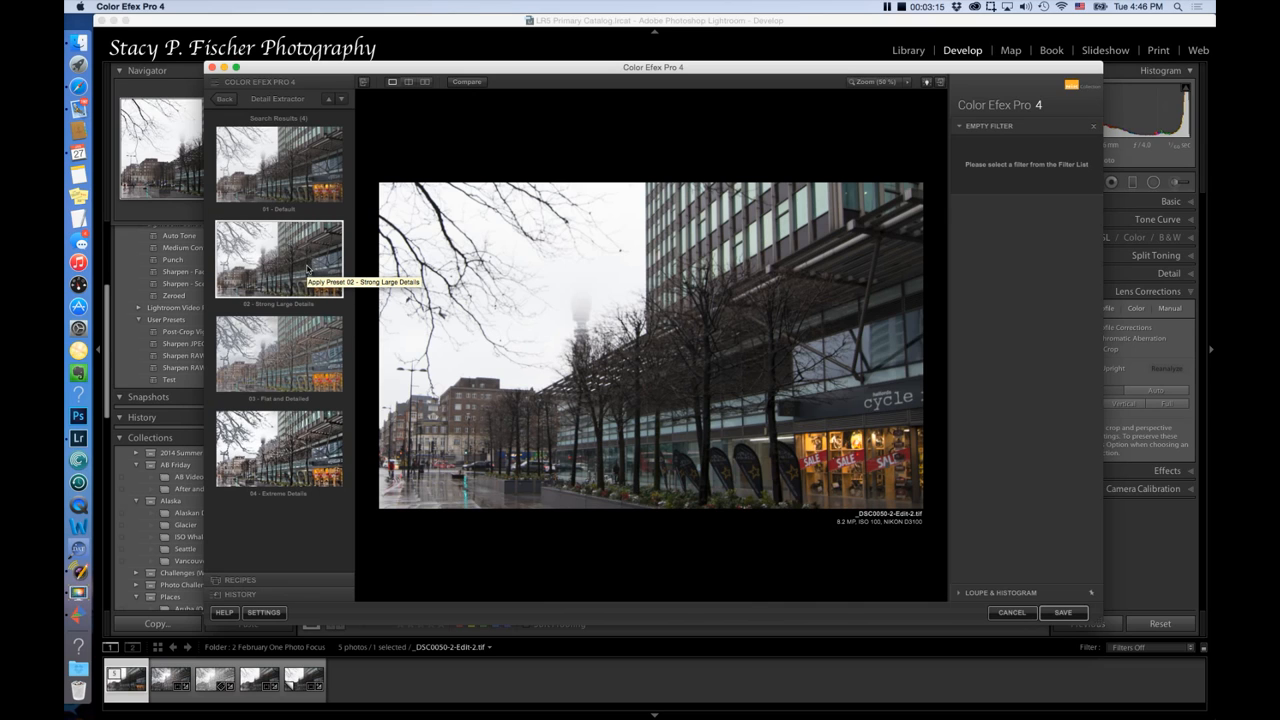
left_click(278, 255)
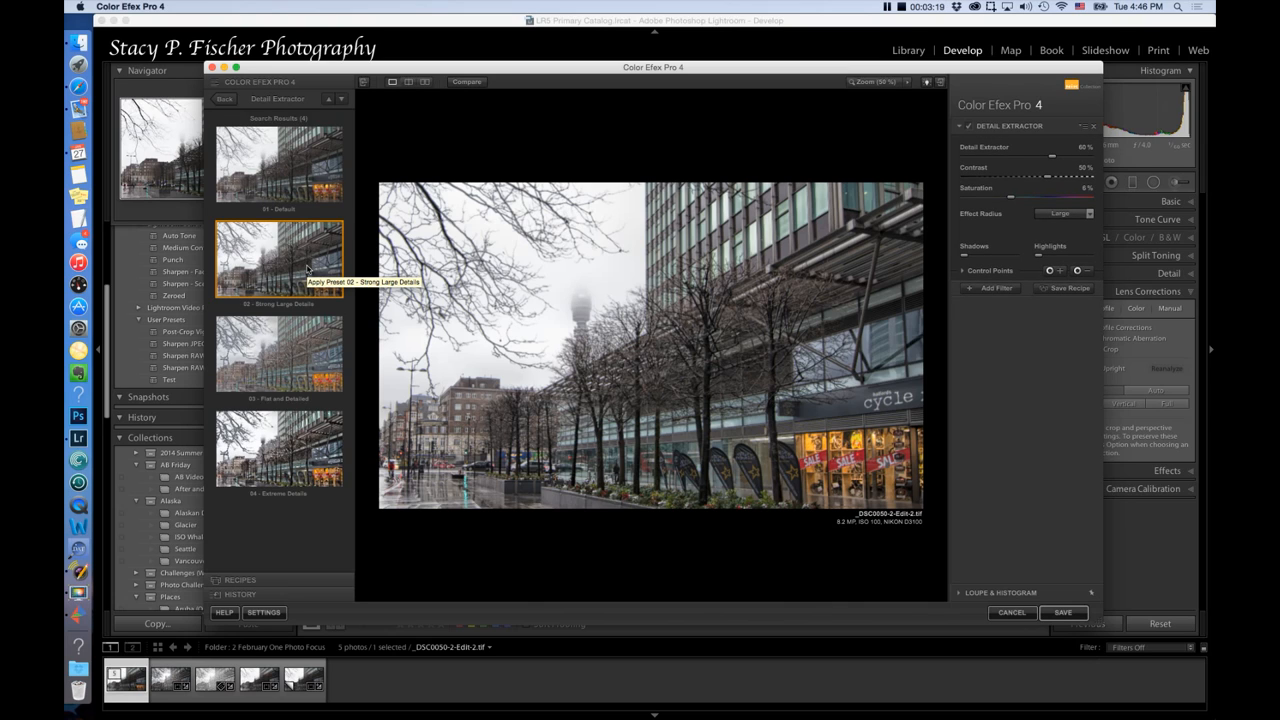
left_click(278, 354)
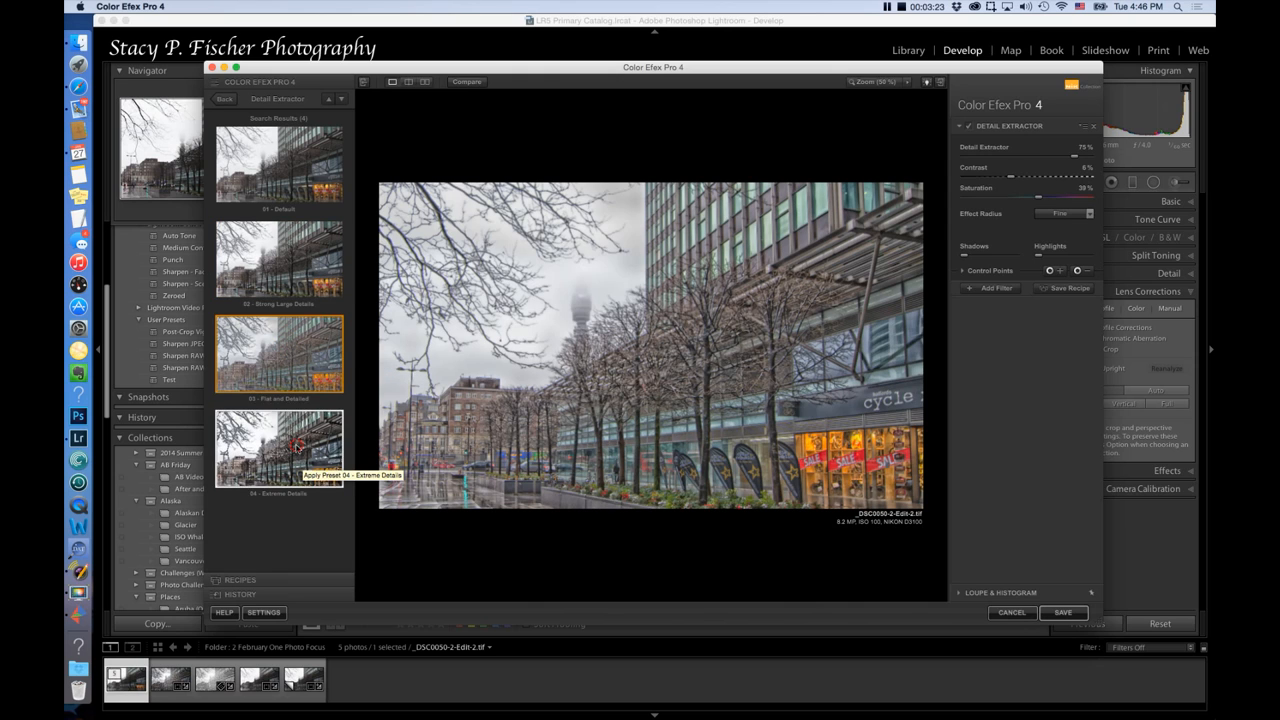
left_click(278, 258)
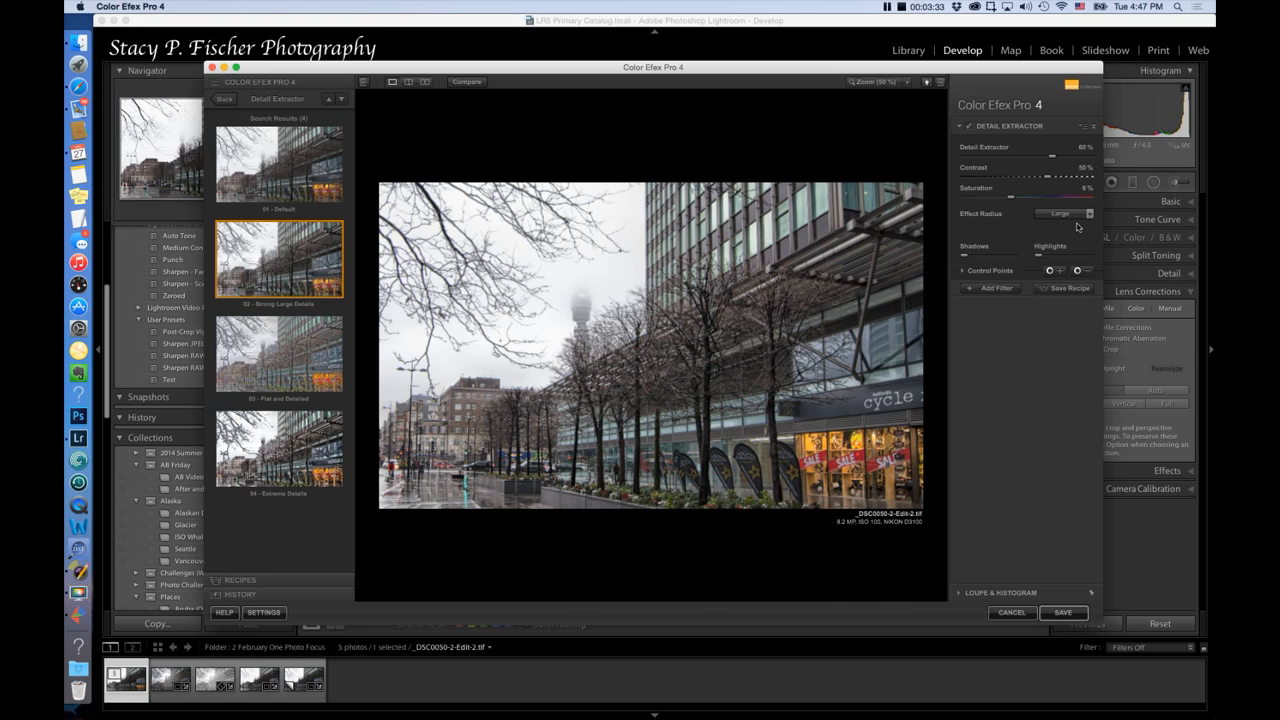
mouse_move(1029, 176)
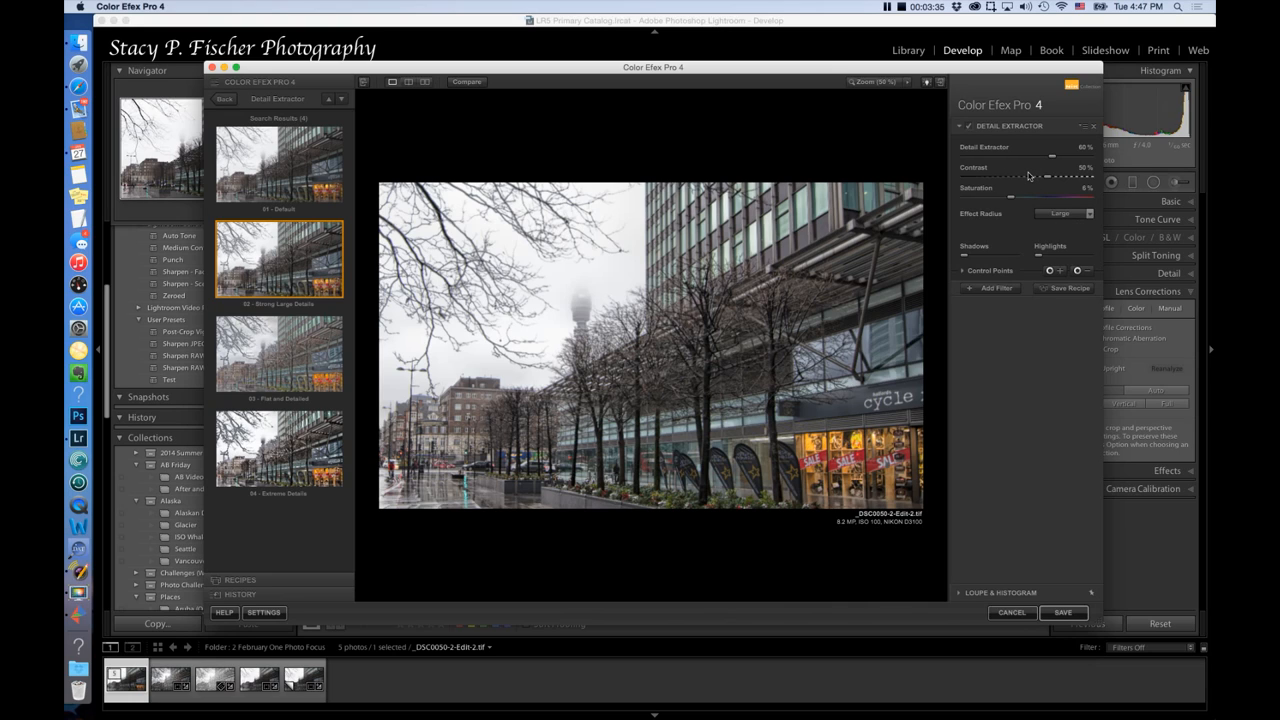
mouse_move(1010, 219)
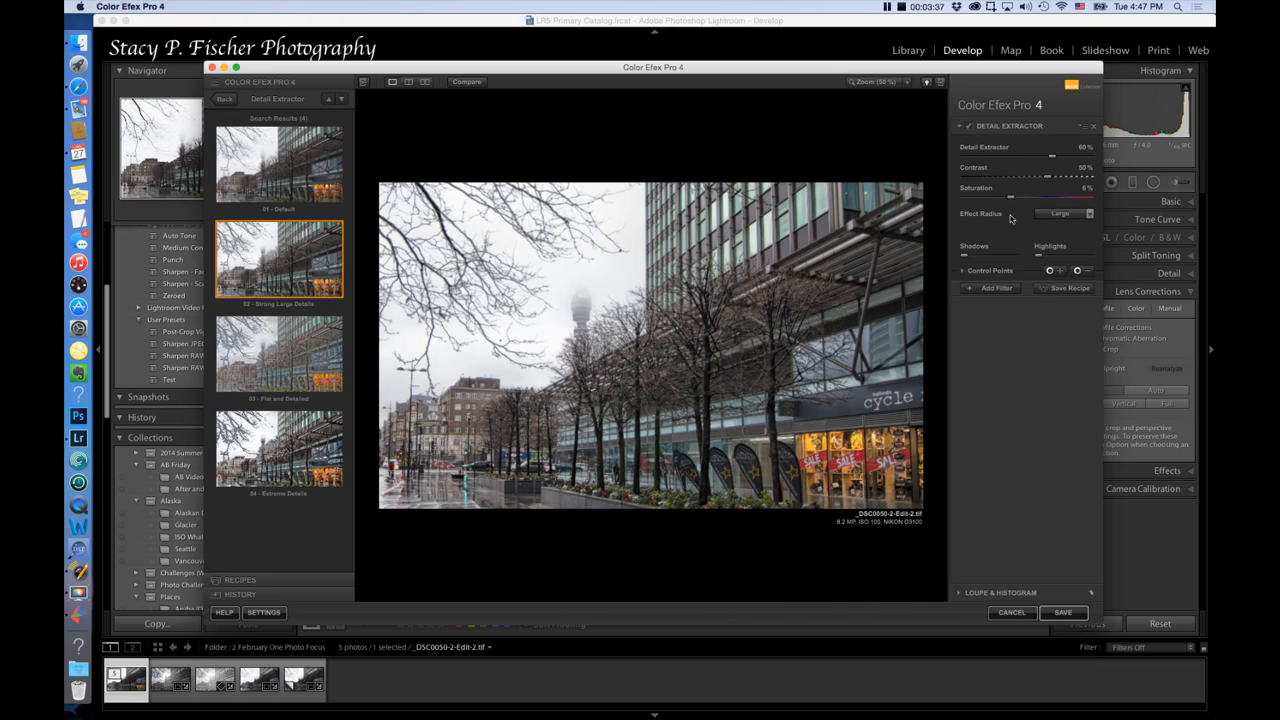
mouse_move(1082, 225)
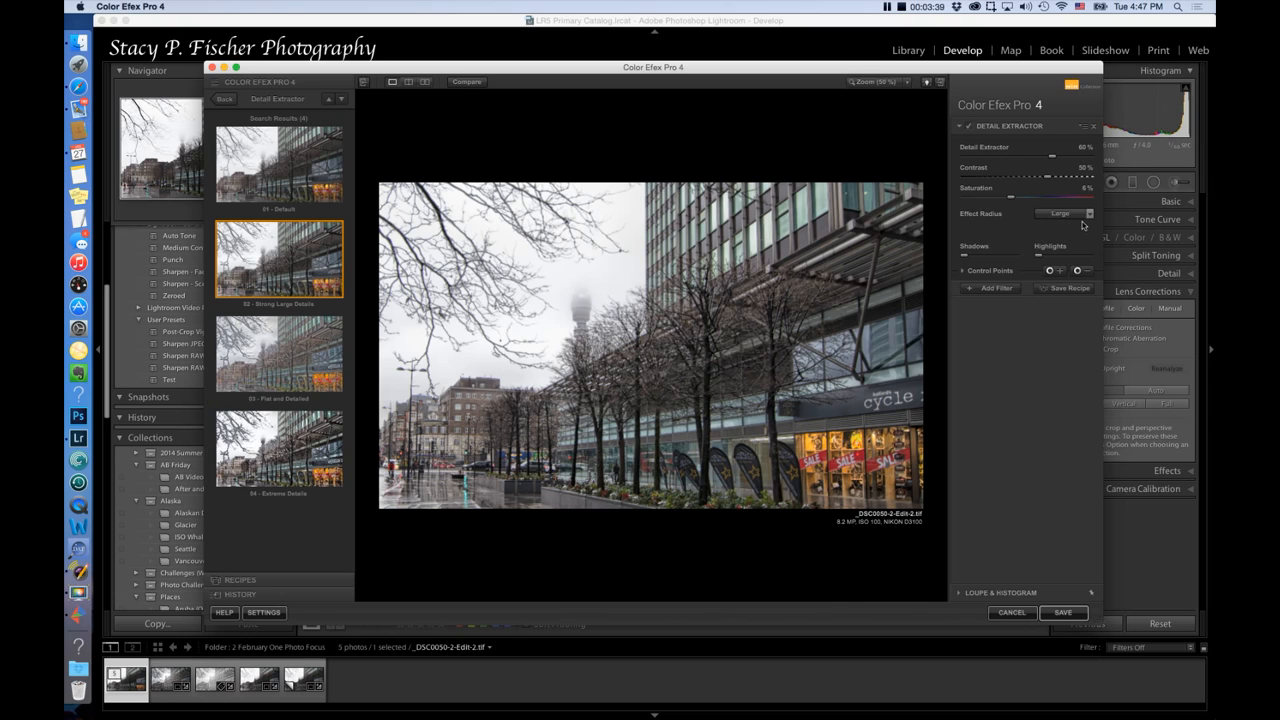
Set Detail Extractor's effect radius to Fine and add a second filter slot
left_click(1070, 213)
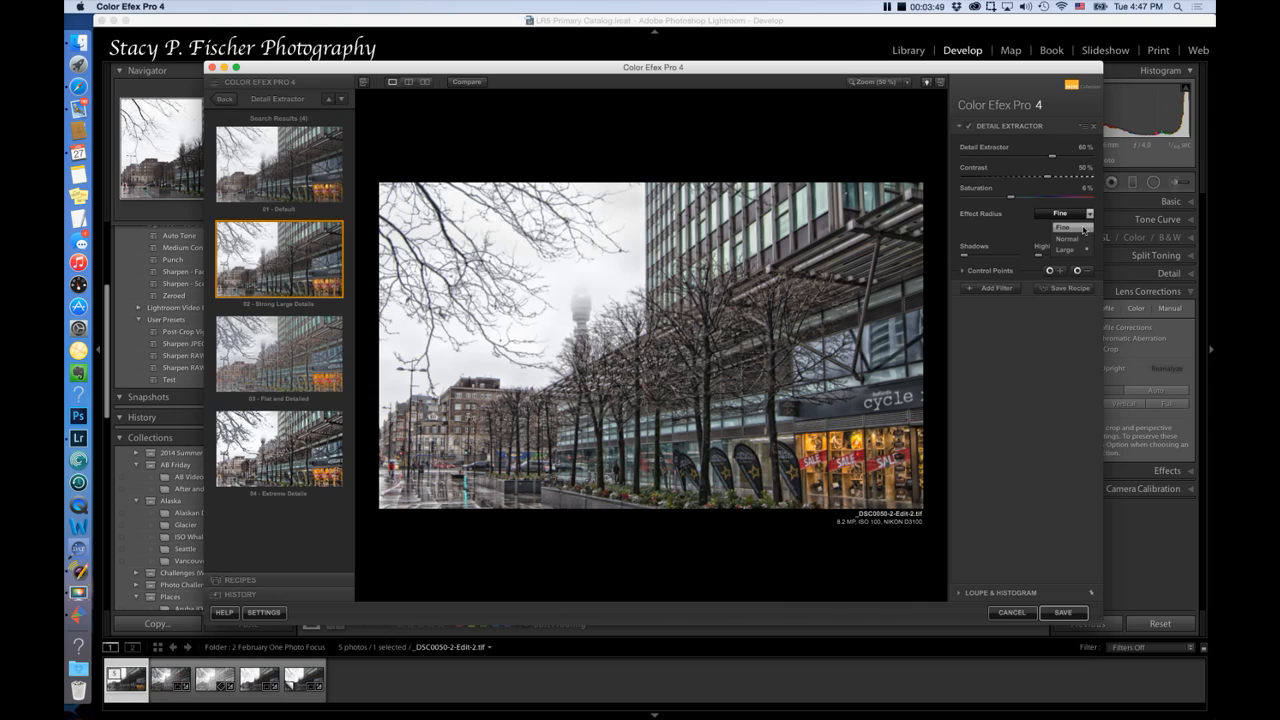
left_click(1062, 227)
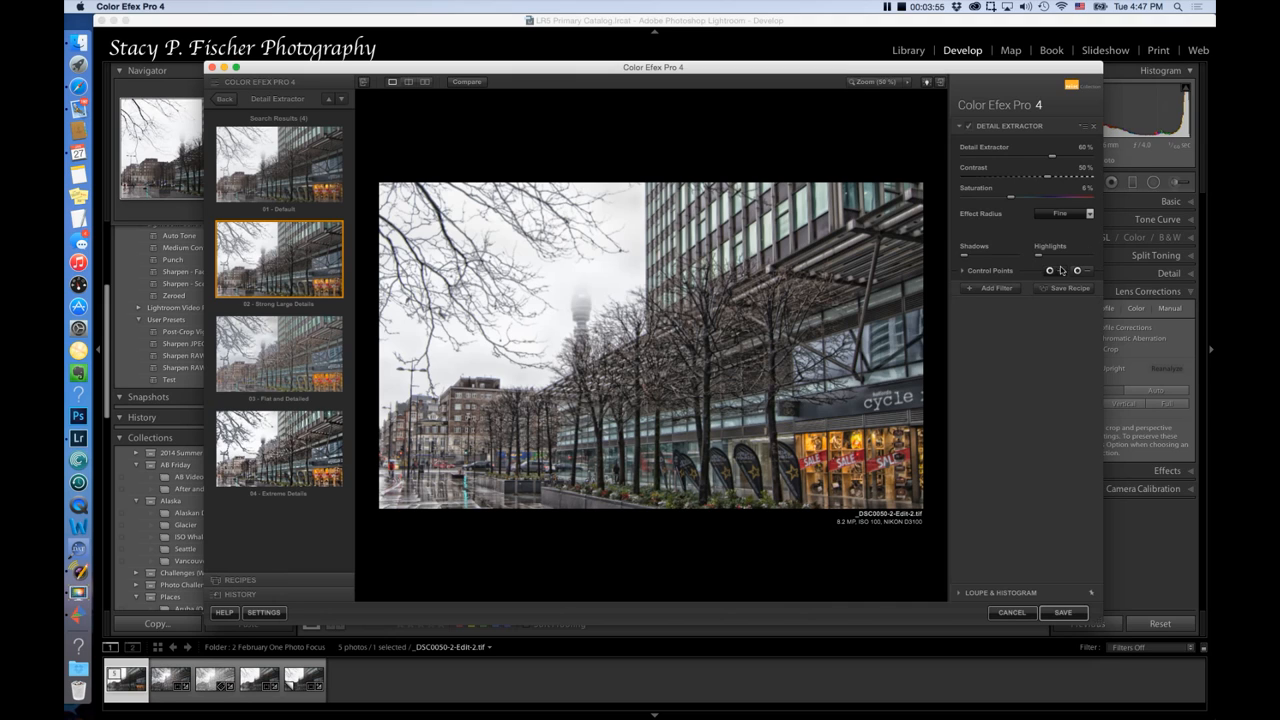
left_click(990, 288)
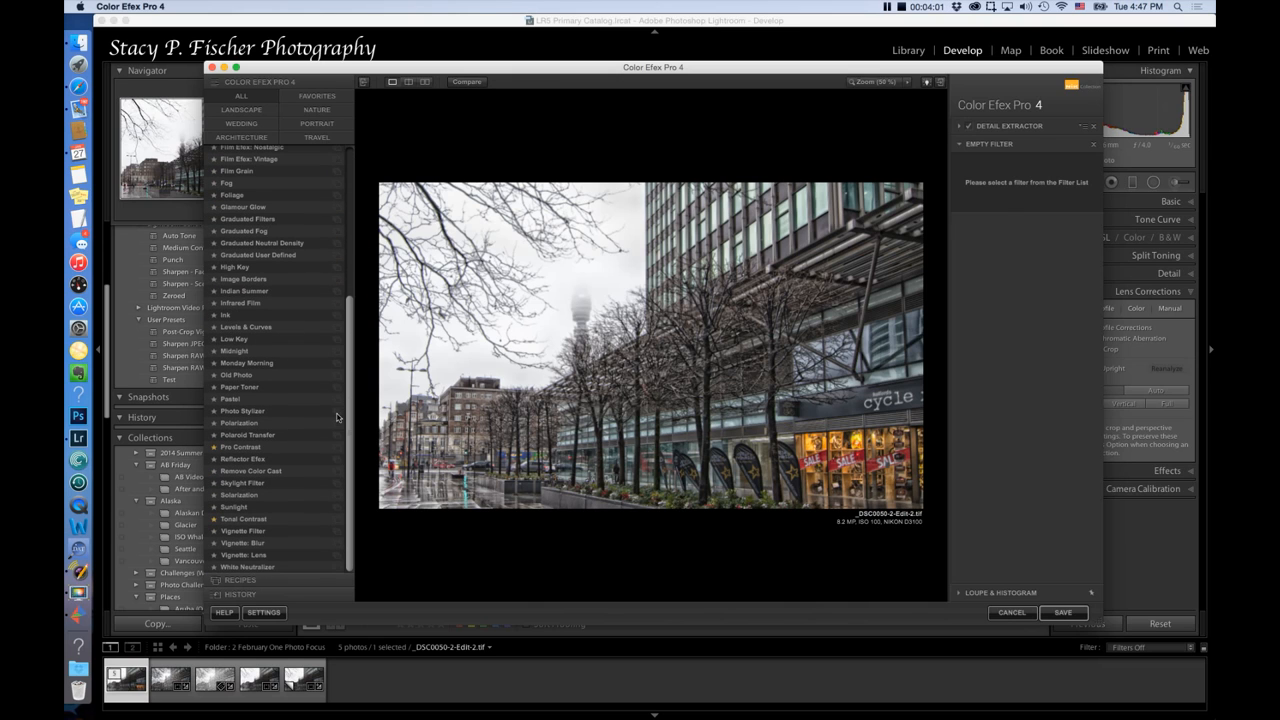
Try Photo Stylizer, then browse the Tonal Contrast presets in a new filter slot
left_click(242, 411)
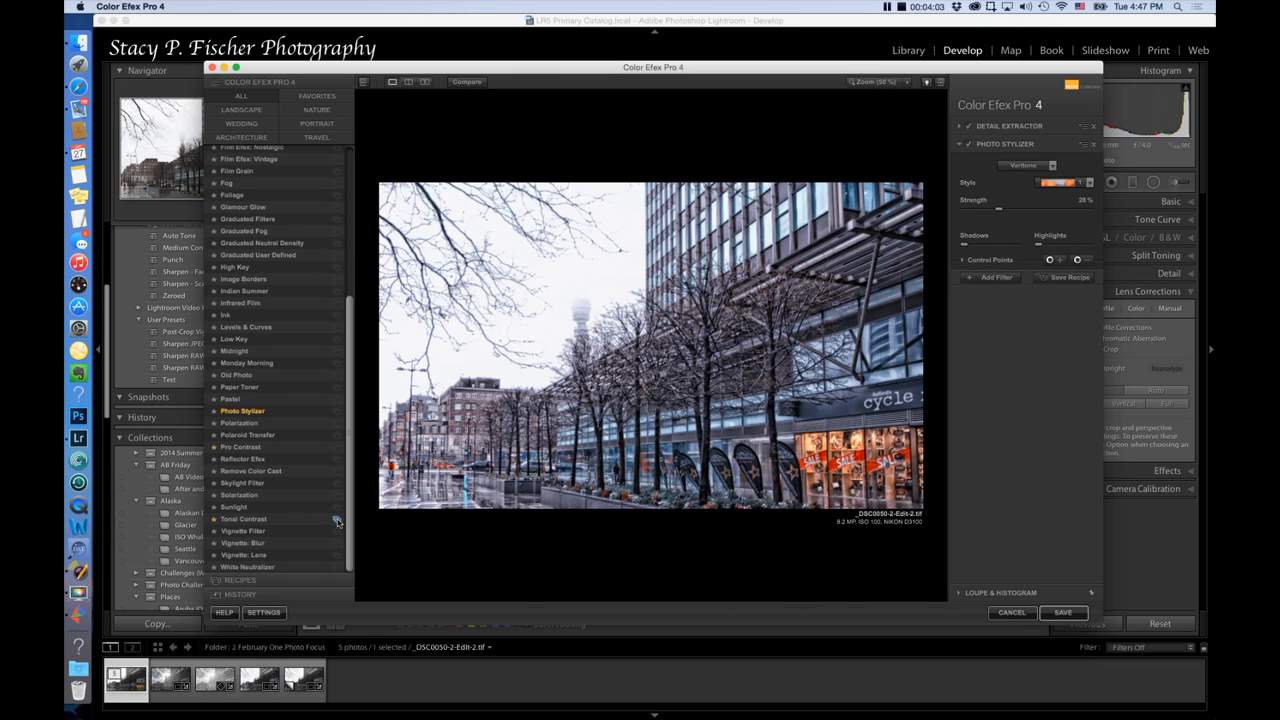
left_click(243, 518)
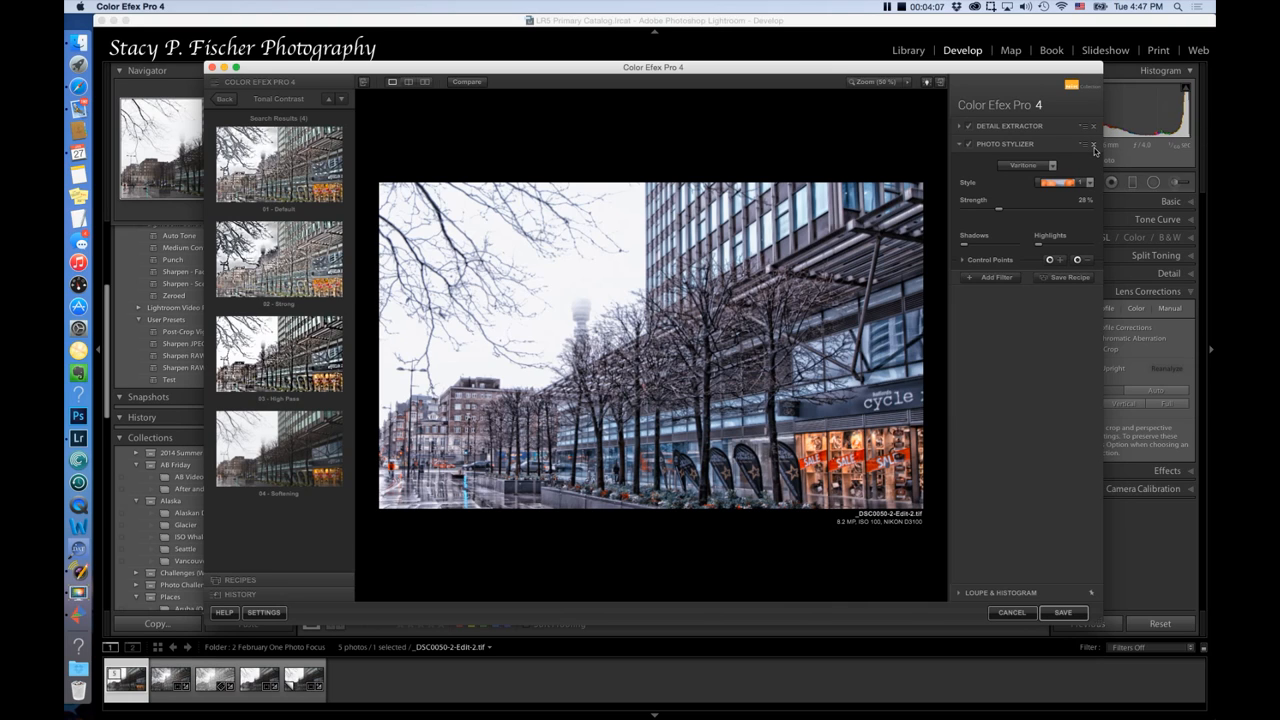
mouse_move(1085, 144)
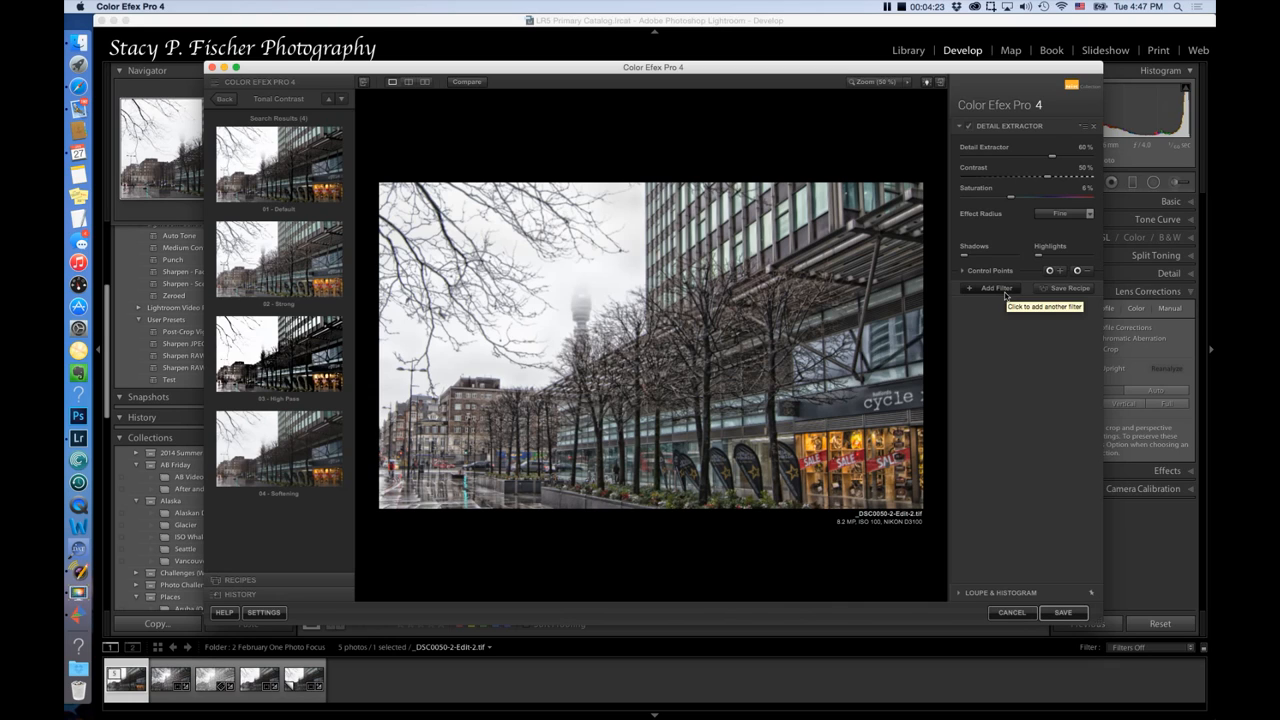
left_click(990, 288)
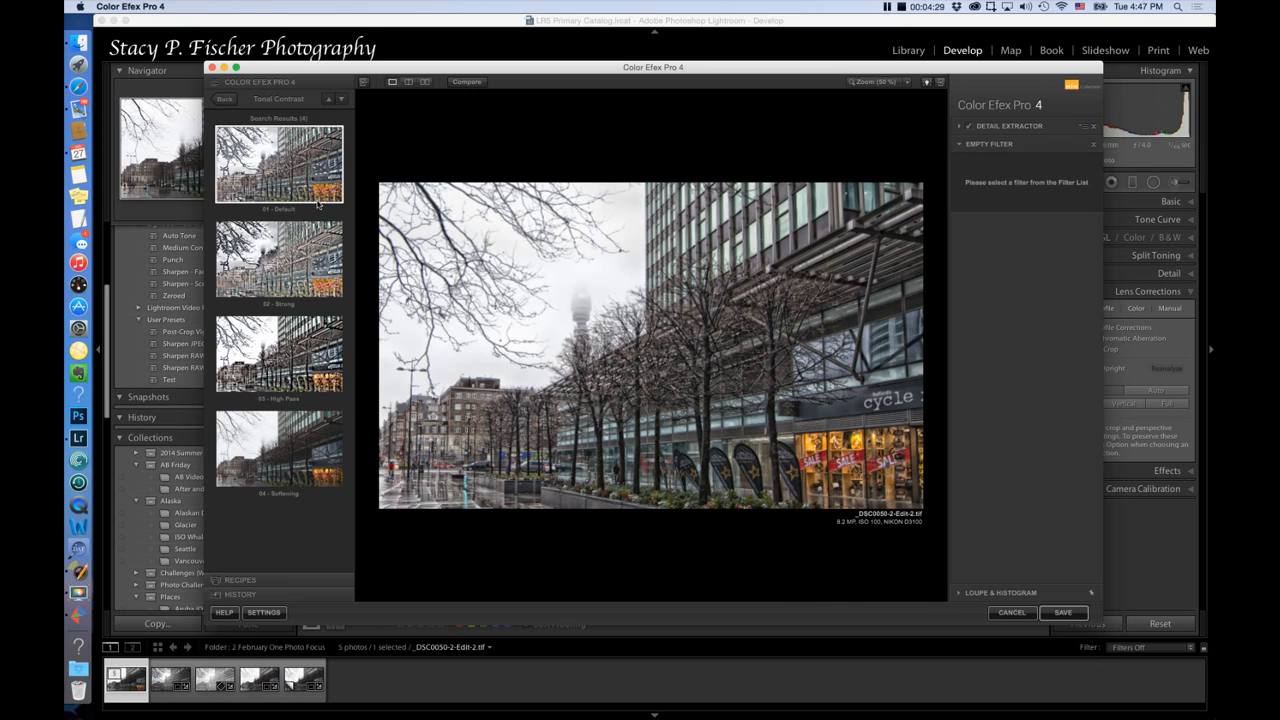
mouse_move(312, 188)
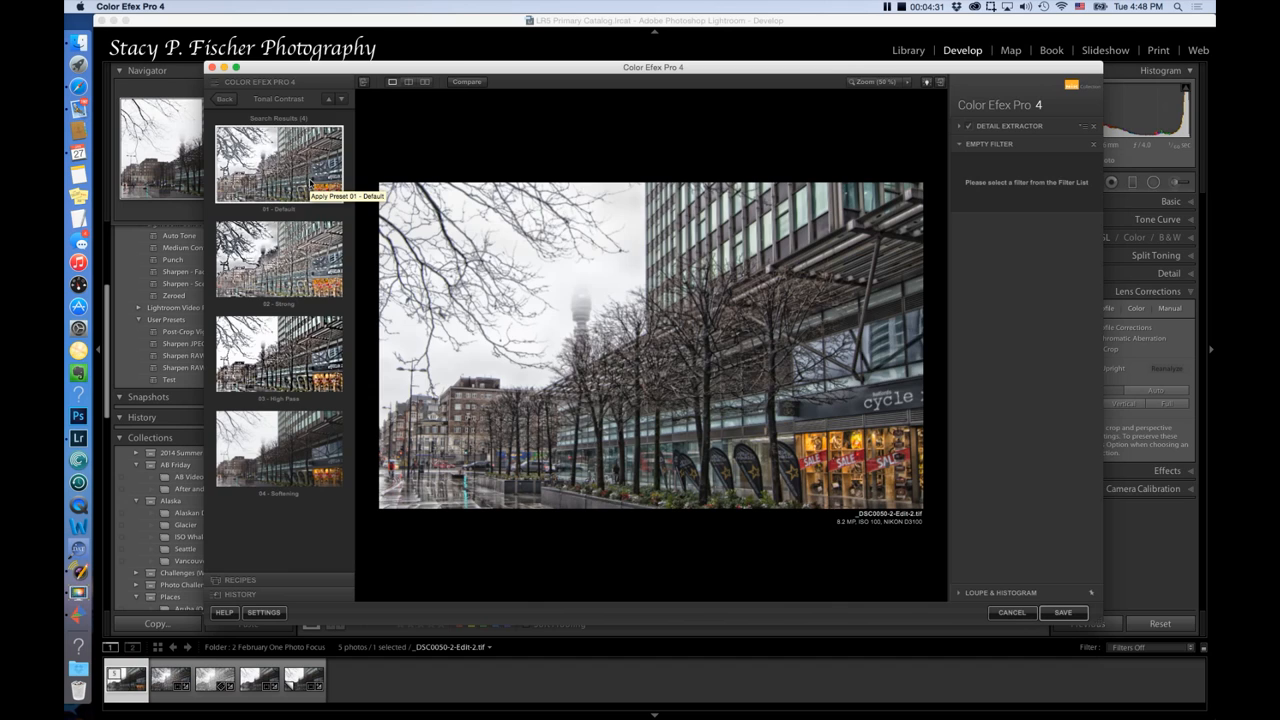
Apply Tonal Contrast's 01 Default preset, compare it on and off, and add another slot
left_click(280, 165)
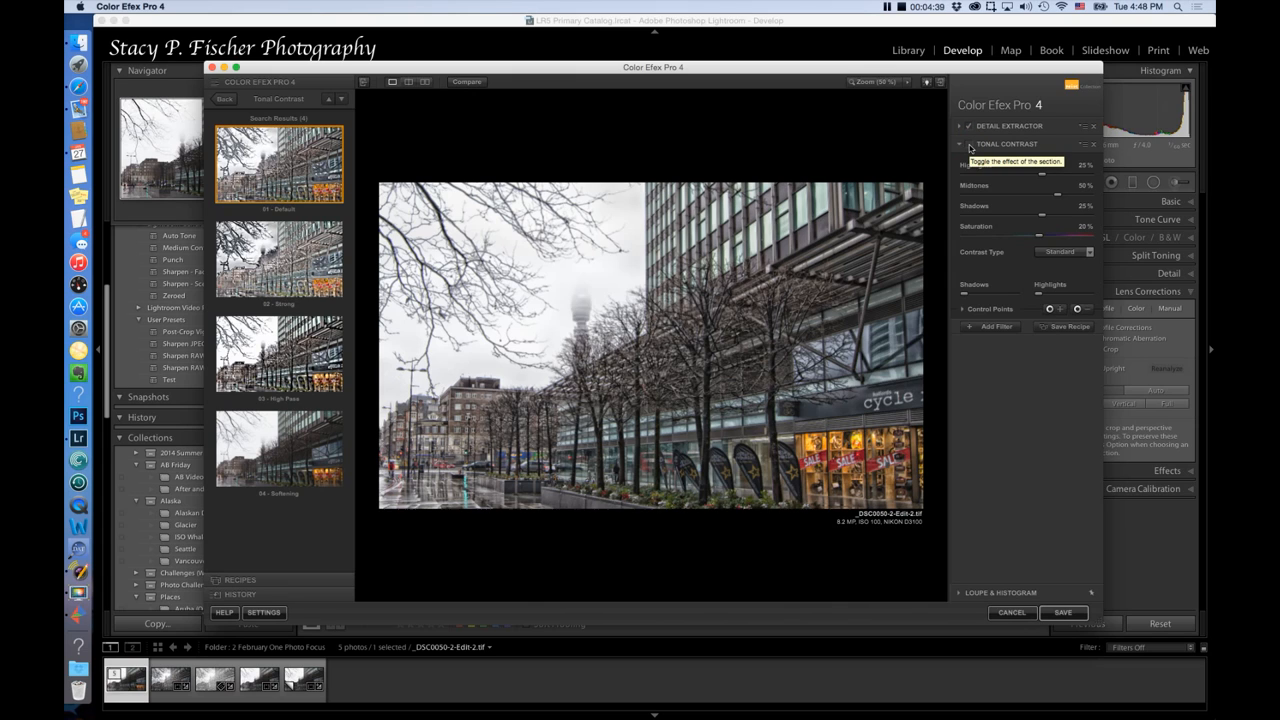
left_click(968, 143)
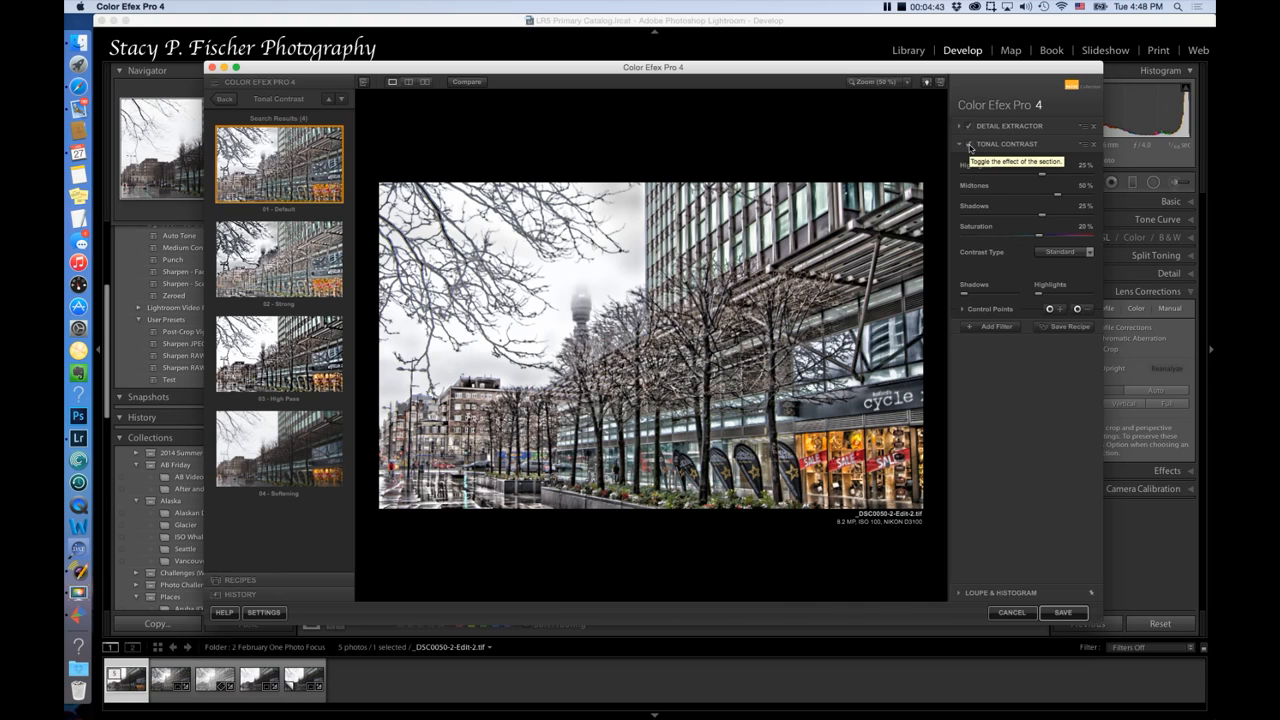
mouse_move(970, 148)
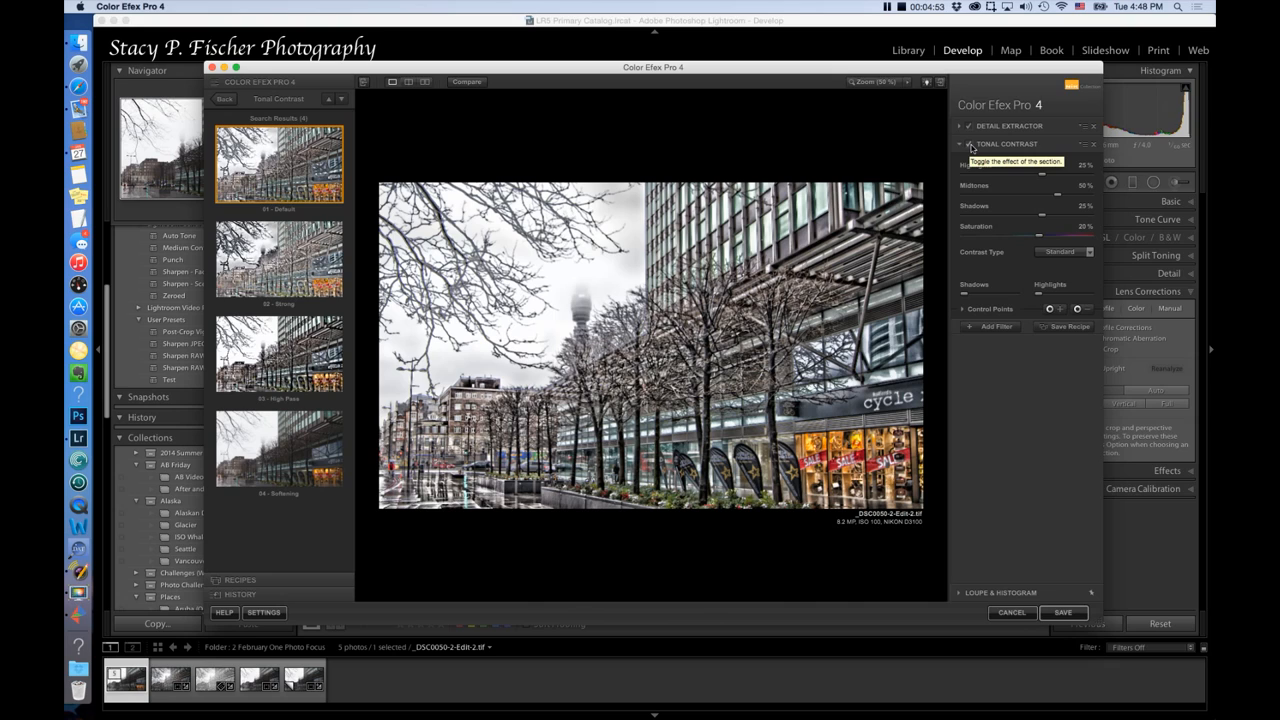
left_click(989, 326)
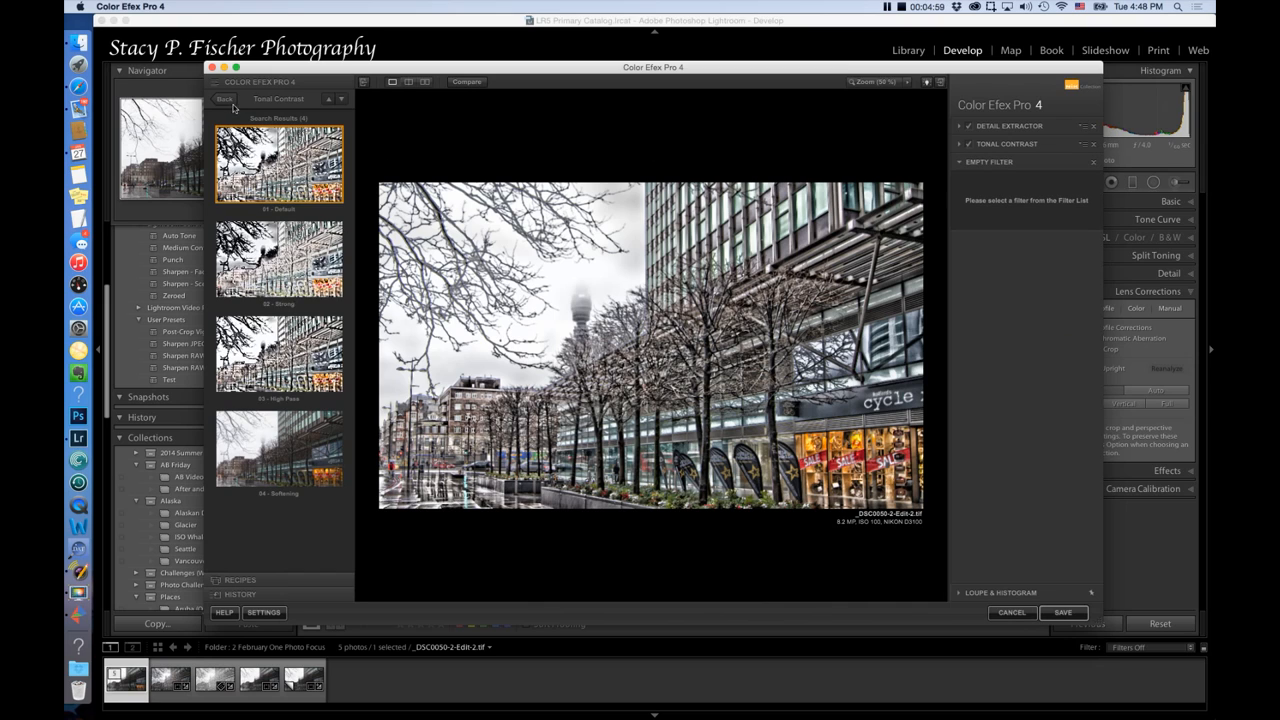
Apply the Darken/Lighten Center filter's 02 Maximum Depth preset
left_click(224, 99)
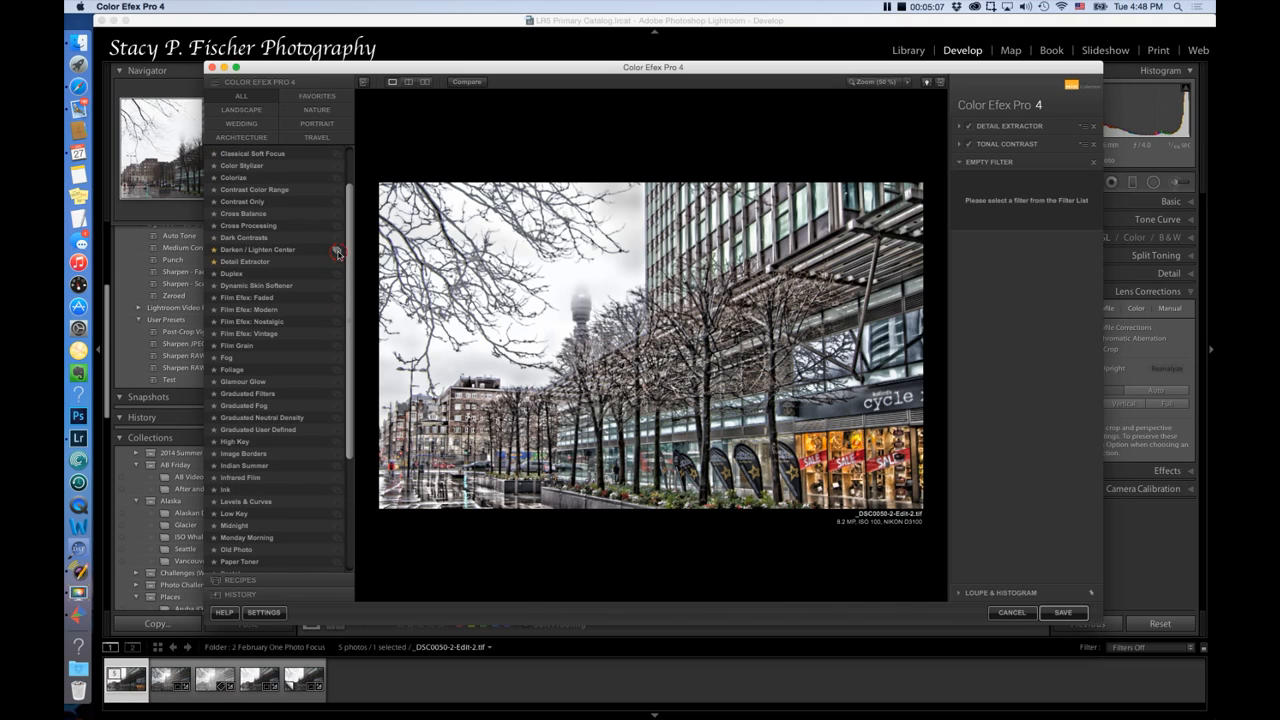
left_click(258, 249)
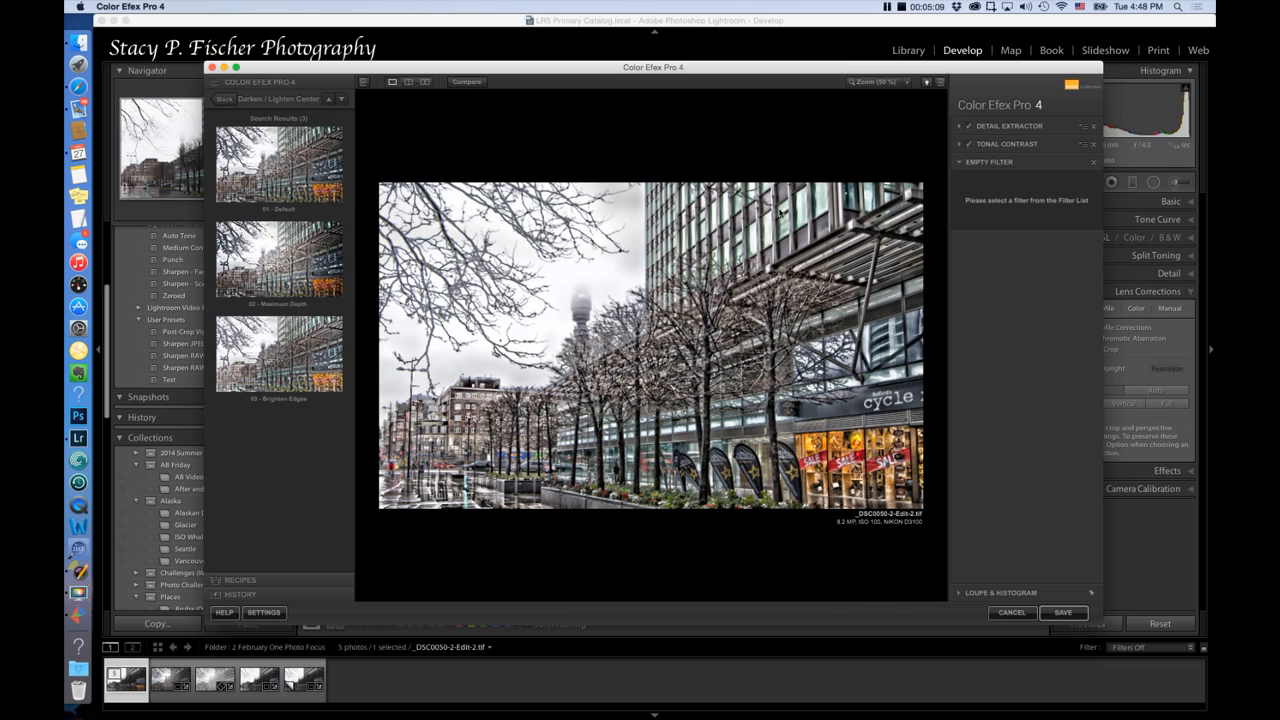
left_click(279, 258)
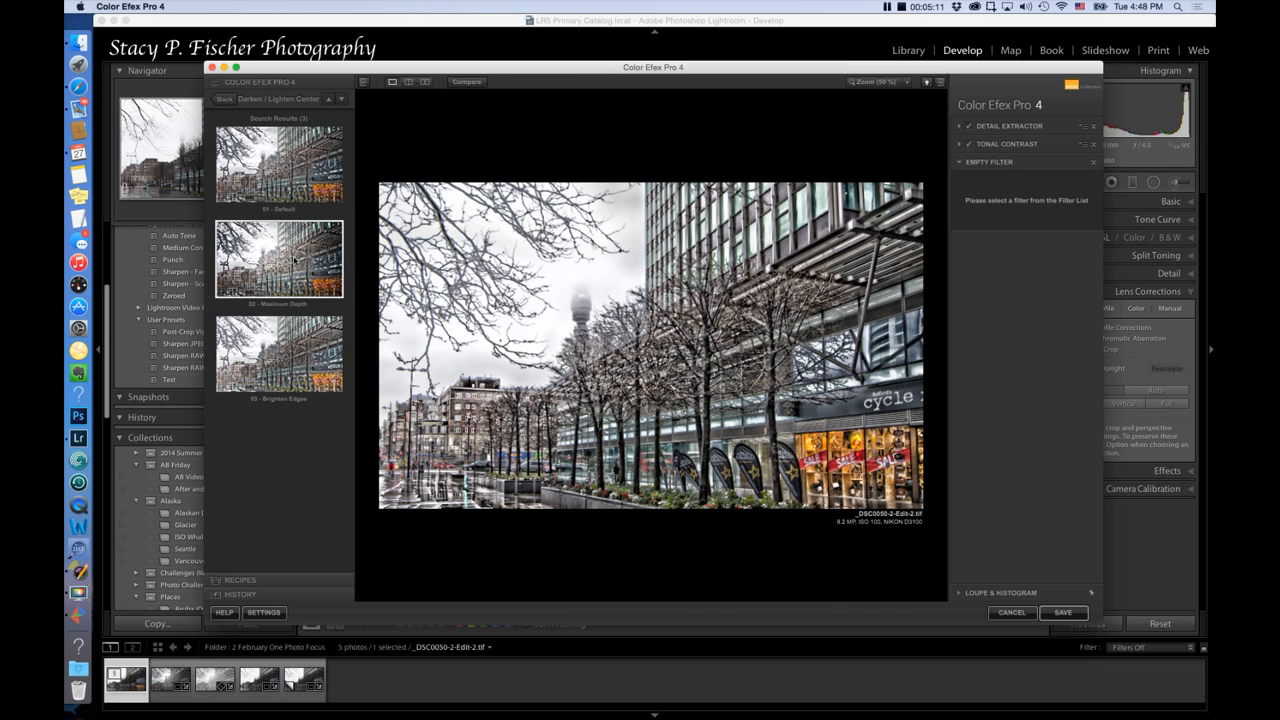
left_click(278, 258)
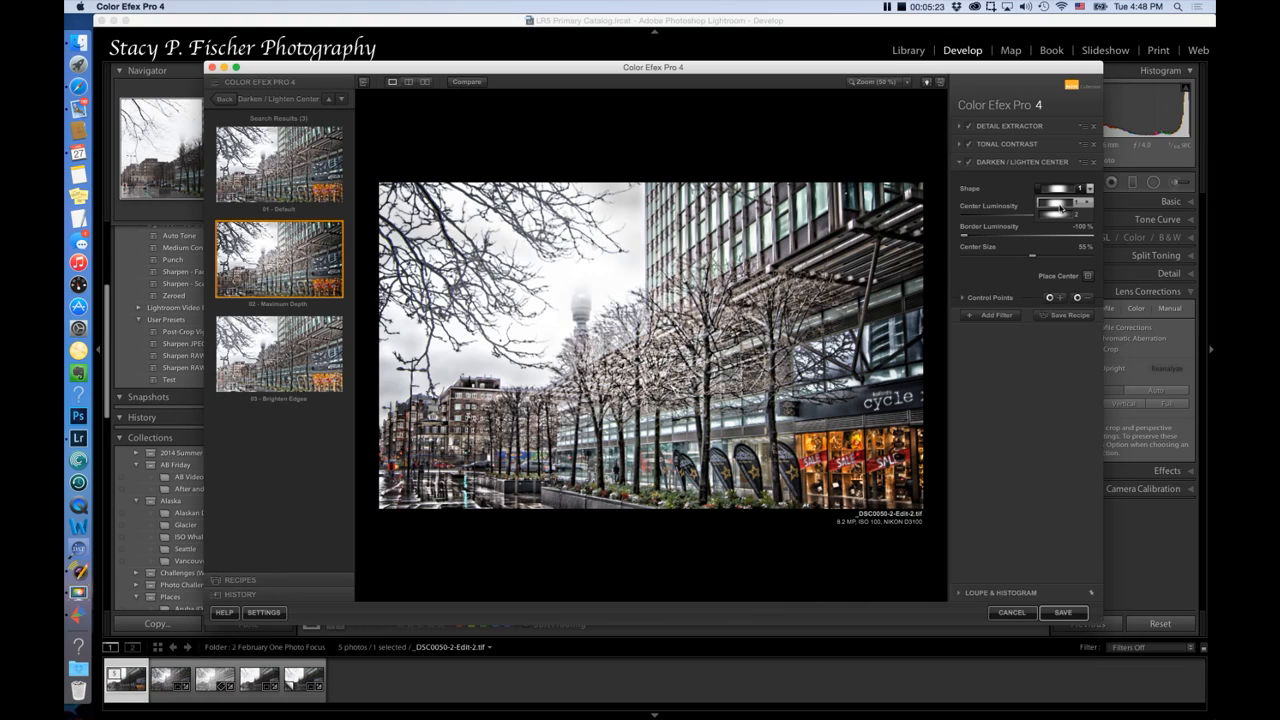
Switch the center shape to 2 and set center luminosity to 55%
left_click_drag(1050, 205, 1090, 205)
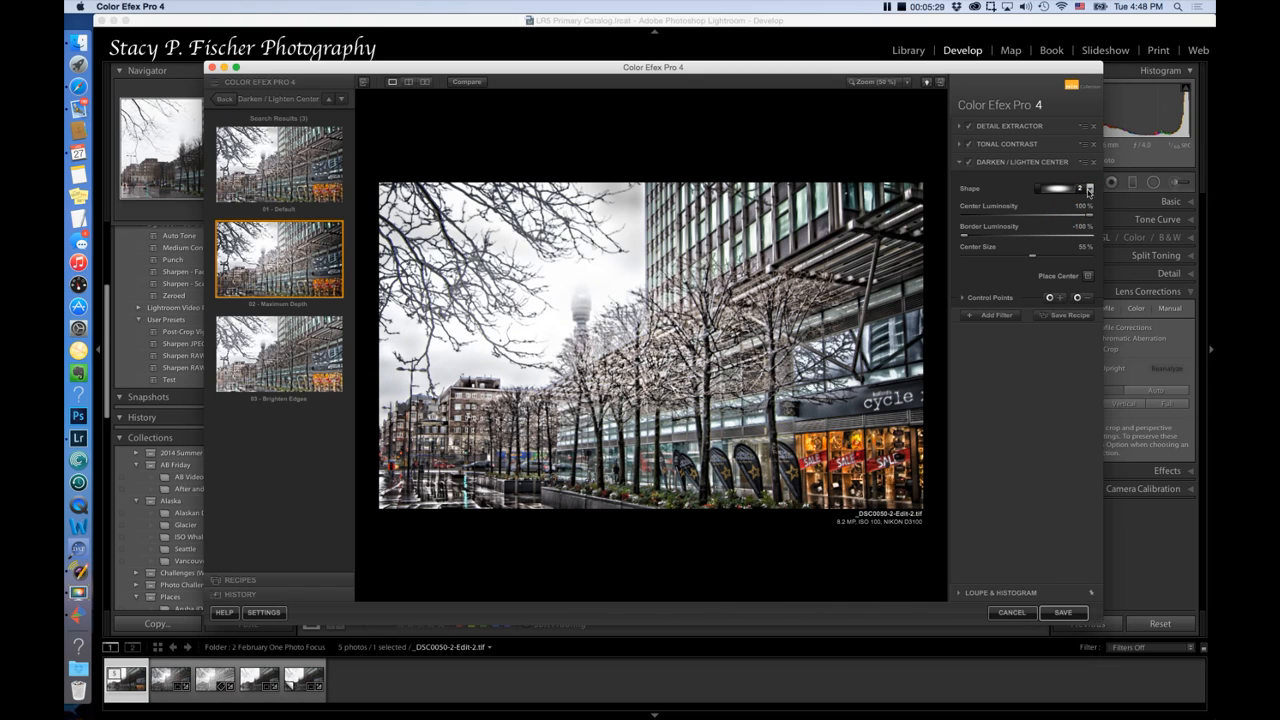
left_click_drag(1078, 188, 1089, 188)
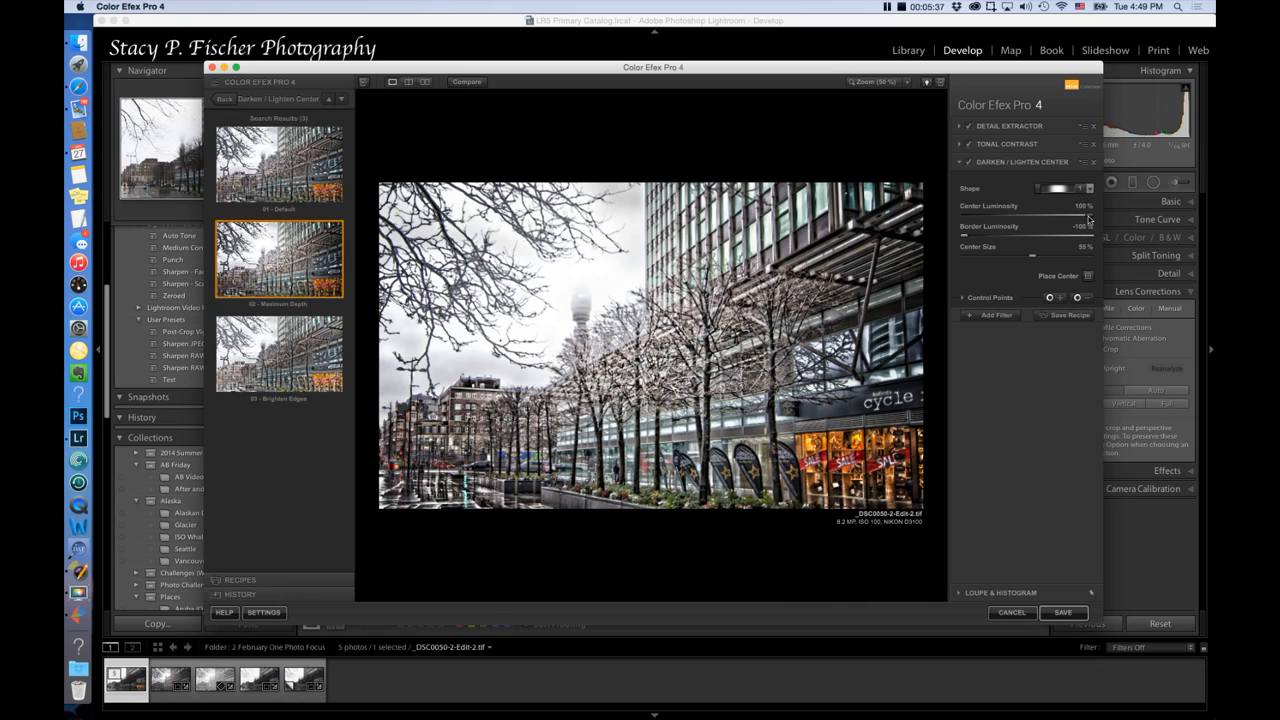
left_click_drag(1085, 215, 1032, 215)
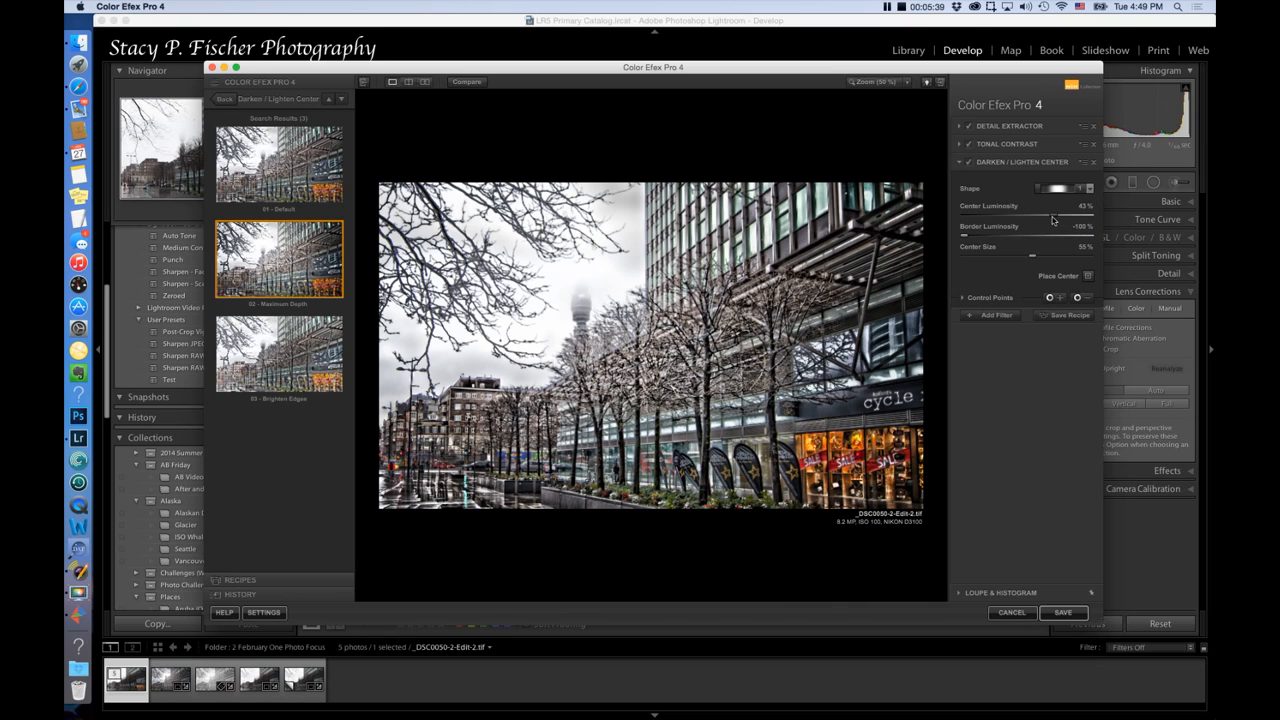
left_click_drag(1065, 215, 1010, 215)
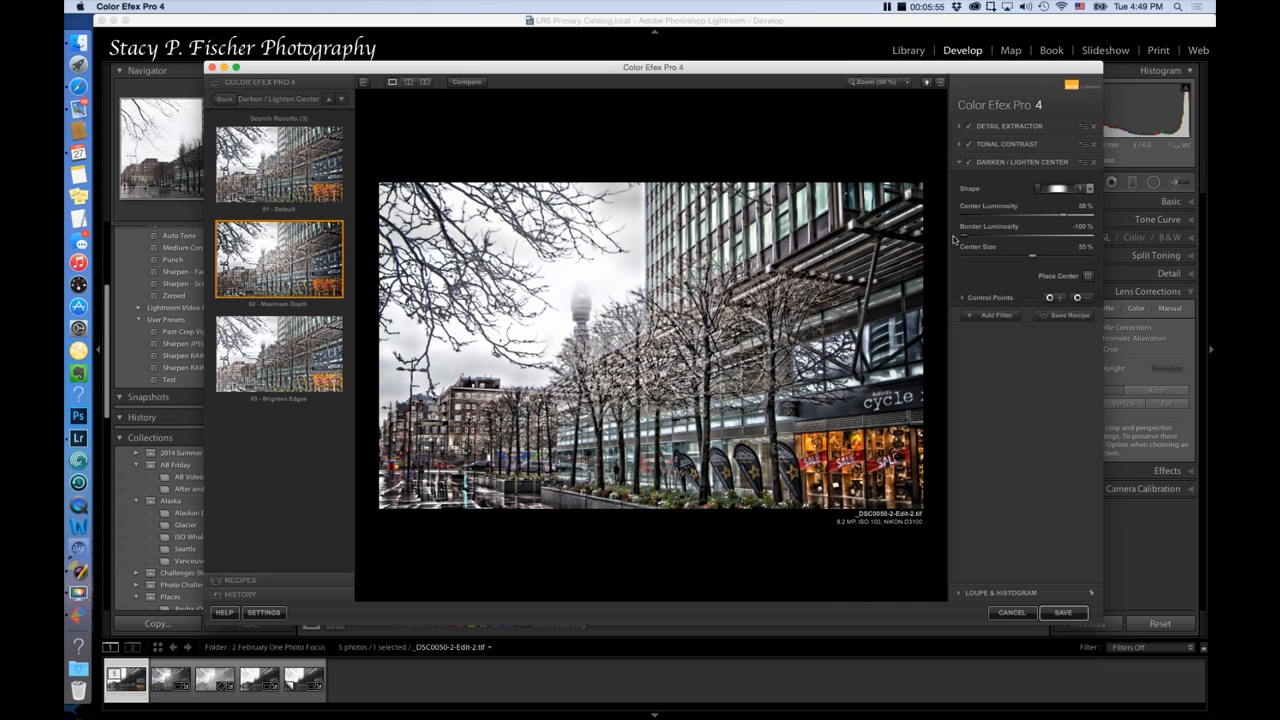
mouse_move(1035, 258)
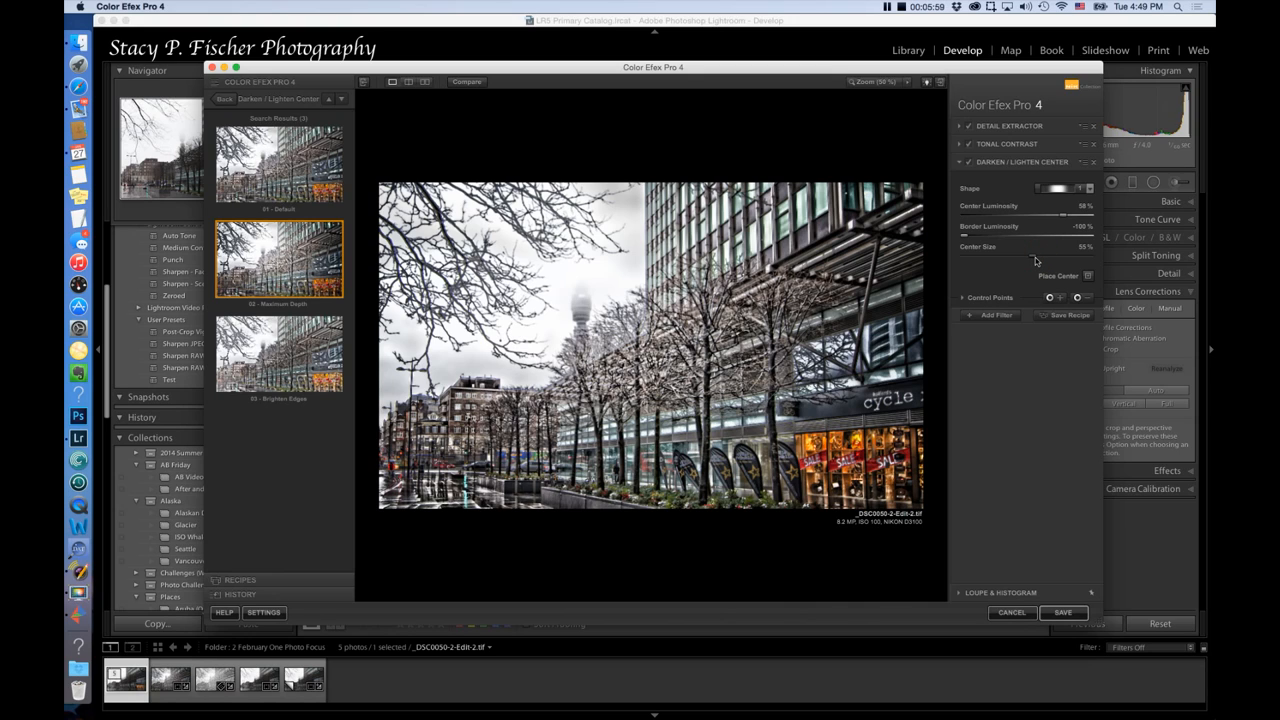
mouse_move(585, 300)
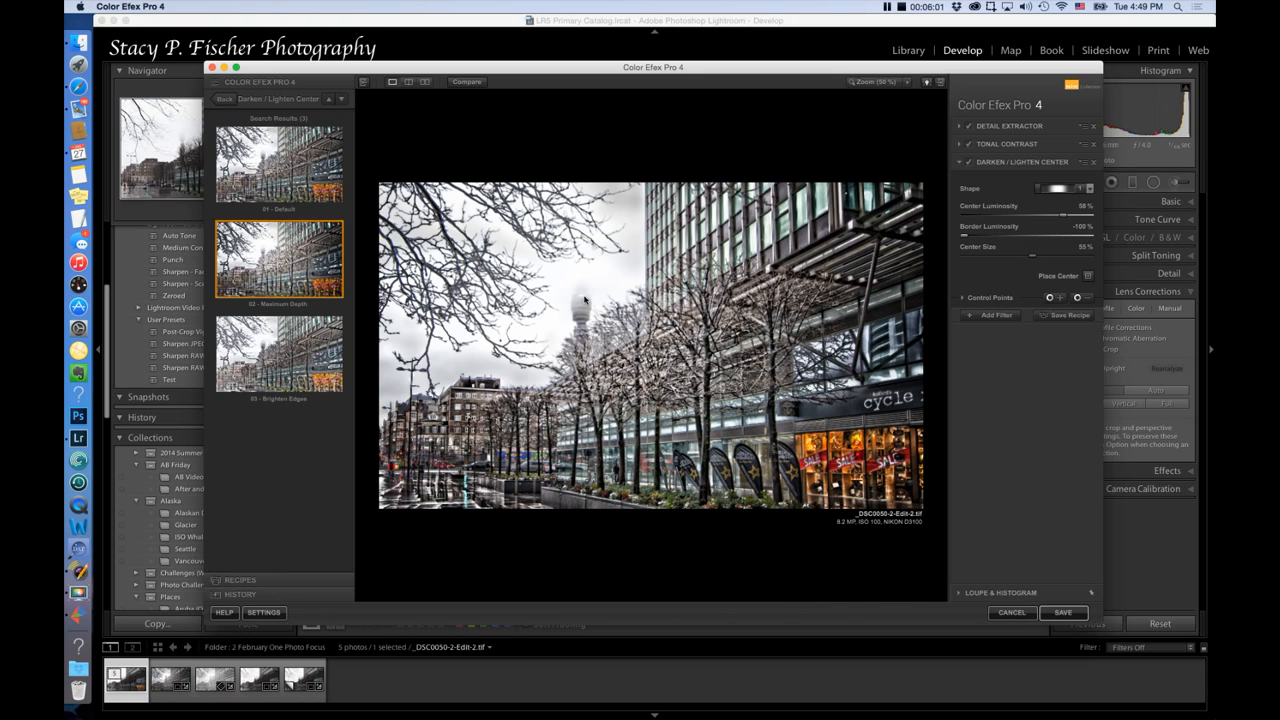
mouse_move(988, 325)
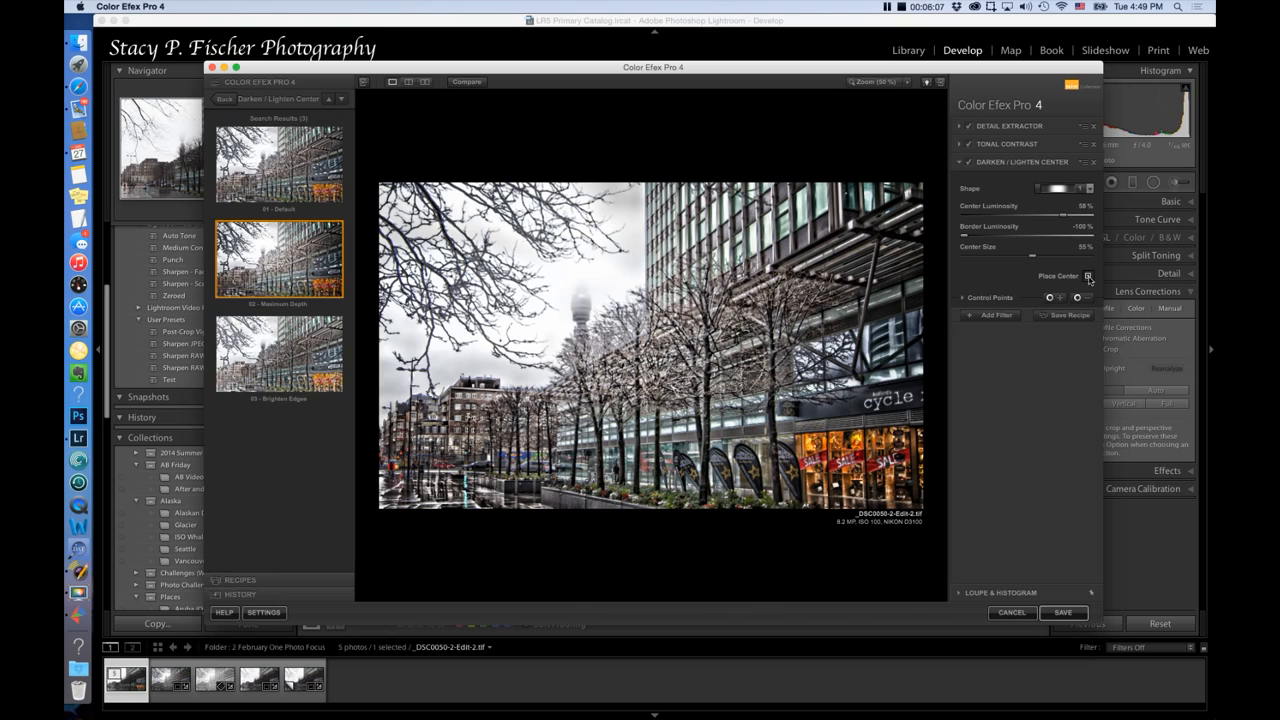
mouse_move(1087, 276)
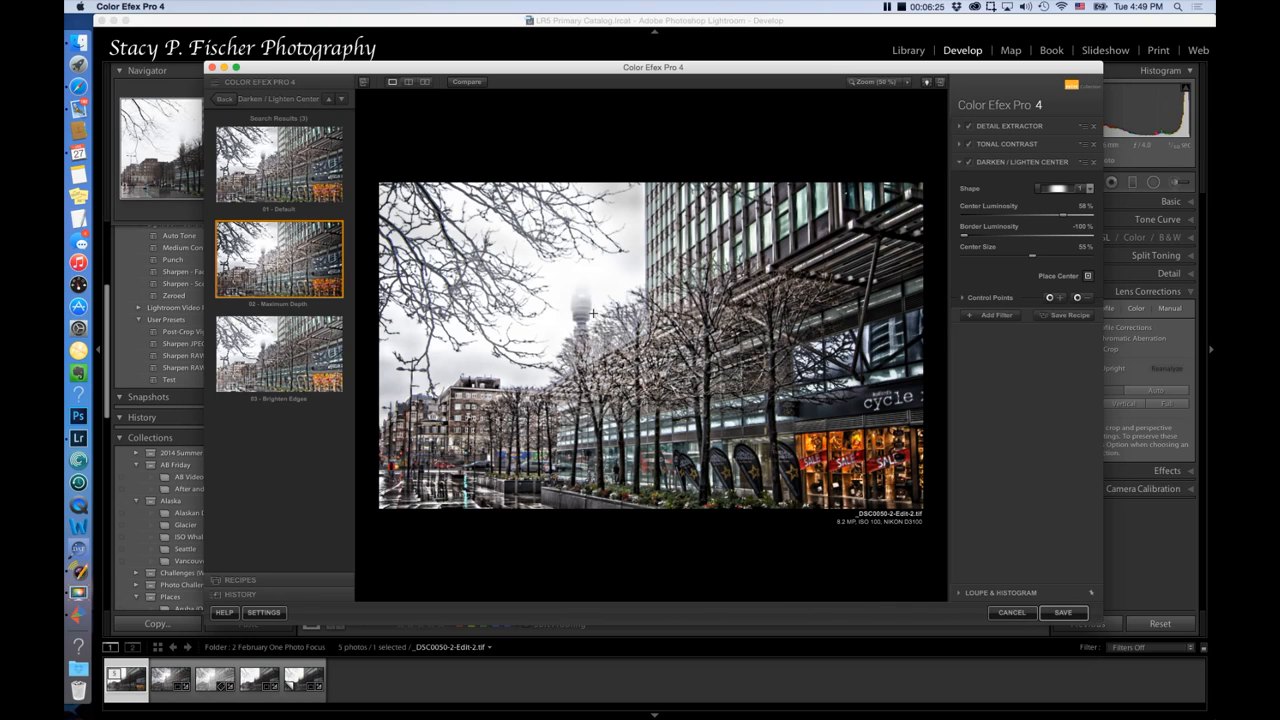
mouse_move(810, 337)
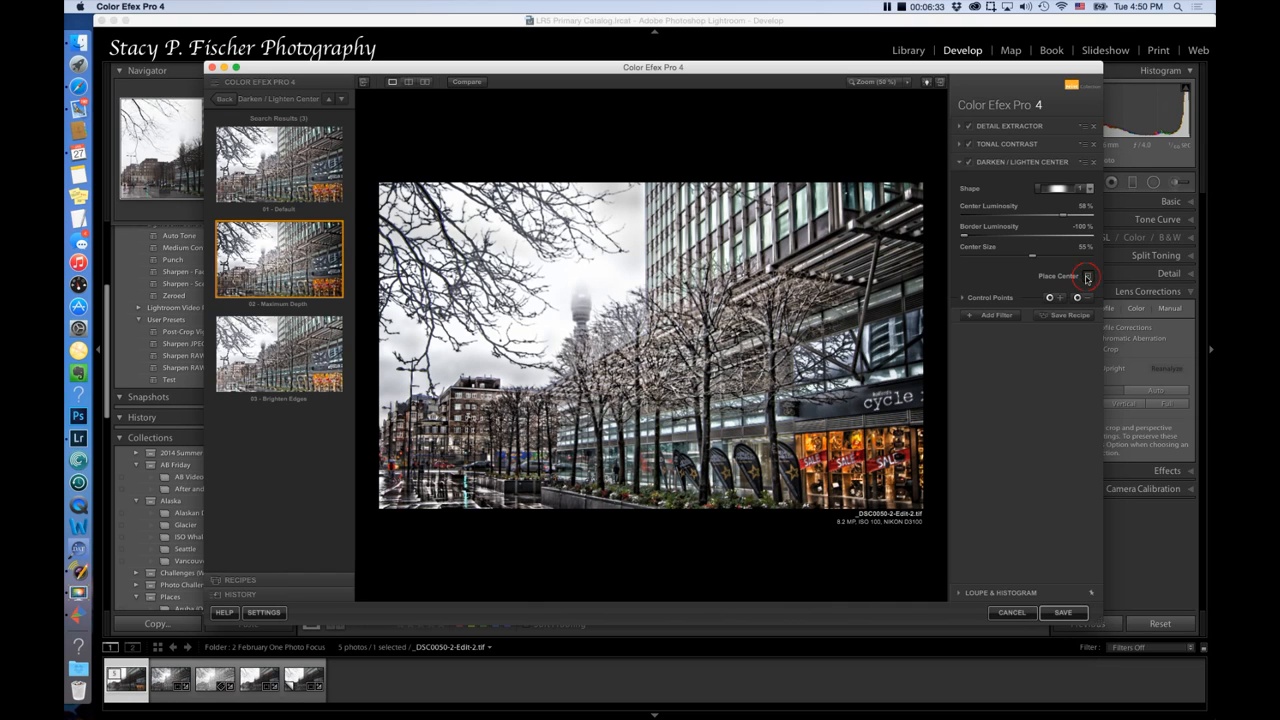
Place the lightened center and shrink the center size to 18%
left_click(1088, 275)
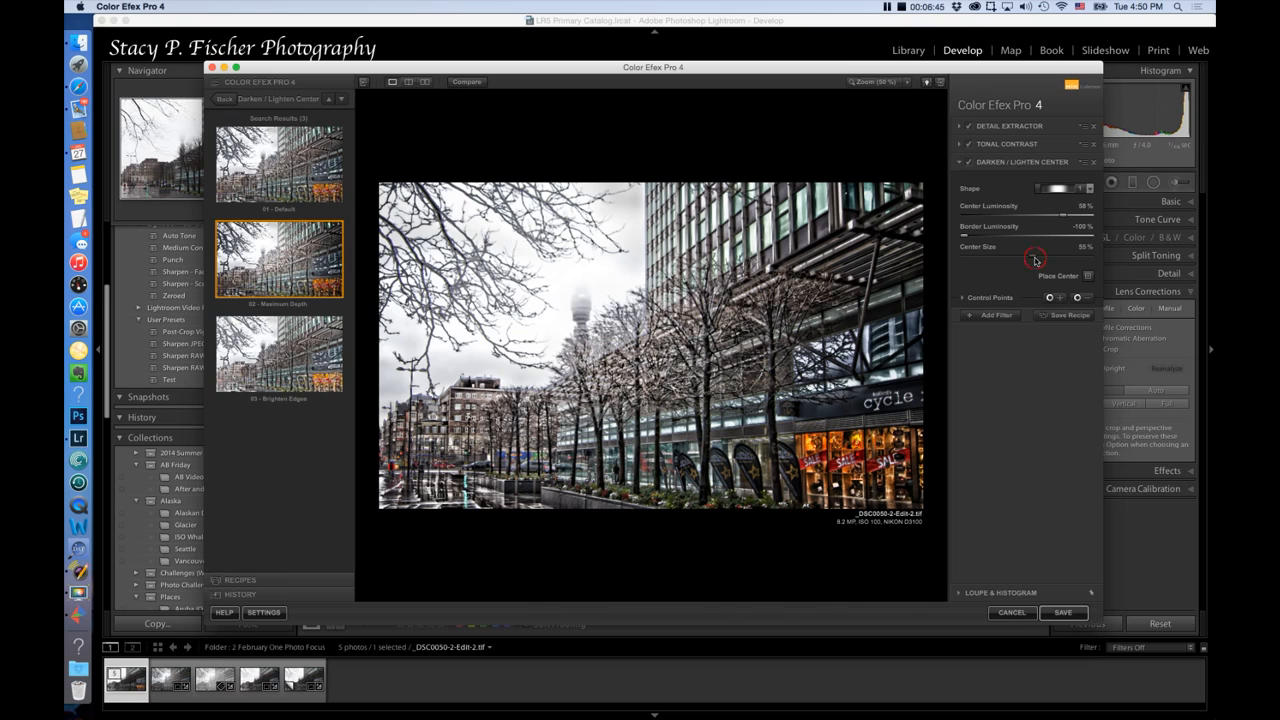
left_click_drag(1040, 256, 997, 256)
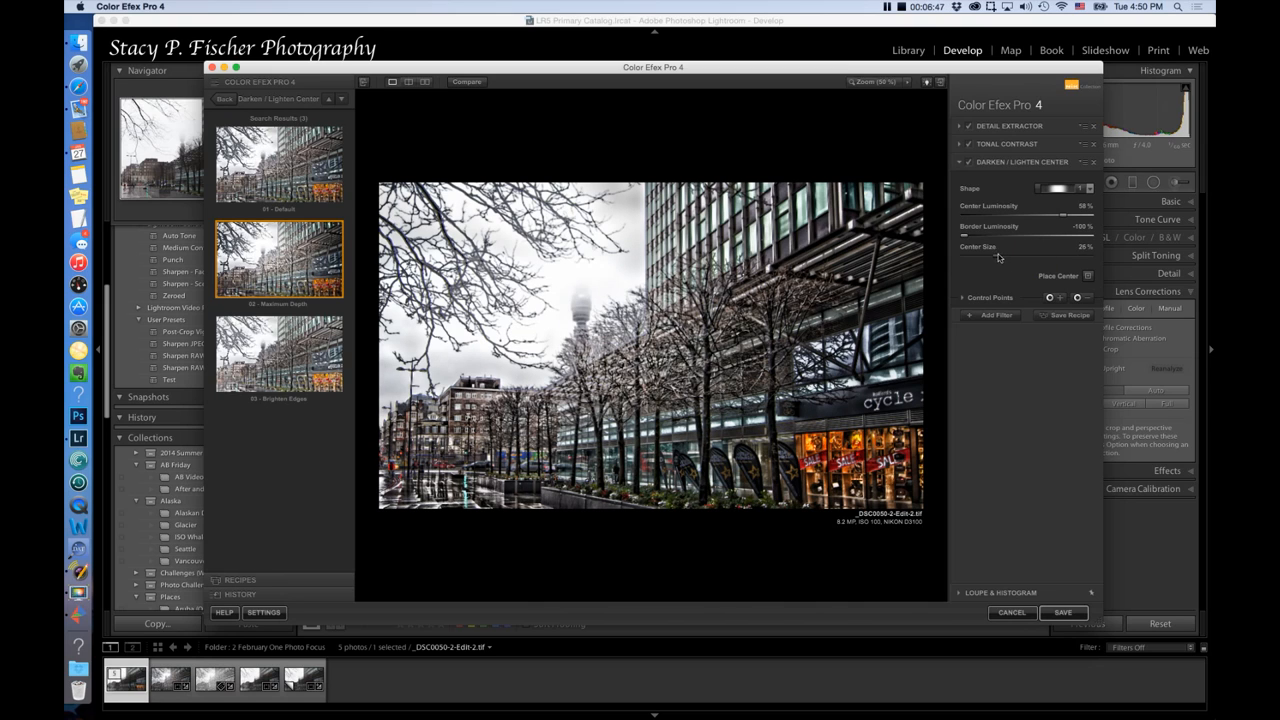
left_click_drag(970, 238, 960, 238)
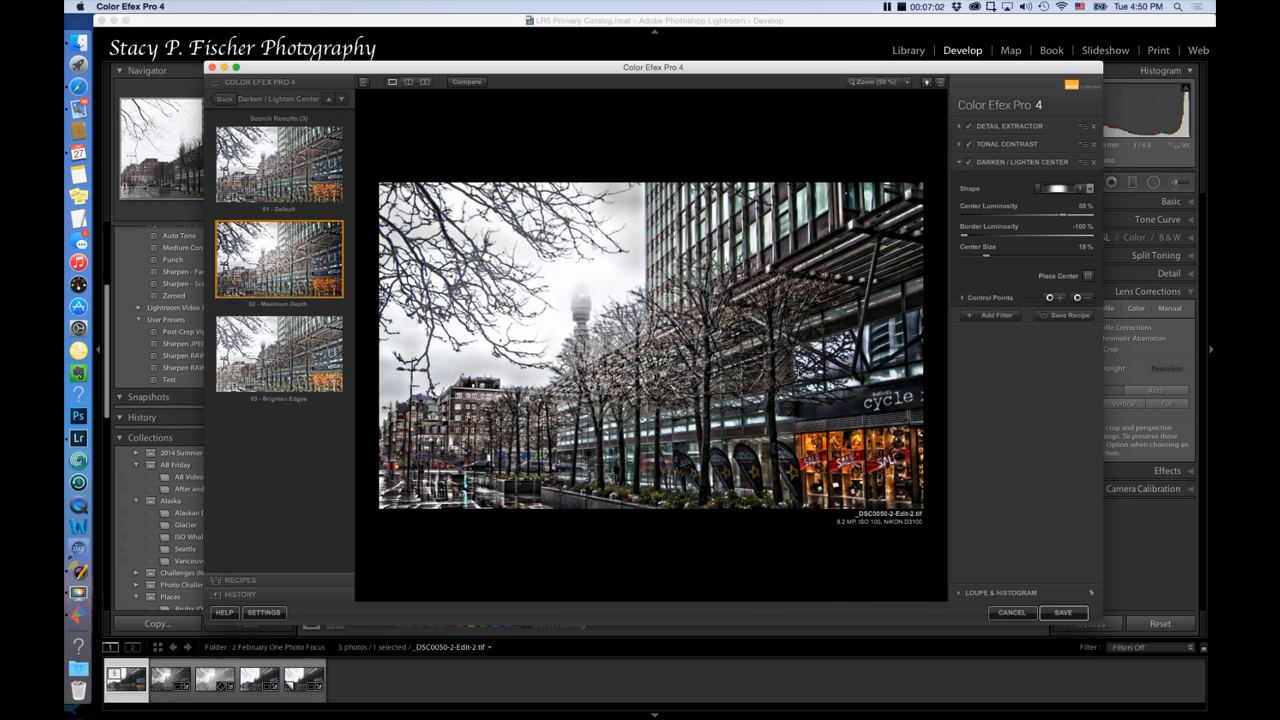
mouse_move(1007, 460)
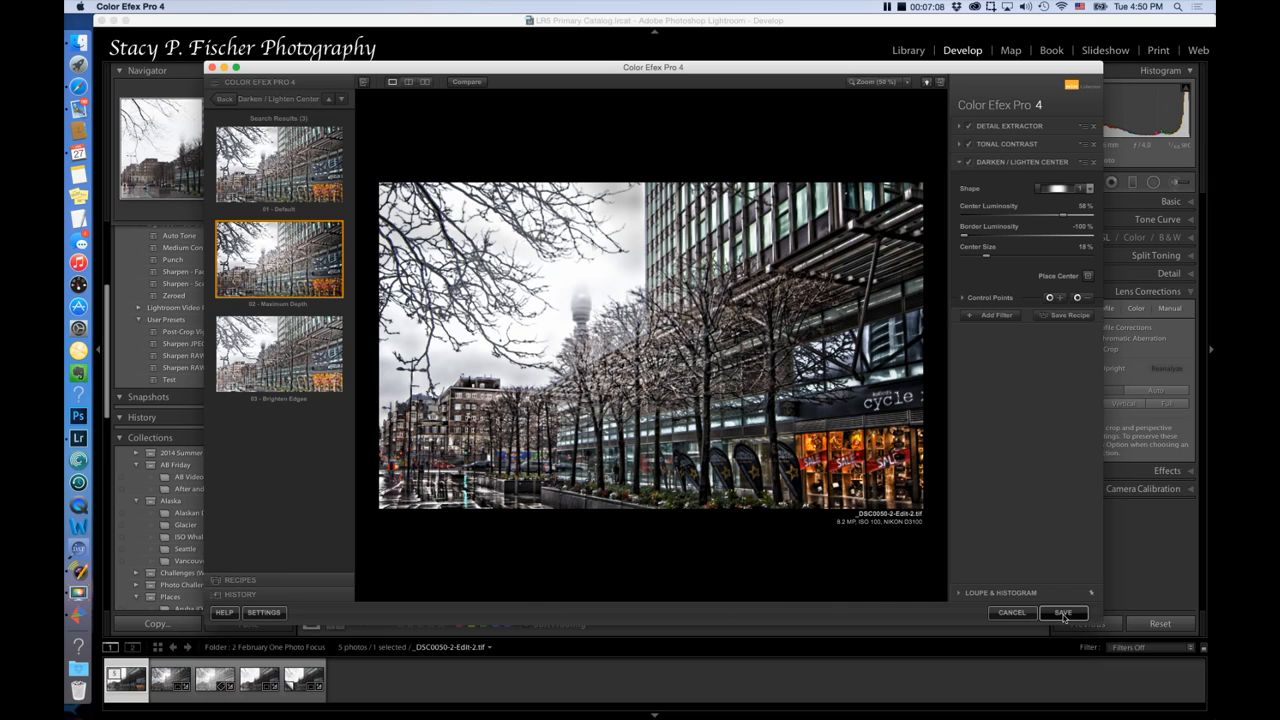
Save the Color Efex edit back to Lightroom and select the edited TIFF copy
left_click(1063, 612)
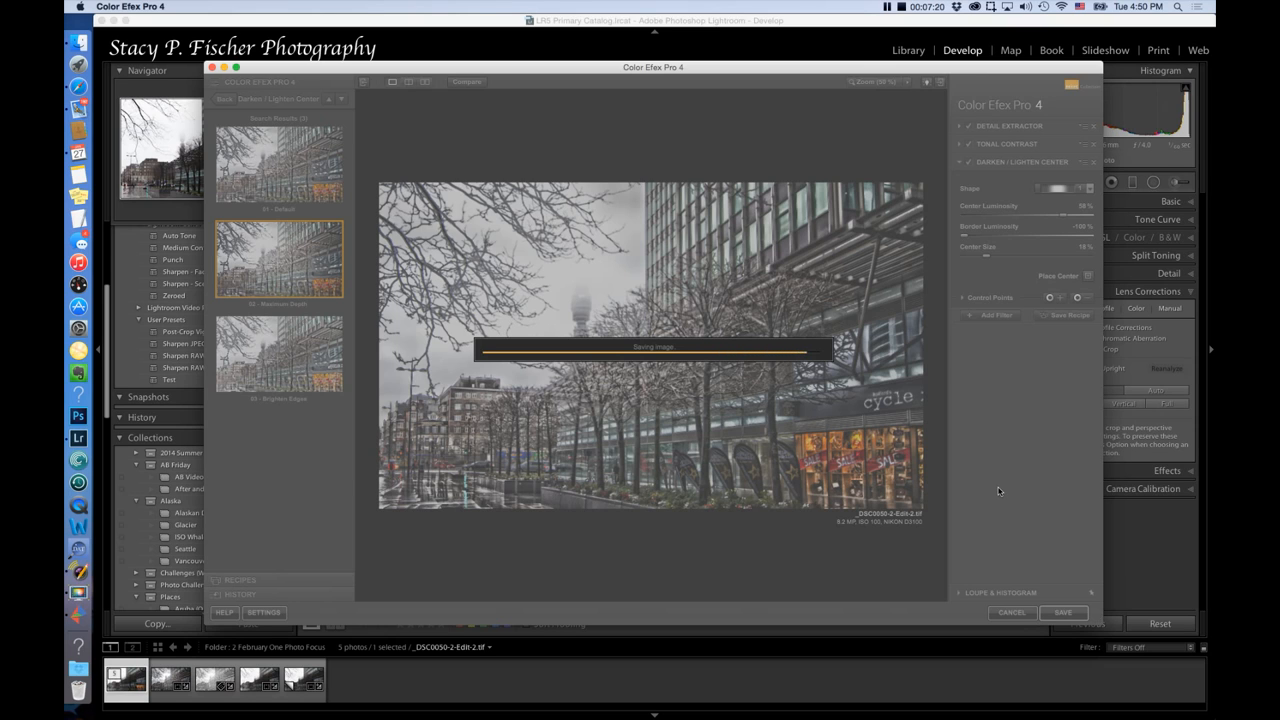
left_click(1062, 612)
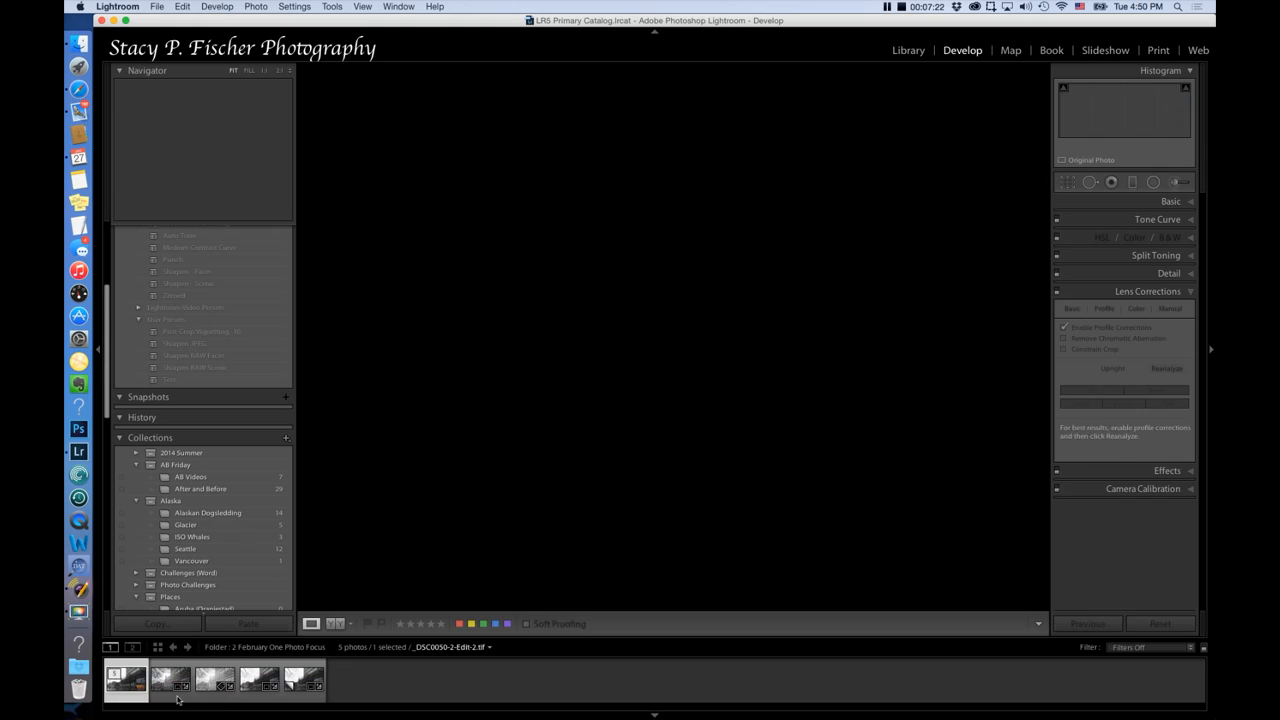
left_click(170, 680)
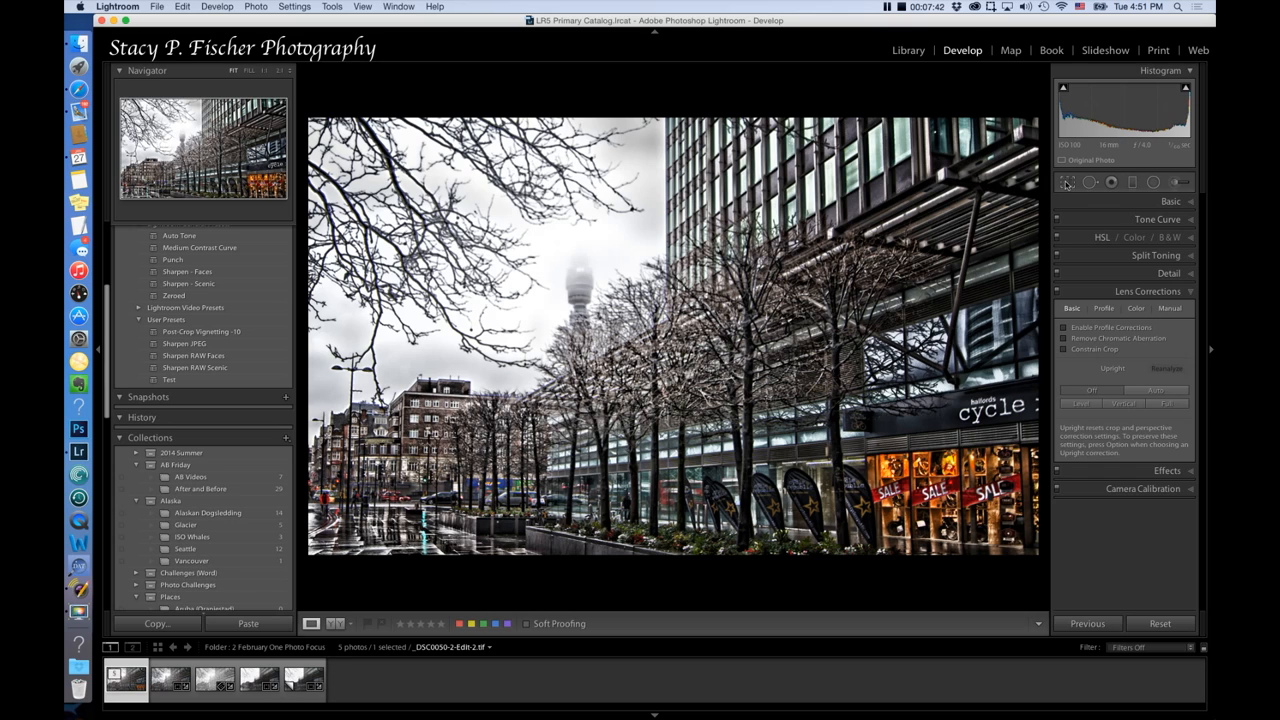
Rotate the edited photo to a -1.12 angle and apply the crop
left_click(1068, 182)
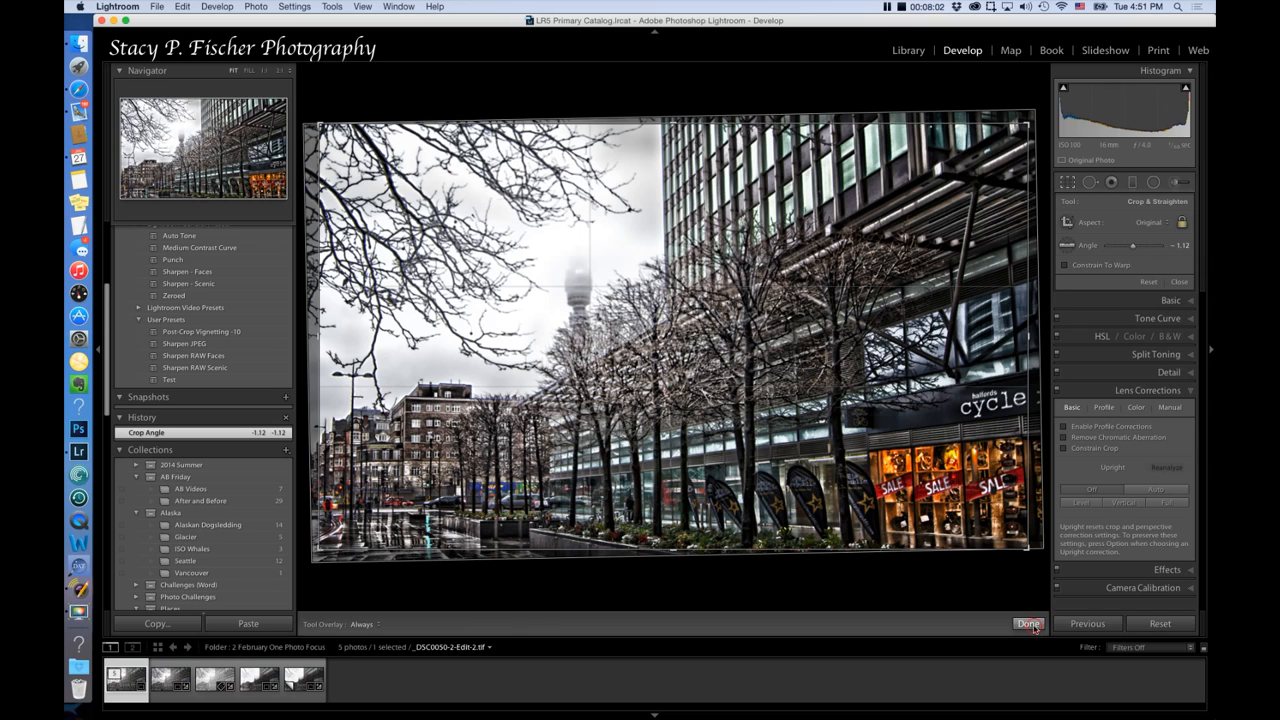
left_click(1027, 623)
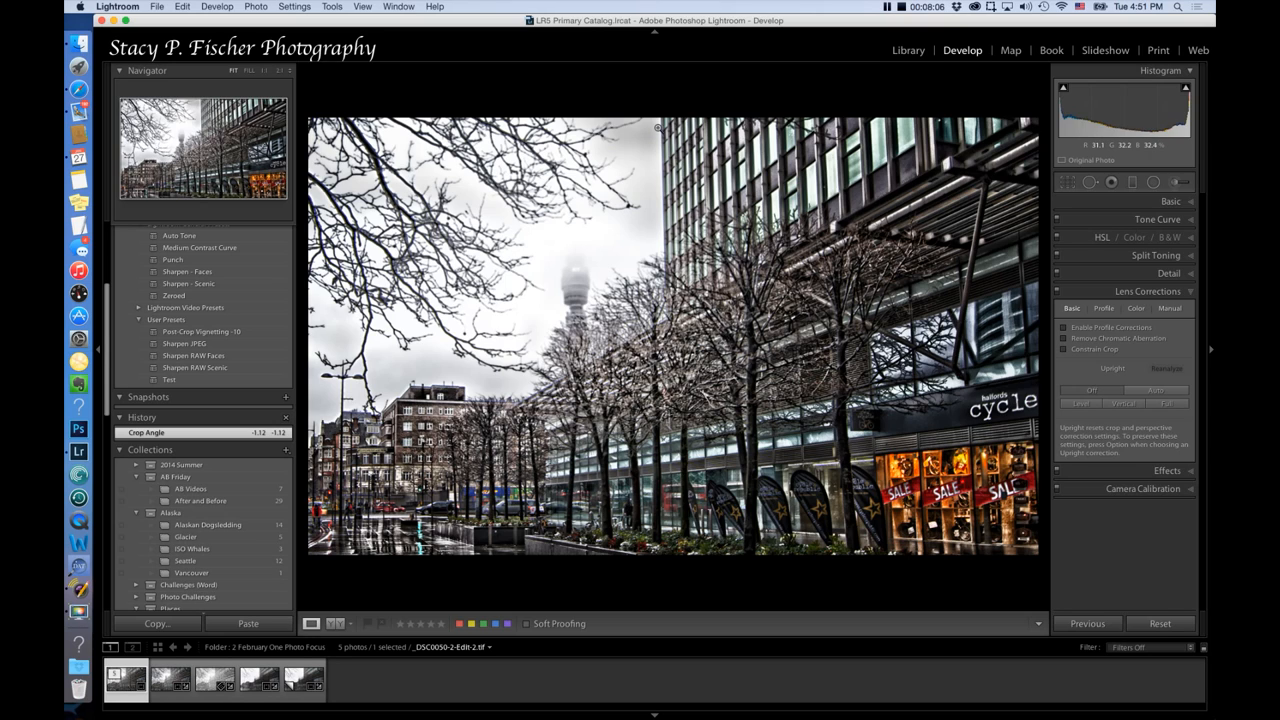
mouse_move(680, 345)
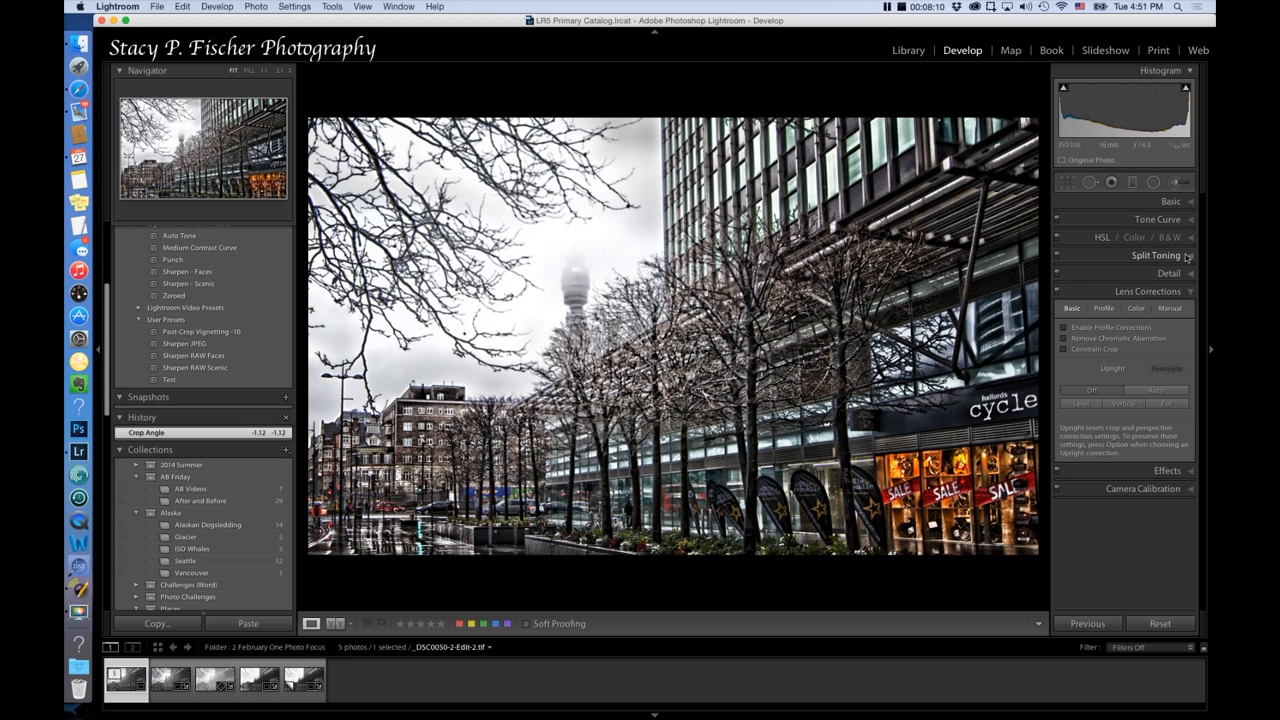
Lift the street photo's Shadows slider to +56 in the Basic panel
left_click(1170, 201)
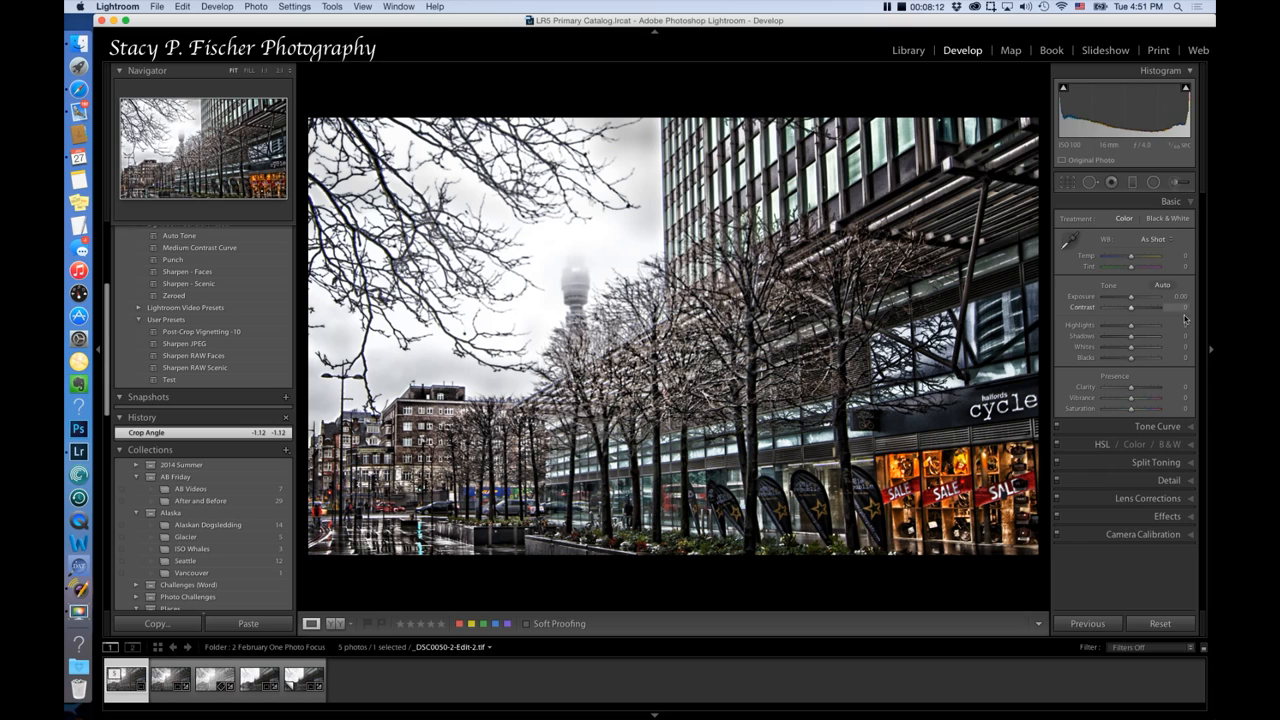
left_click_drag(1130, 336, 1145, 336)
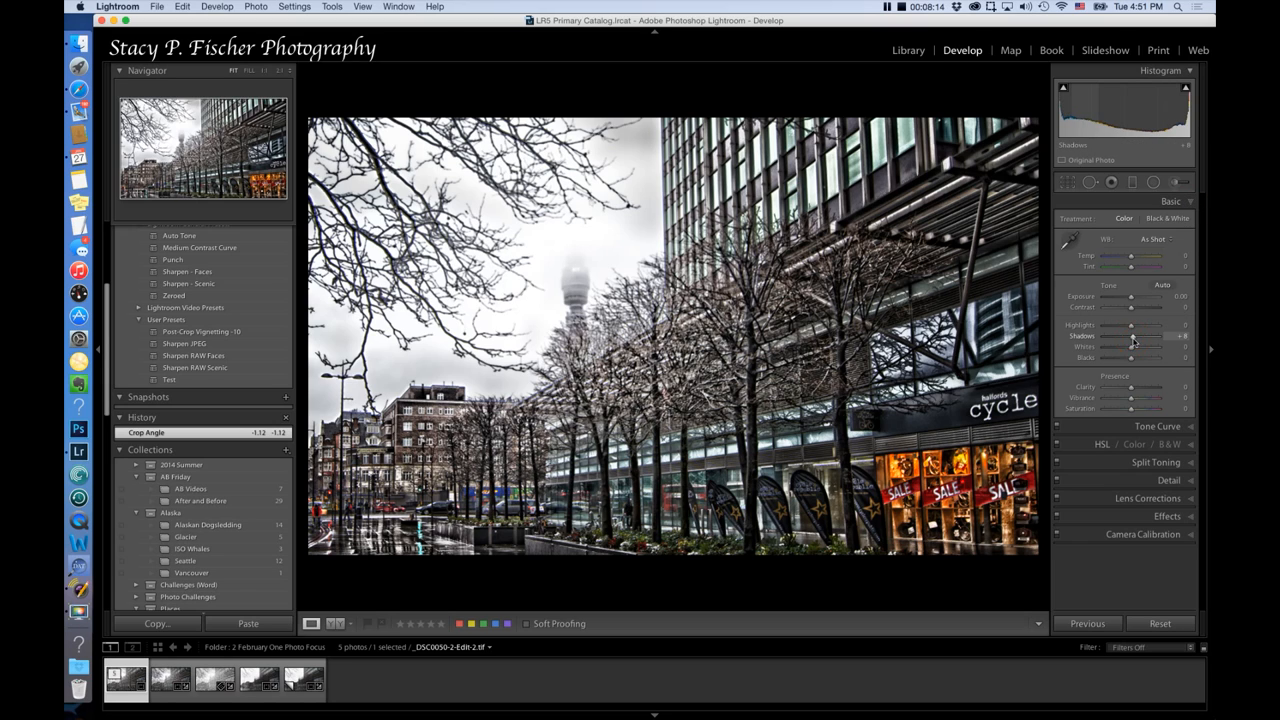
left_click_drag(1132, 336, 1147, 336)
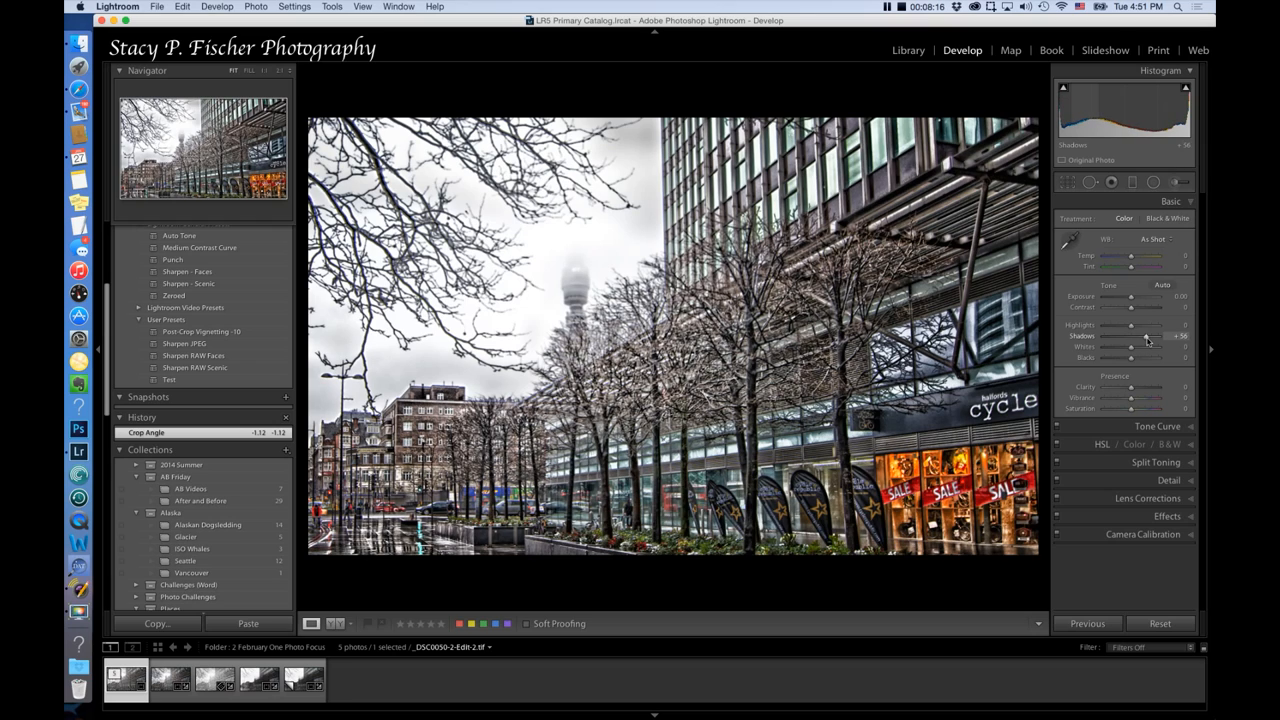
left_click_drag(1130, 336, 1145, 336)
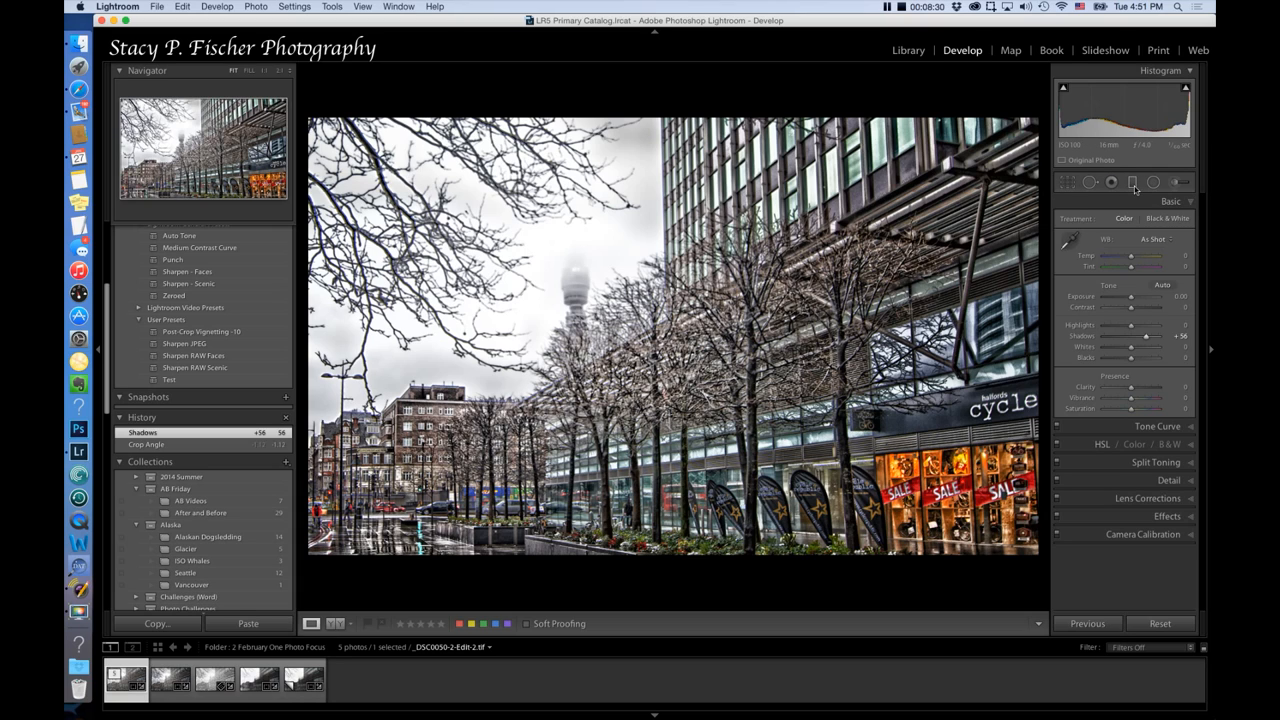
Draw a graduated filter with raised Clarity and Sharpness on the street photo
left_click(1133, 182)
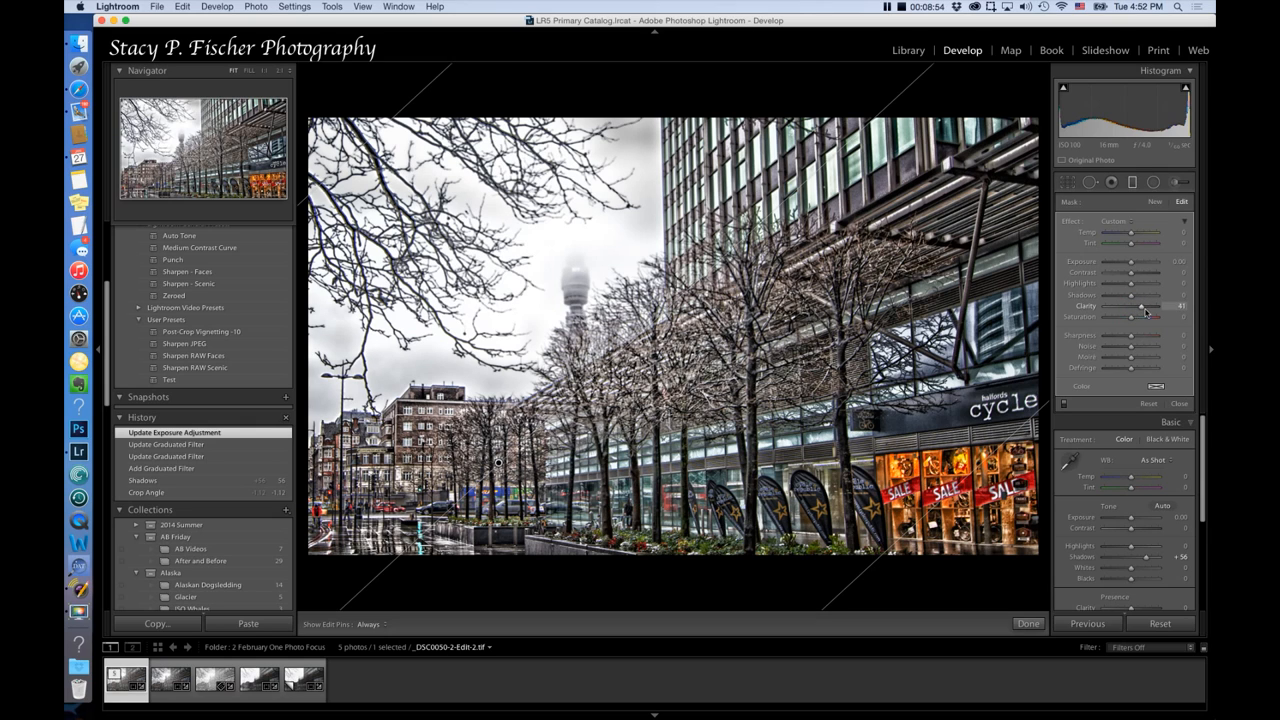
left_click_drag(1140, 305, 1150, 305)
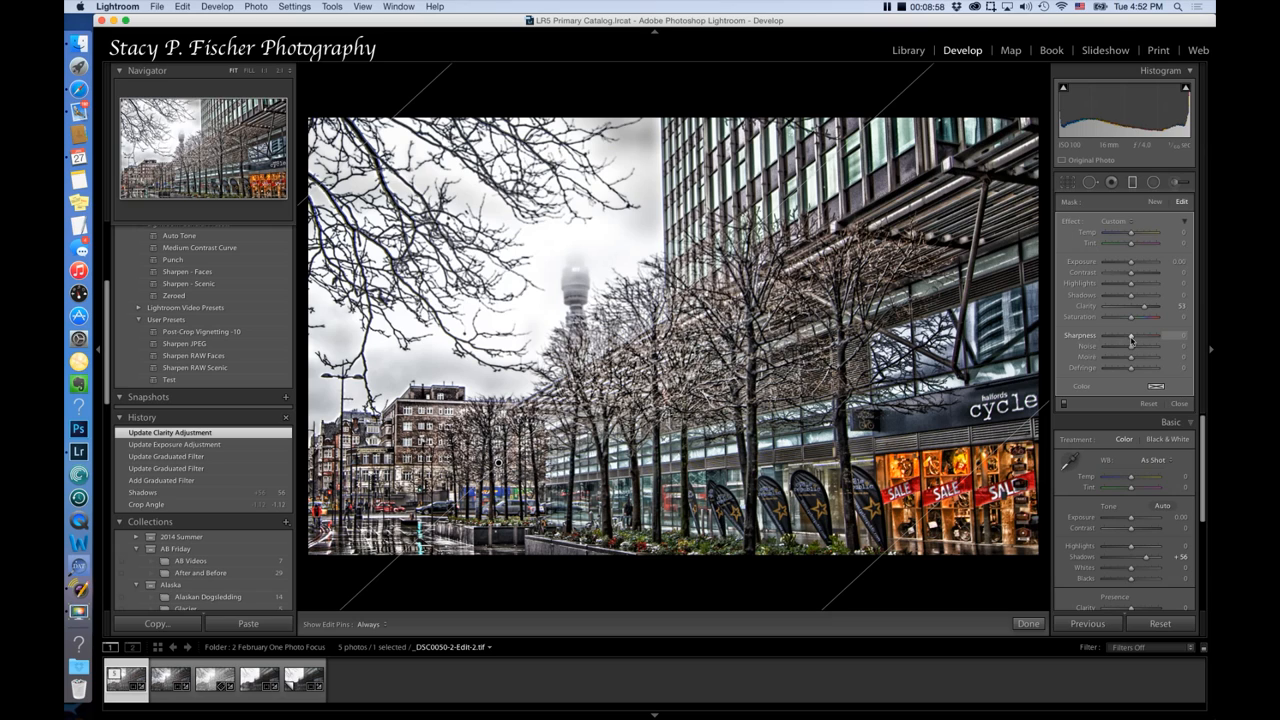
left_click_drag(1130, 335, 1145, 335)
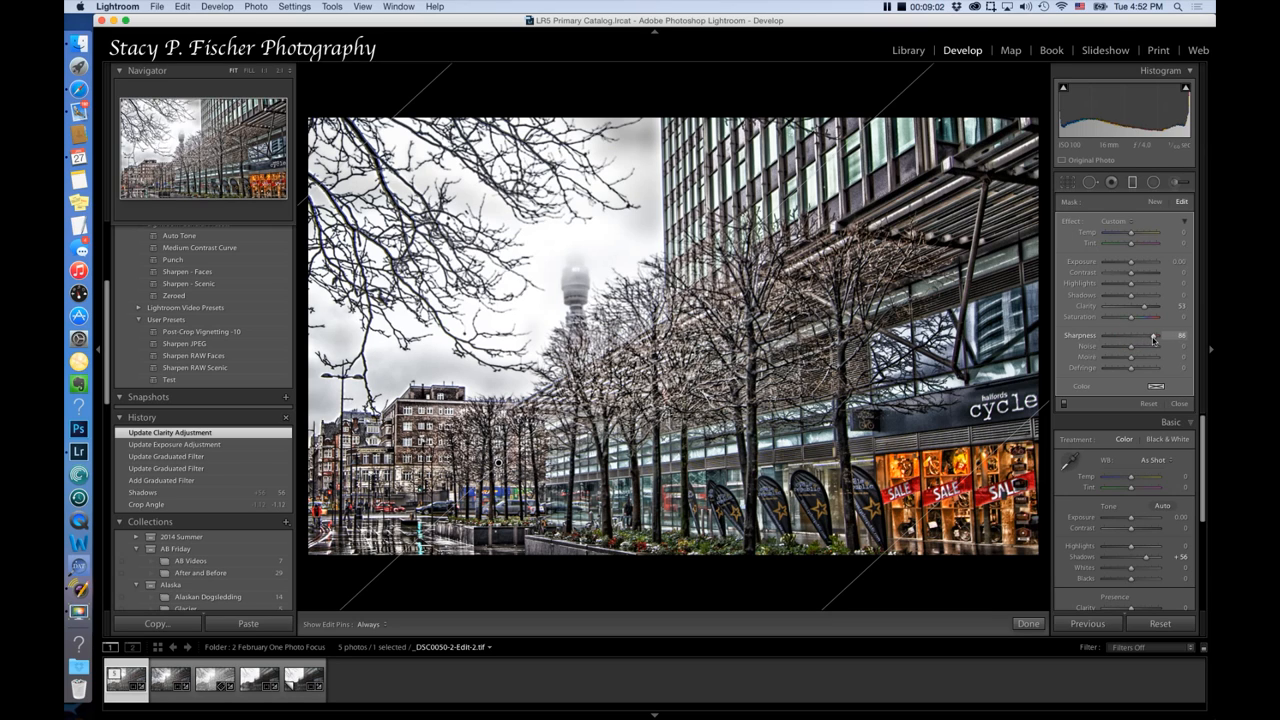
left_click_drag(1153, 335, 1148, 335)
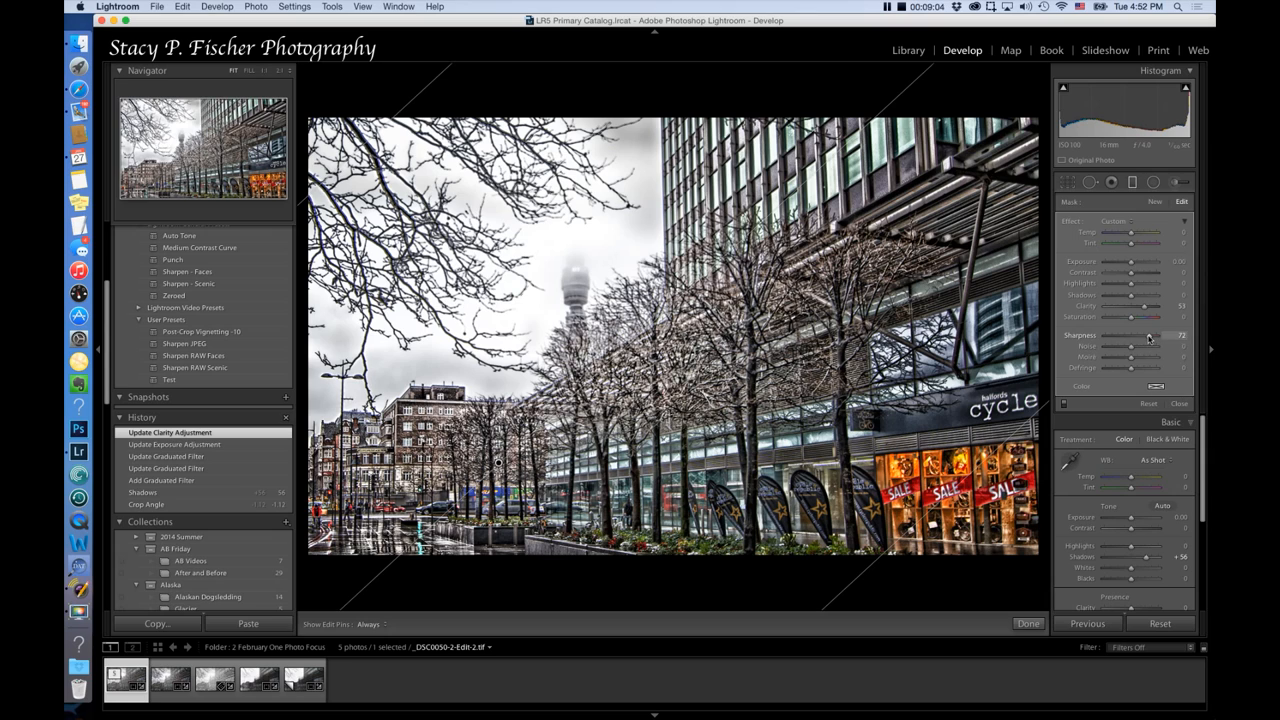
left_click_drag(1131, 335, 1149, 335)
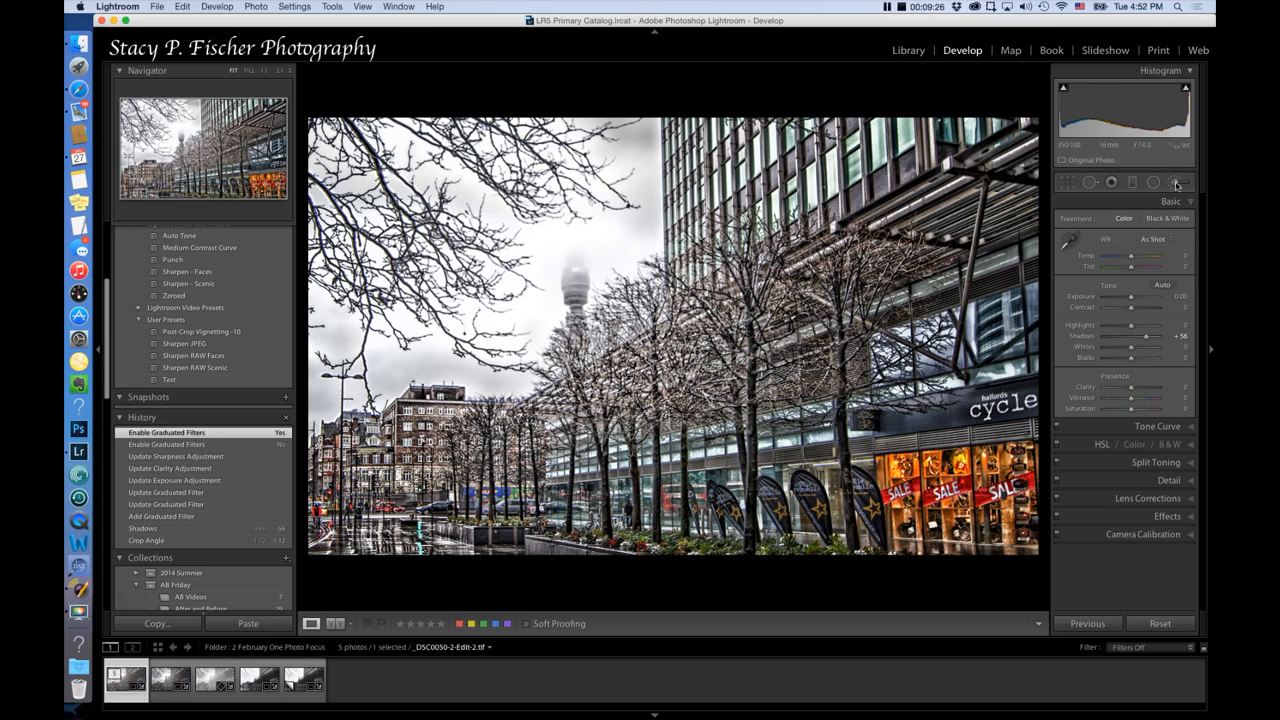
Place a radial filter on the tower (Temp 10, Exposure -0.16, Clarity 9), then check History
left_click(1177, 182)
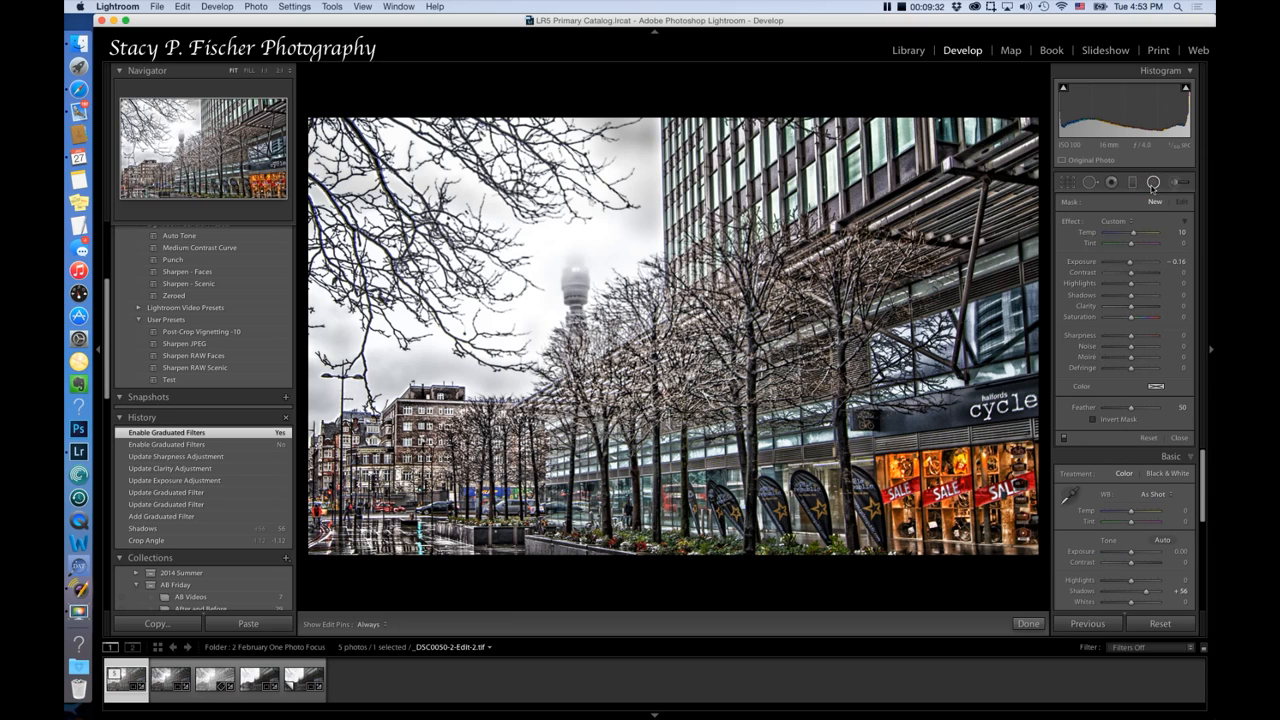
mouse_move(570, 281)
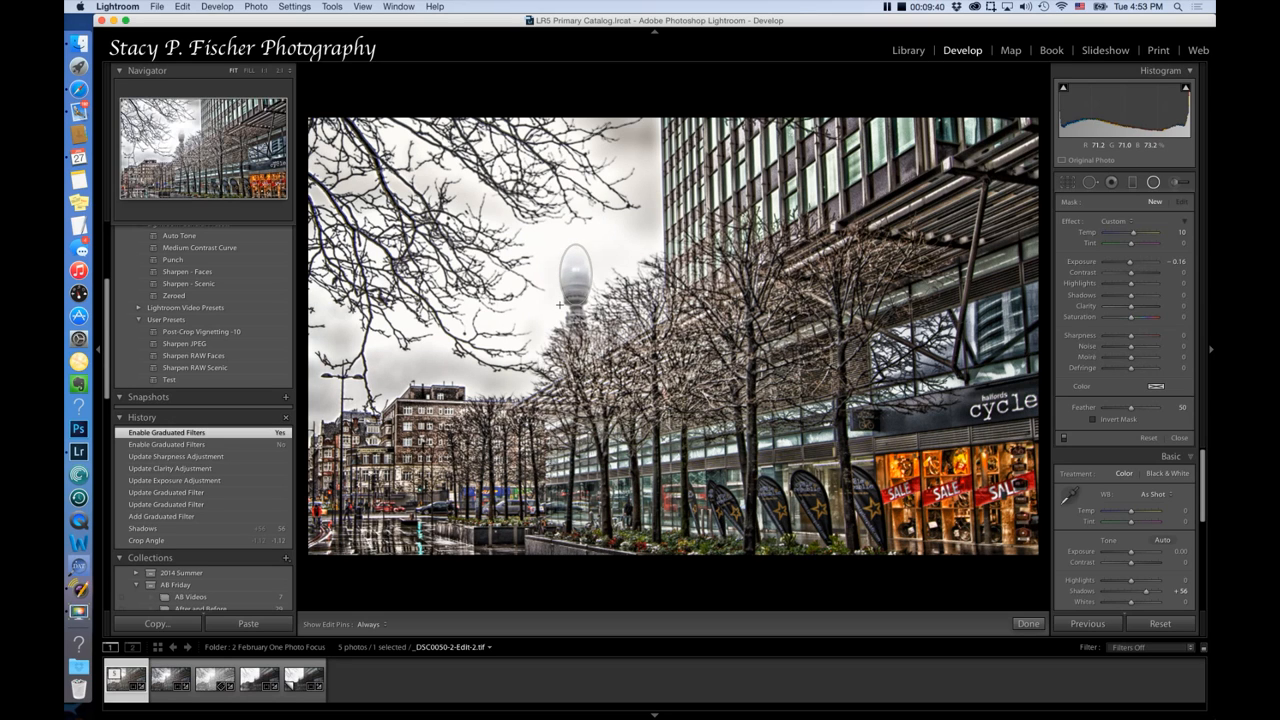
left_click(575, 275)
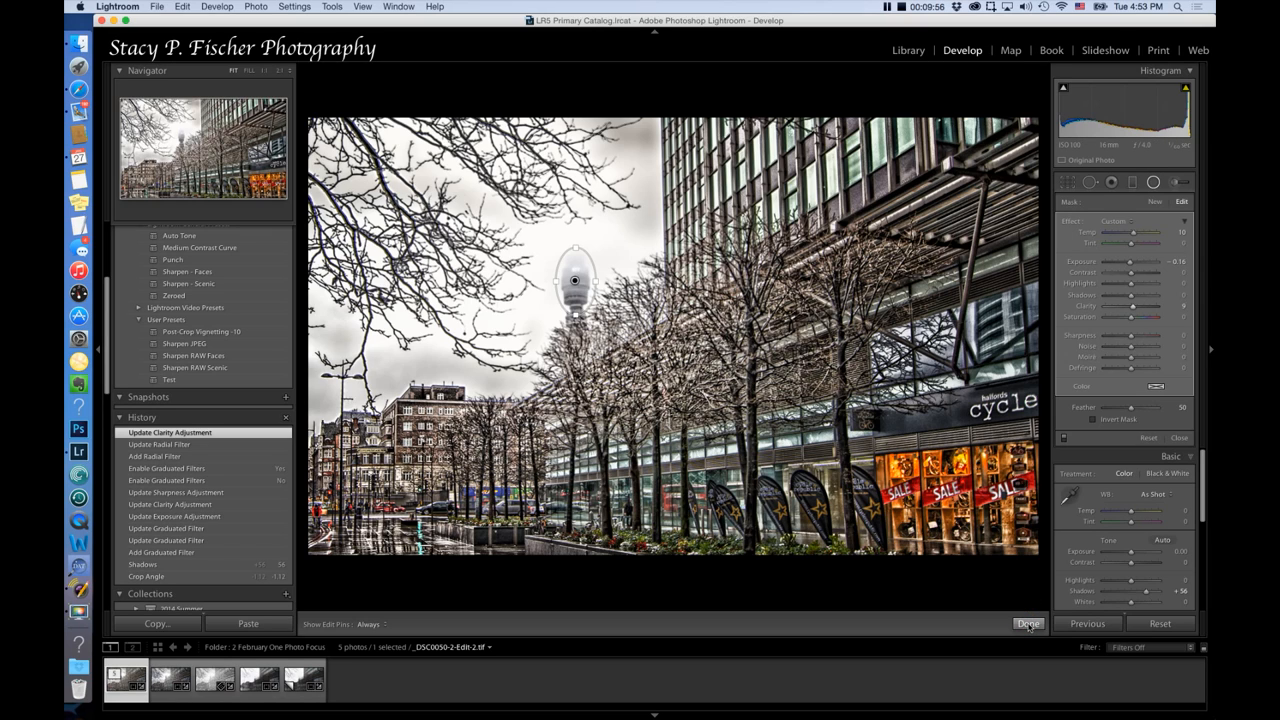
left_click(1028, 623)
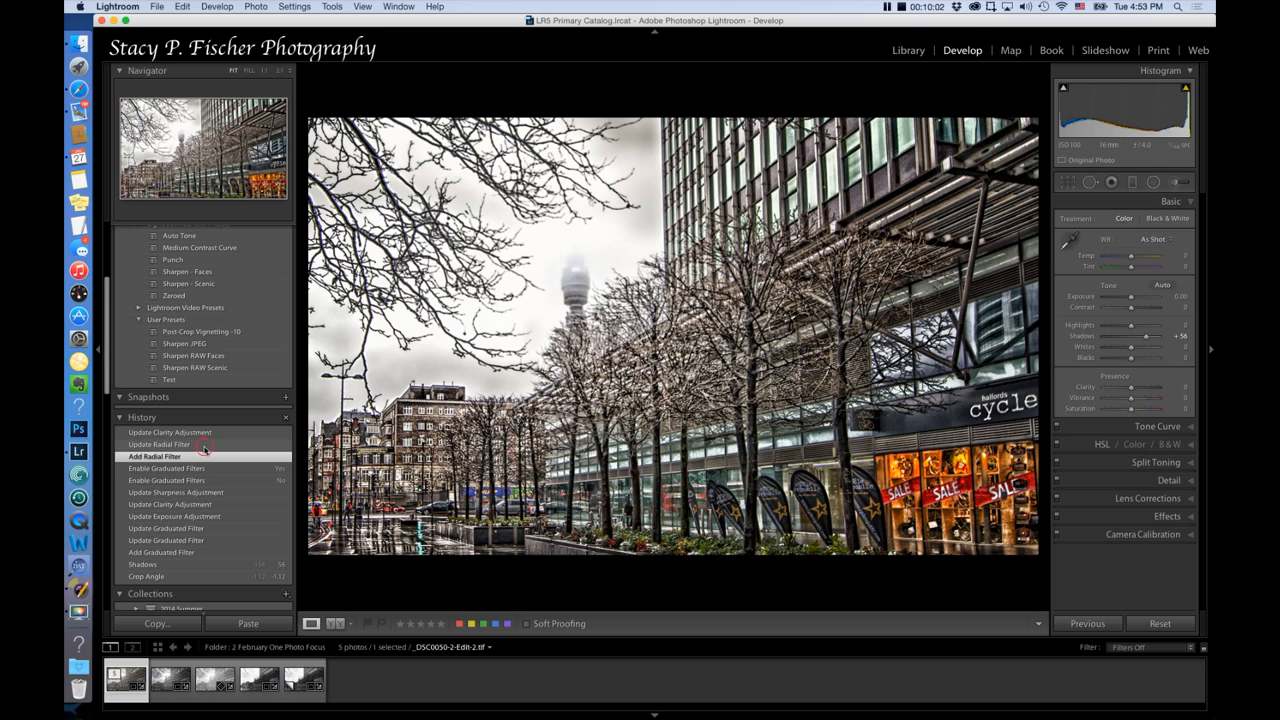
left_click(170, 432)
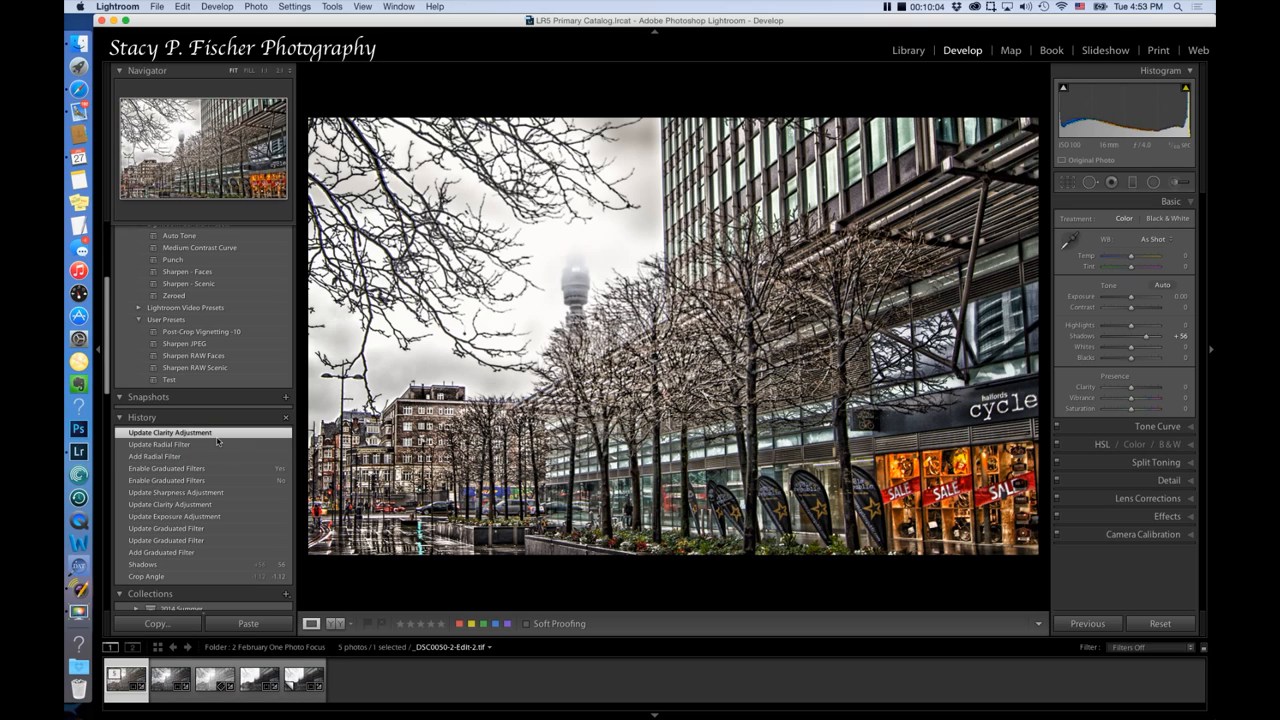
left_click(159, 444)
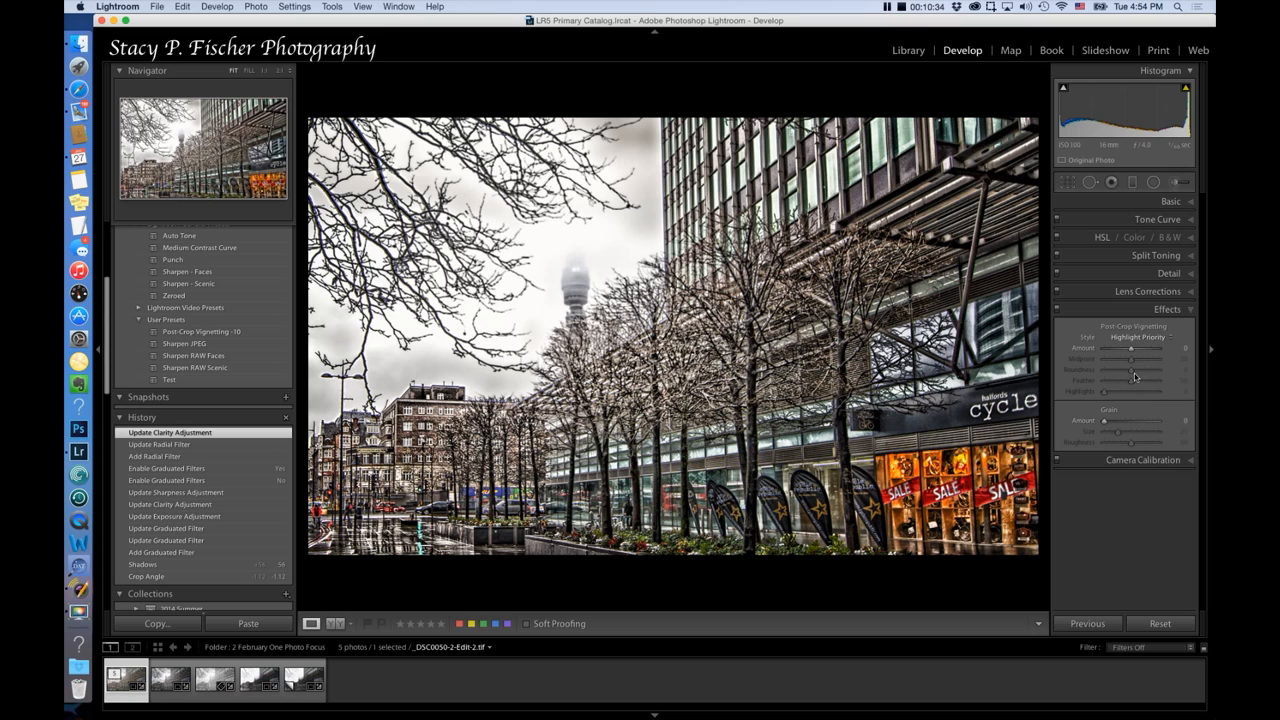
mouse_move(1130, 375)
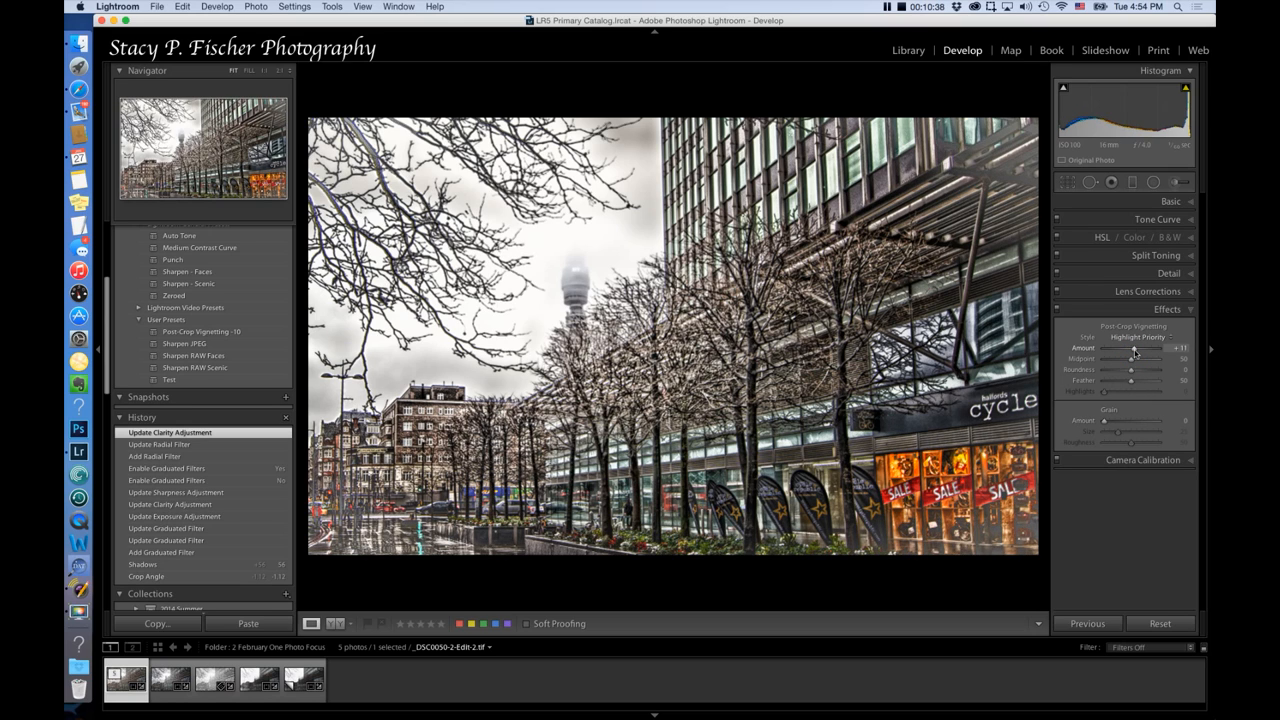
Try out vignette Amount and Feather, darkening the edges into a heavy oval
left_click_drag(1140, 348, 1133, 348)
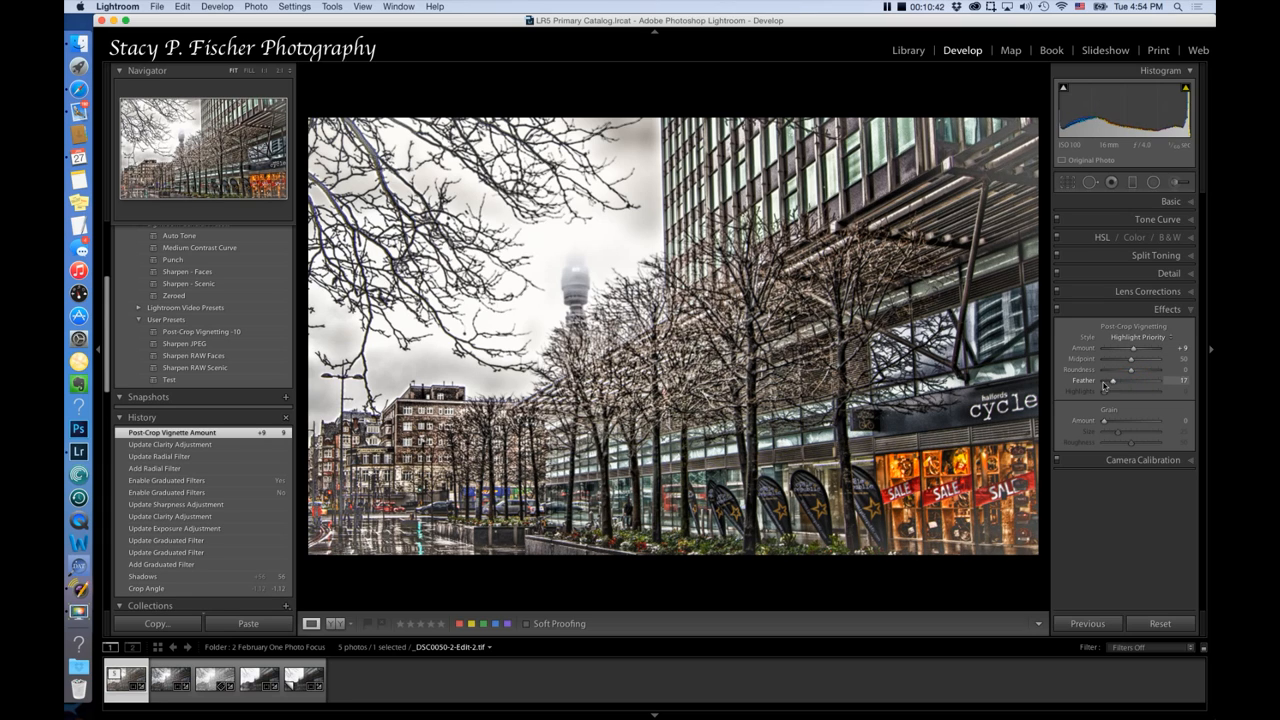
left_click_drag(1162, 380, 1103, 380)
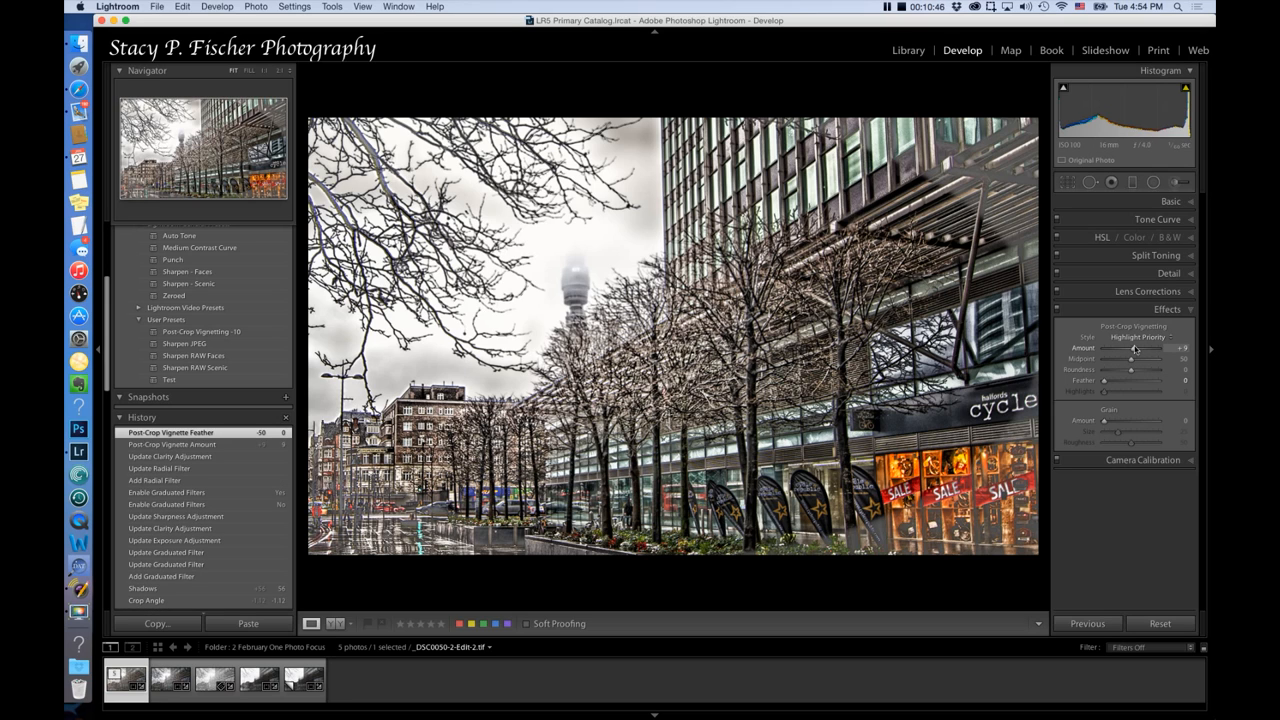
left_click_drag(1135, 348, 1128, 348)
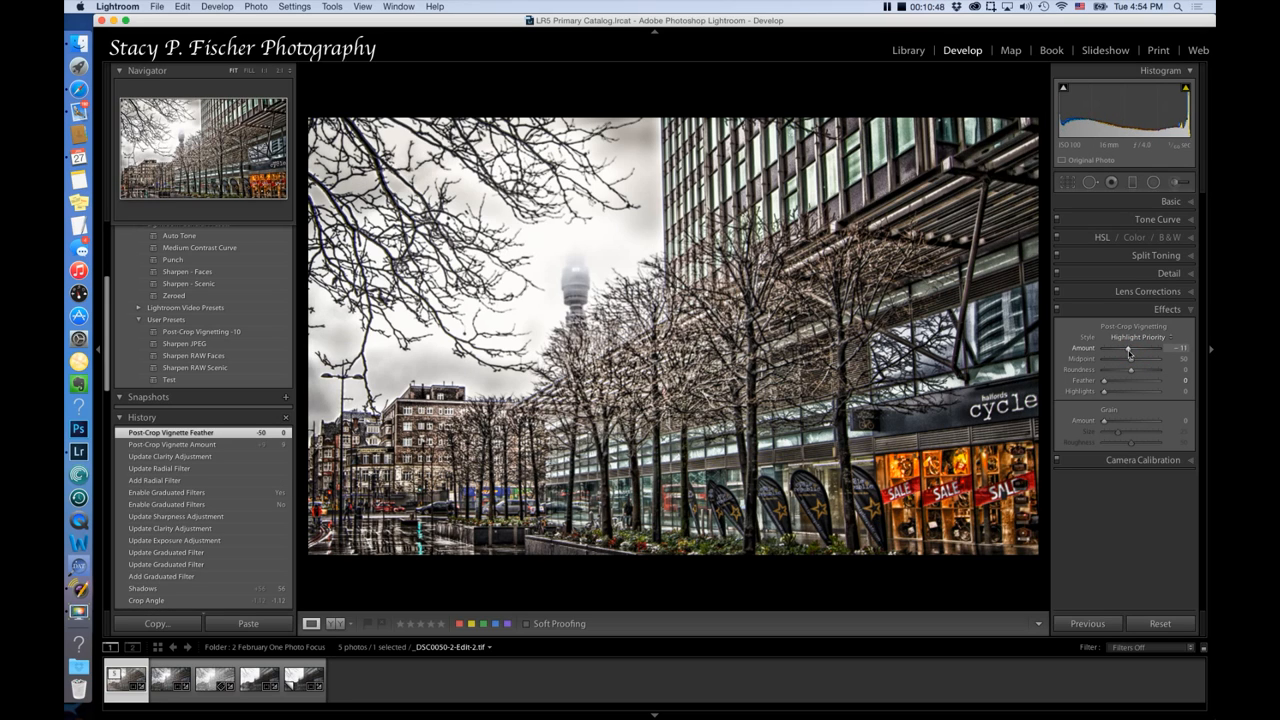
left_click_drag(1128, 348, 1105, 348)
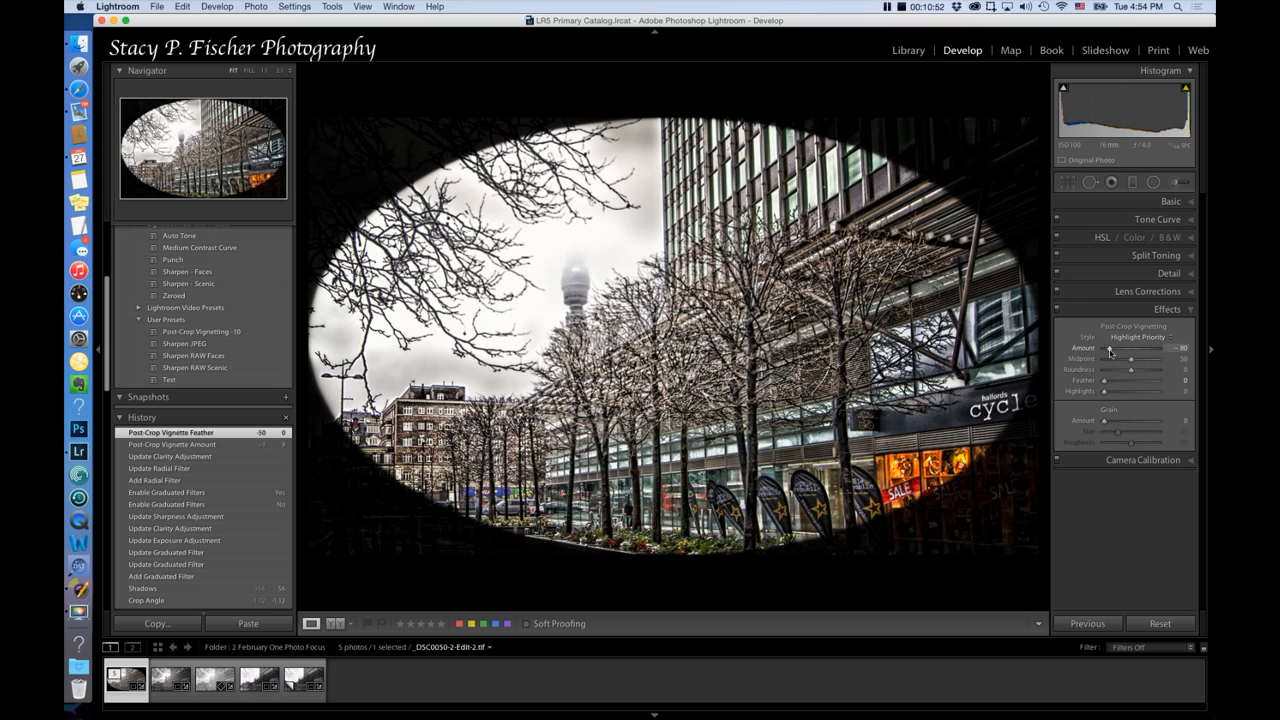
left_click_drag(1108, 347, 1105, 347)
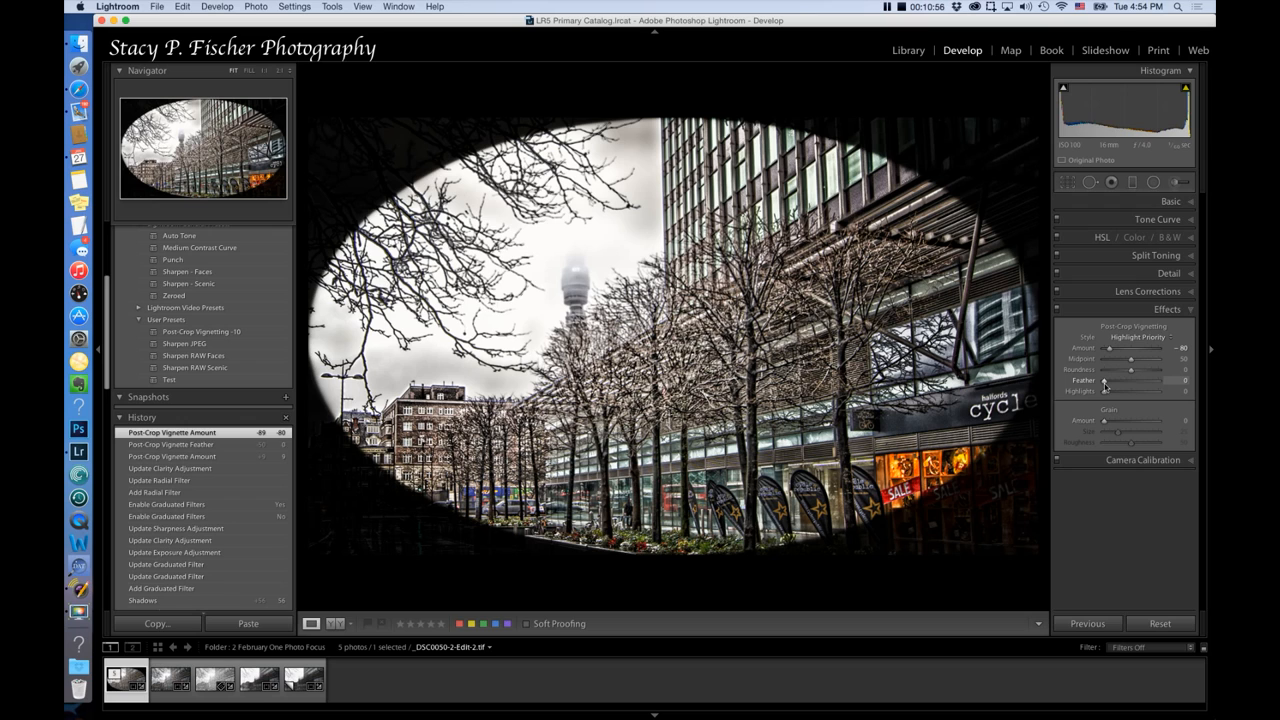
left_click_drag(1104, 348, 1110, 348)
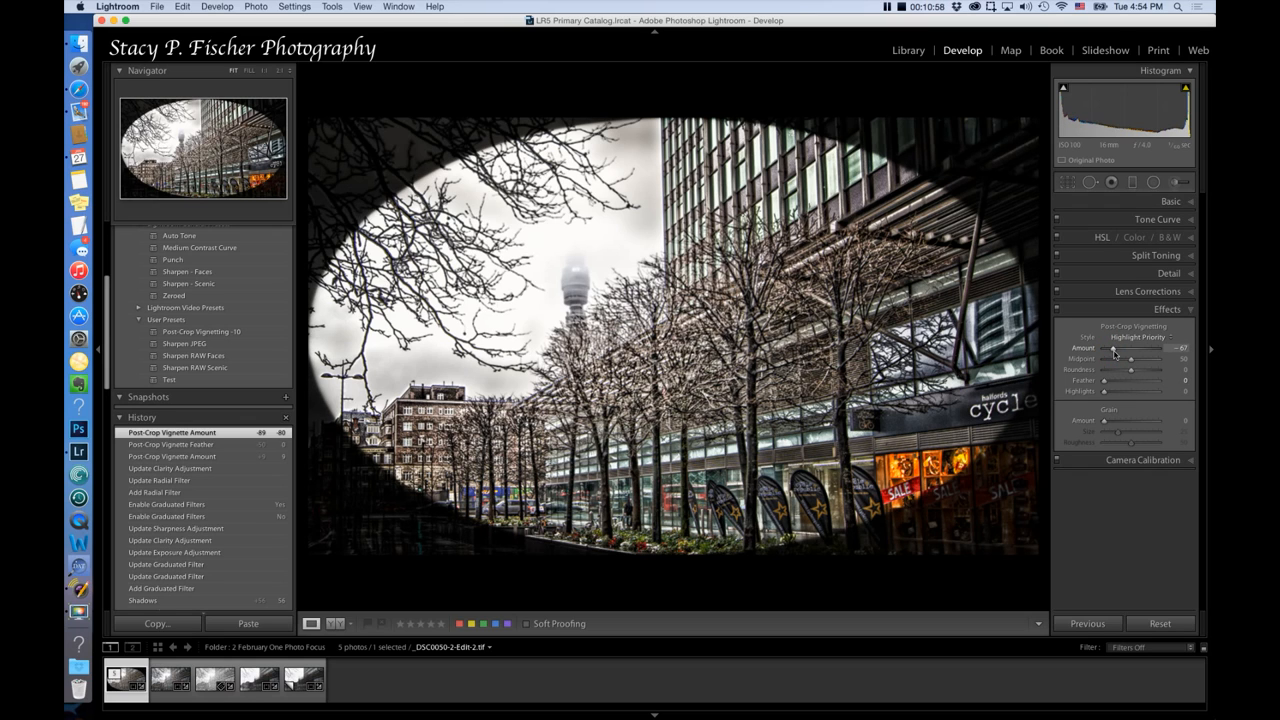
left_click_drag(1122, 348, 1128, 348)
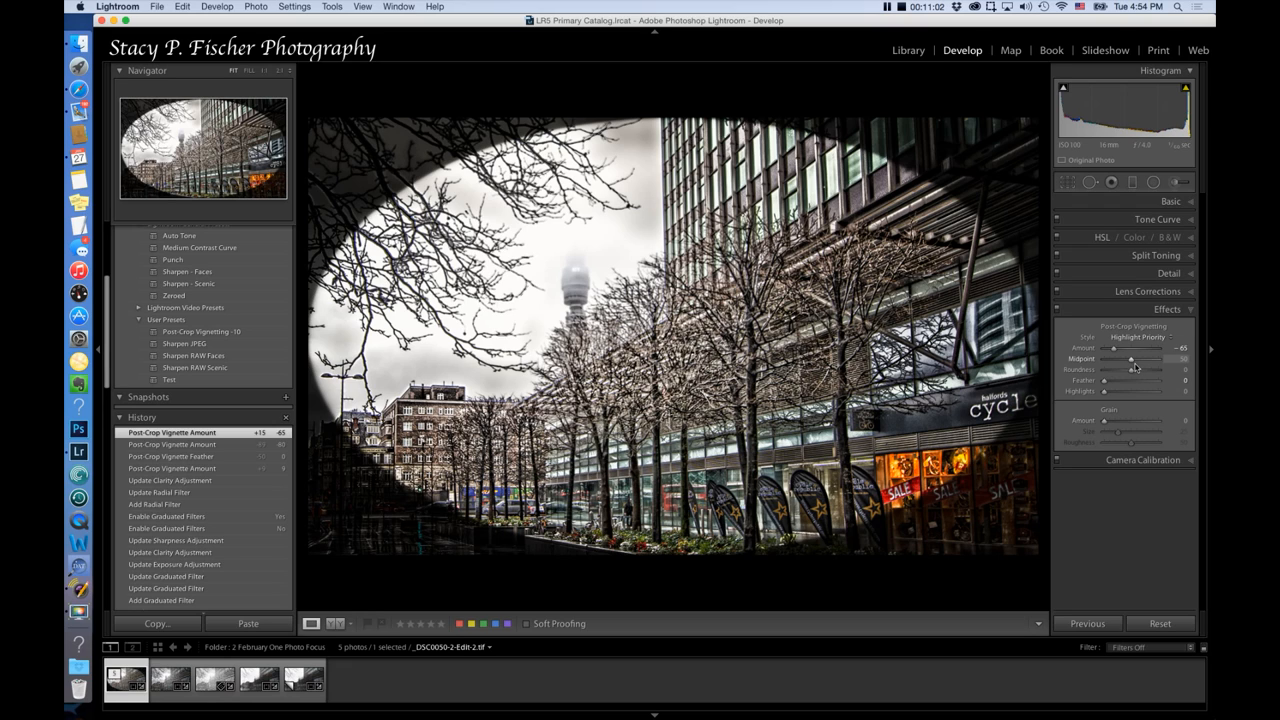
Make the vignette shape much rounder, pushing Roundness to about +89
left_click_drag(1135, 359, 1130, 359)
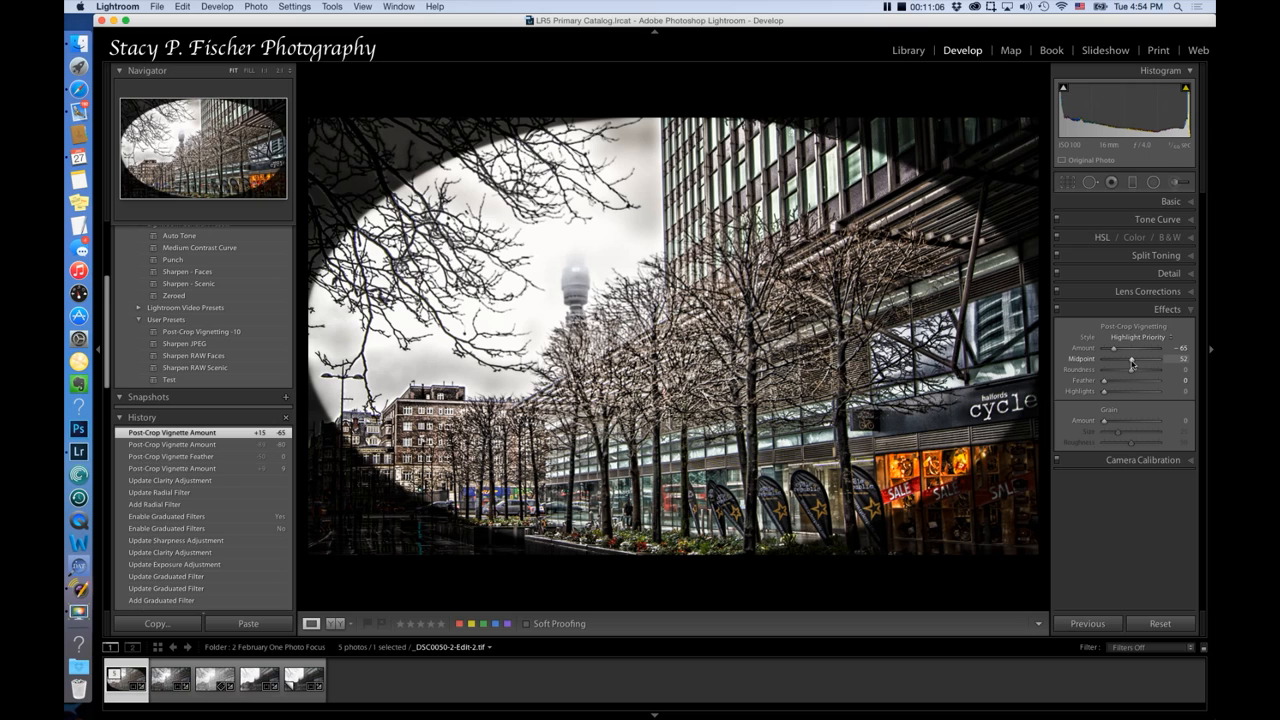
left_click_drag(1104, 380, 1135, 380)
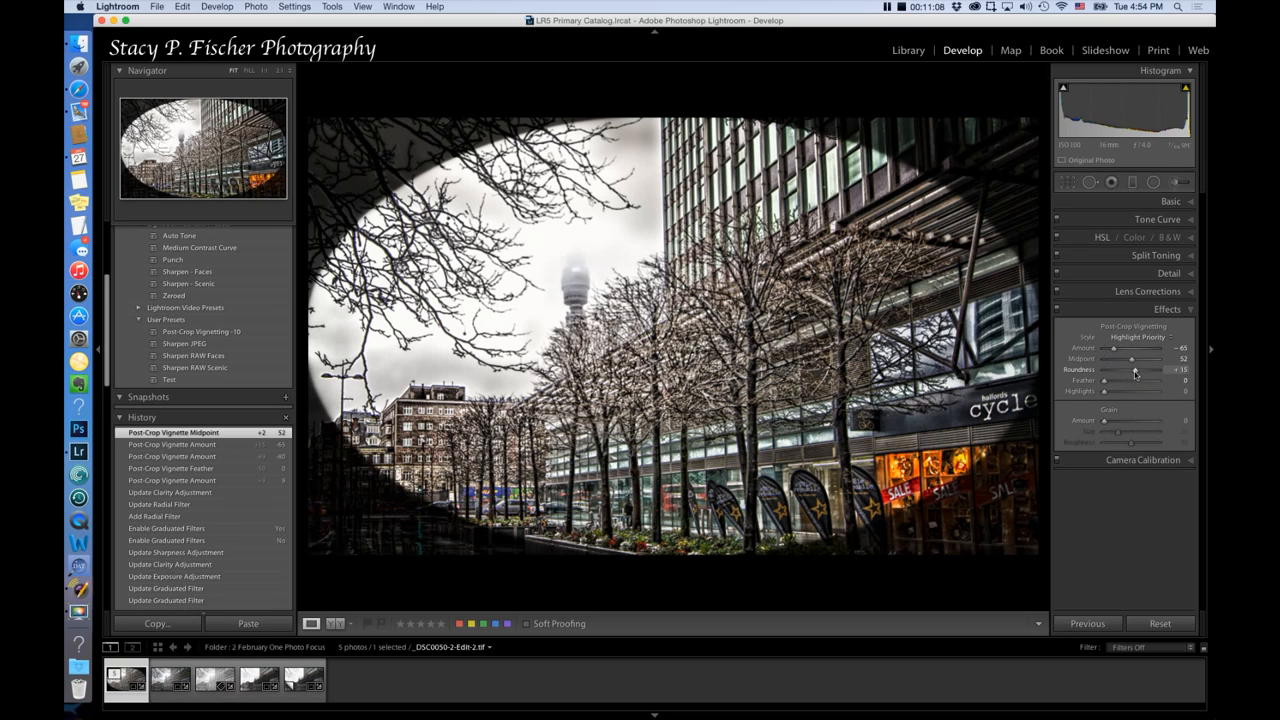
left_click_drag(1104, 369, 1148, 369)
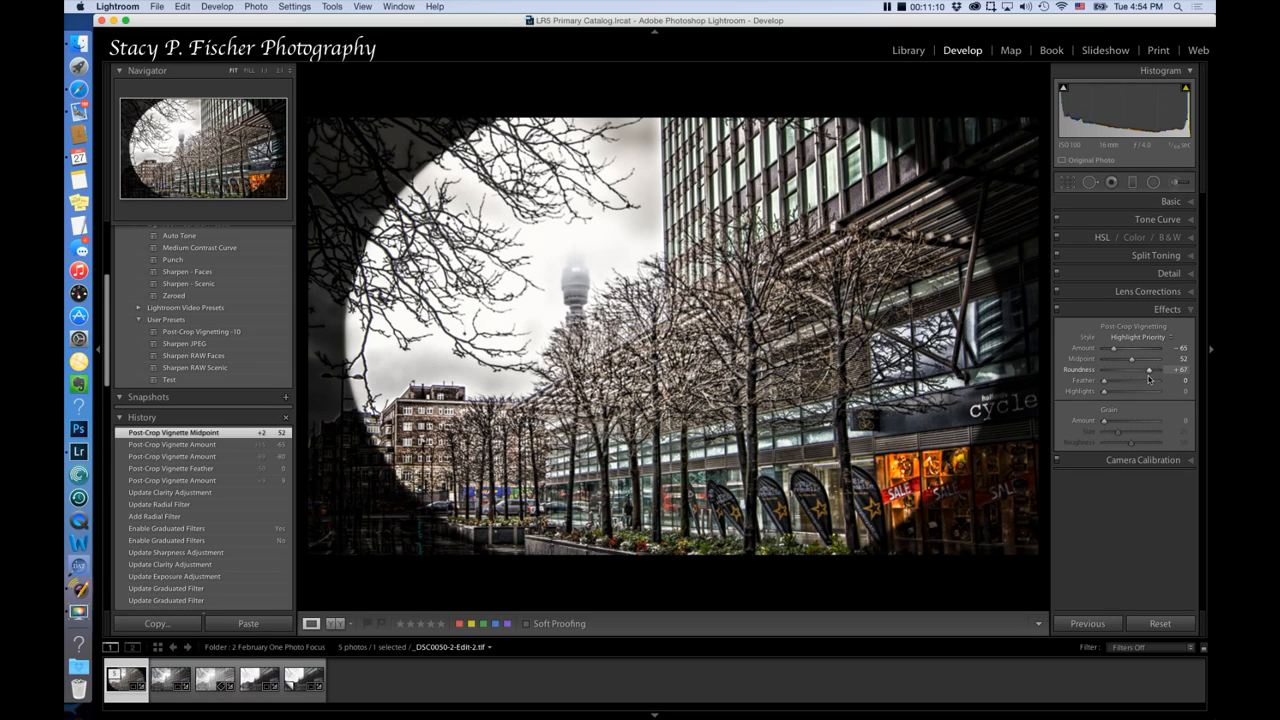
left_click_drag(1149, 369, 1154, 369)
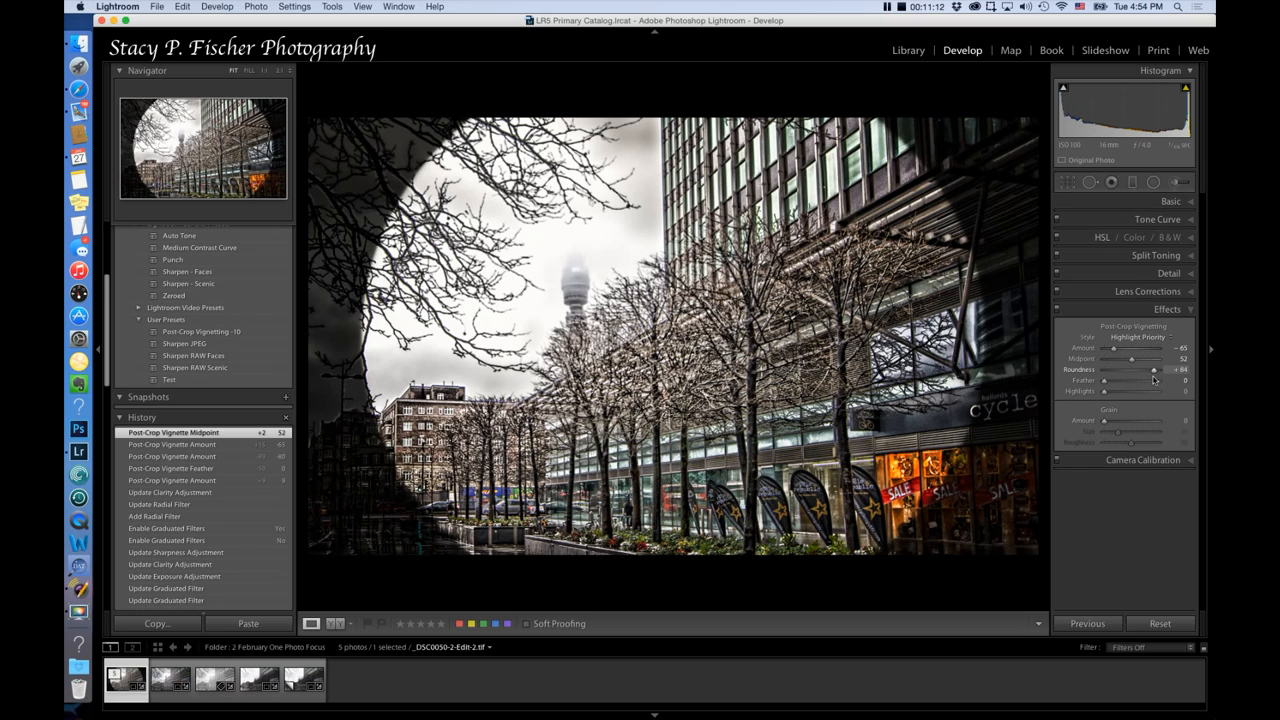
left_click_drag(1150, 369, 1155, 369)
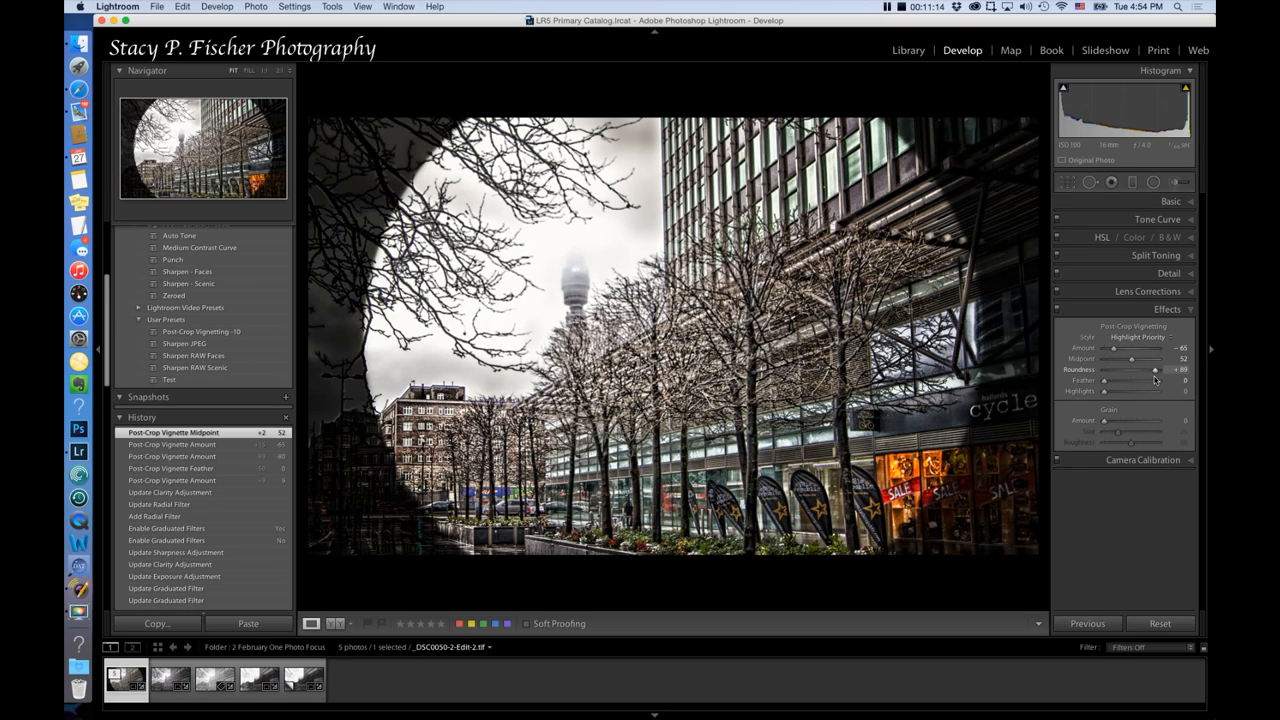
Set vignette Midpoint 0, Amount -24 and Feather 42 for a subtle edge darkening
left_click_drag(1133, 359, 1128, 359)
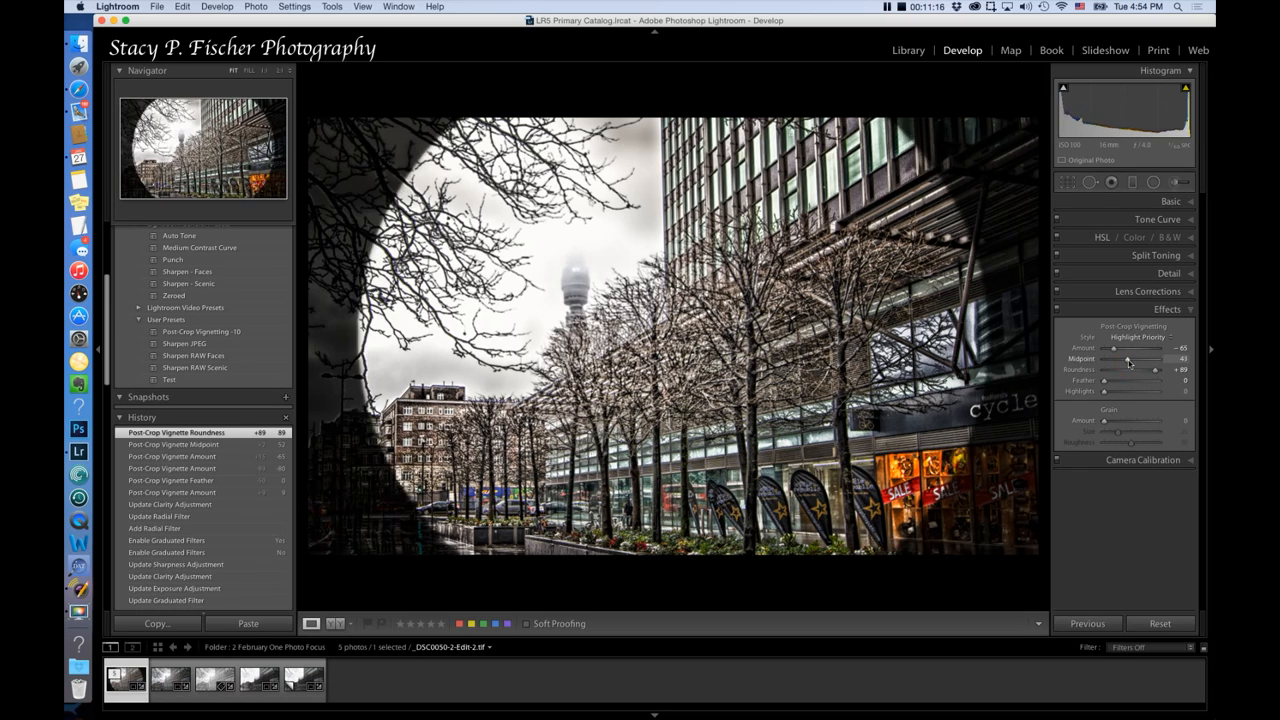
left_click_drag(1140, 359, 1125, 359)
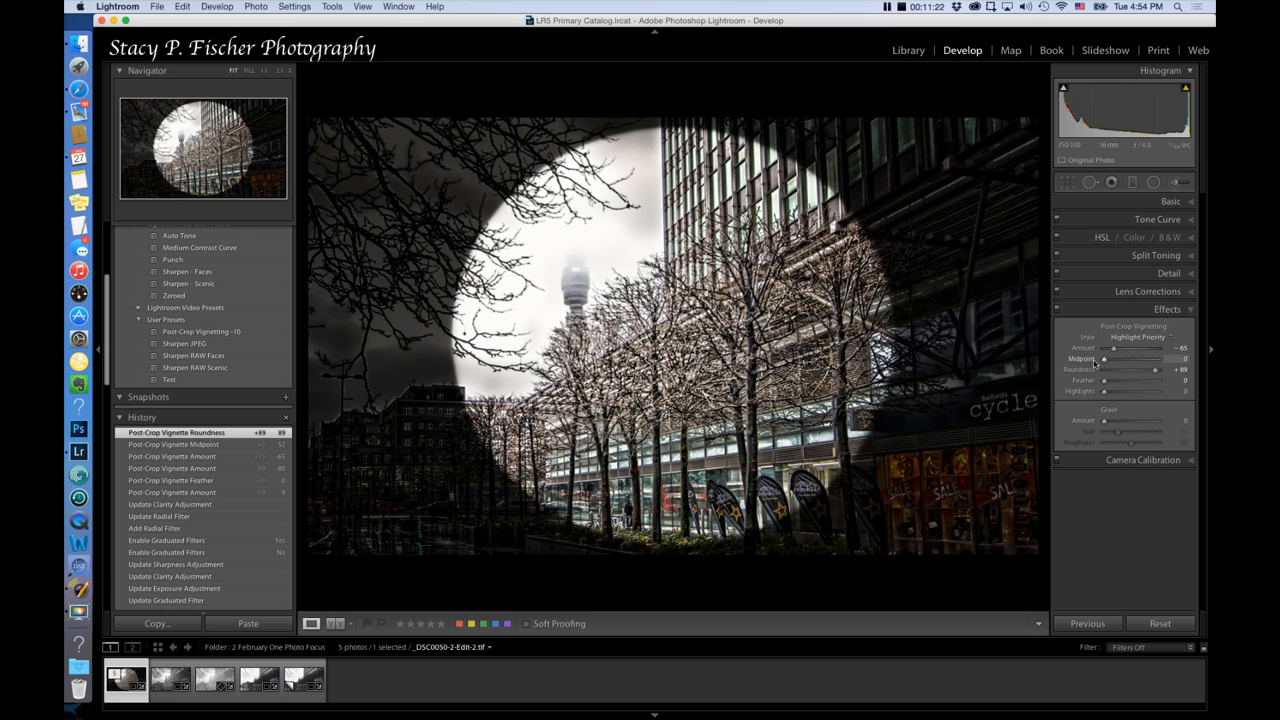
left_click_drag(1140, 359, 1105, 359)
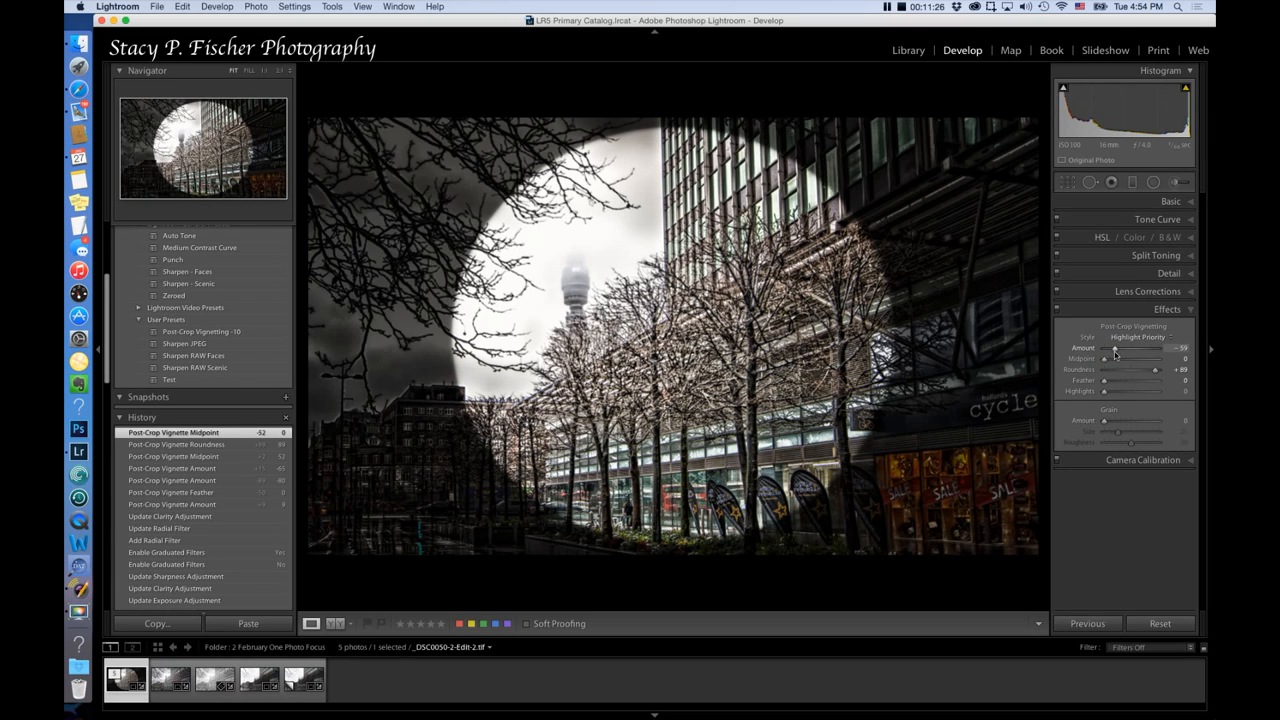
left_click_drag(1103, 358, 1168, 358)
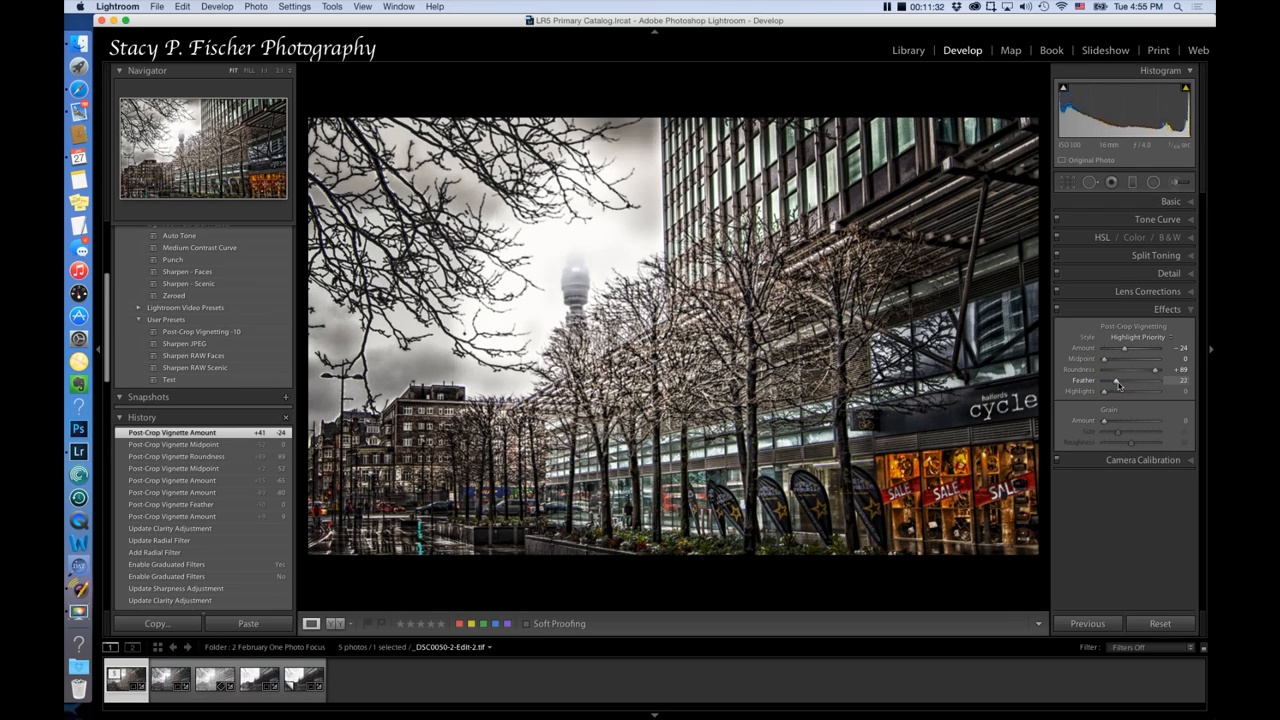
left_click_drag(1115, 380, 1130, 380)
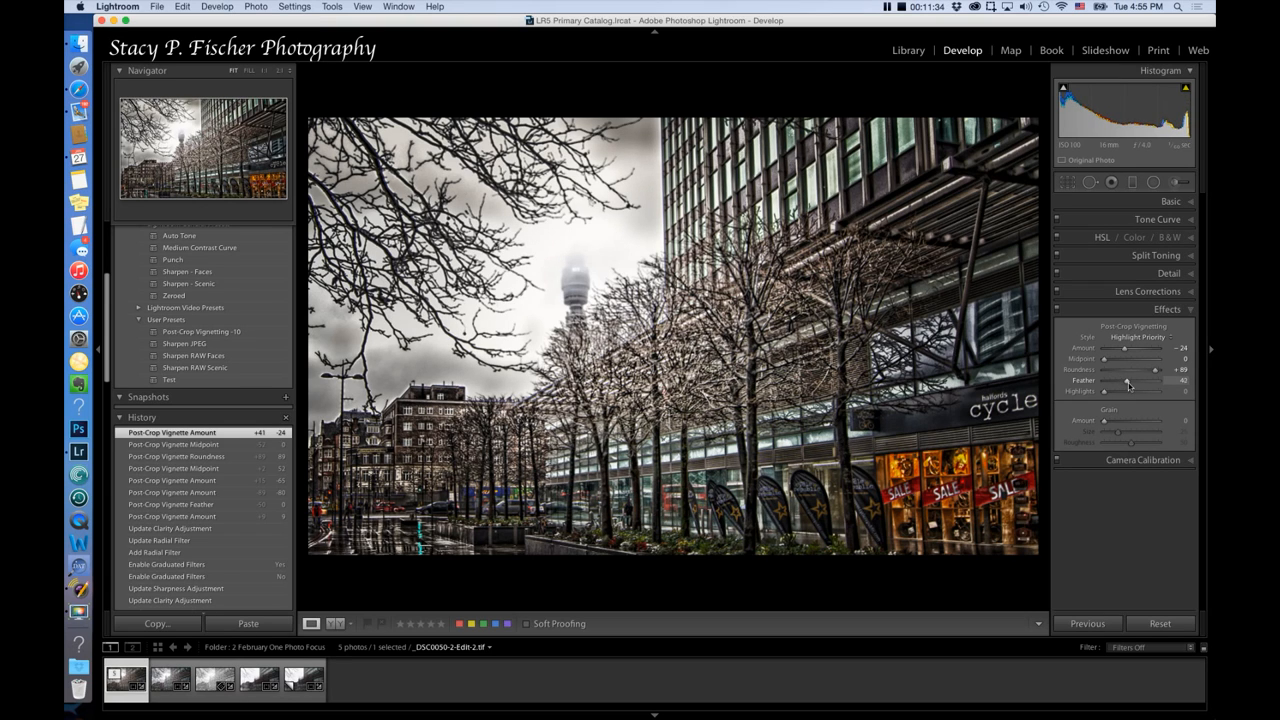
left_click_drag(1150, 391, 1155, 391)
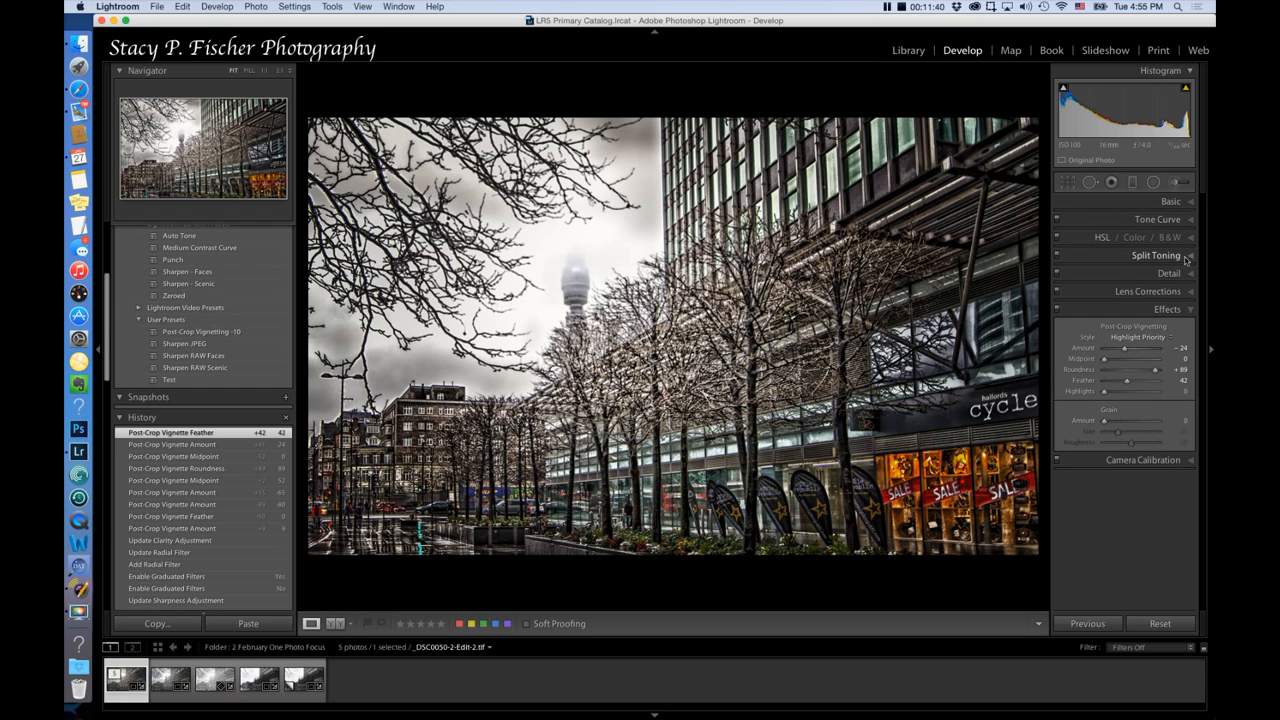
Raise Exposure to +0.25, then compare with the original copy's pre-crop history
left_click(1170, 201)
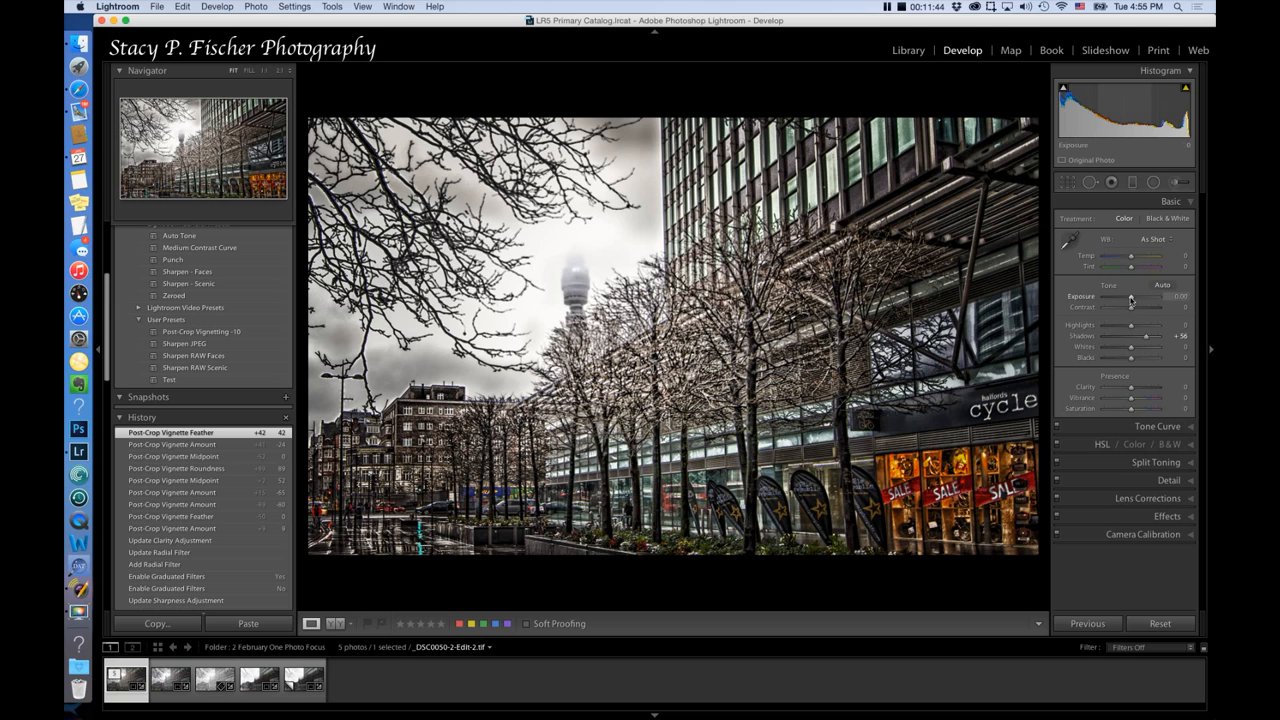
left_click_drag(1130, 296, 1140, 296)
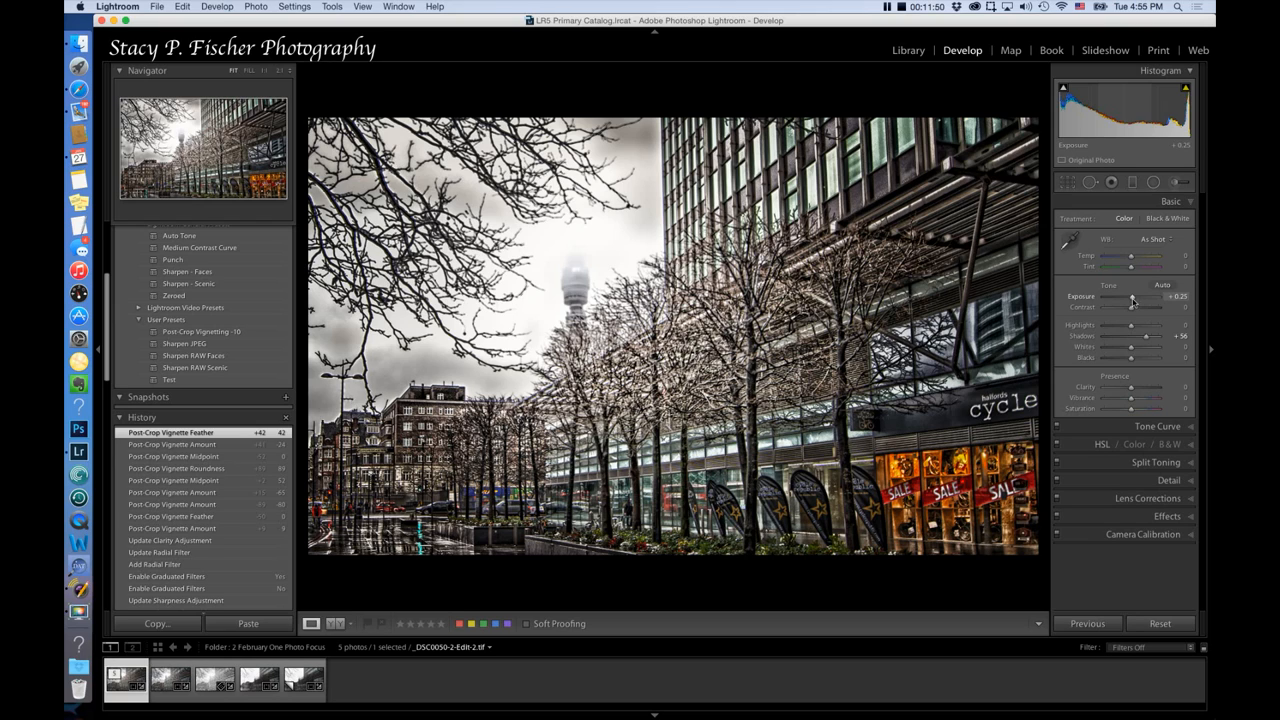
left_click(1132, 296)
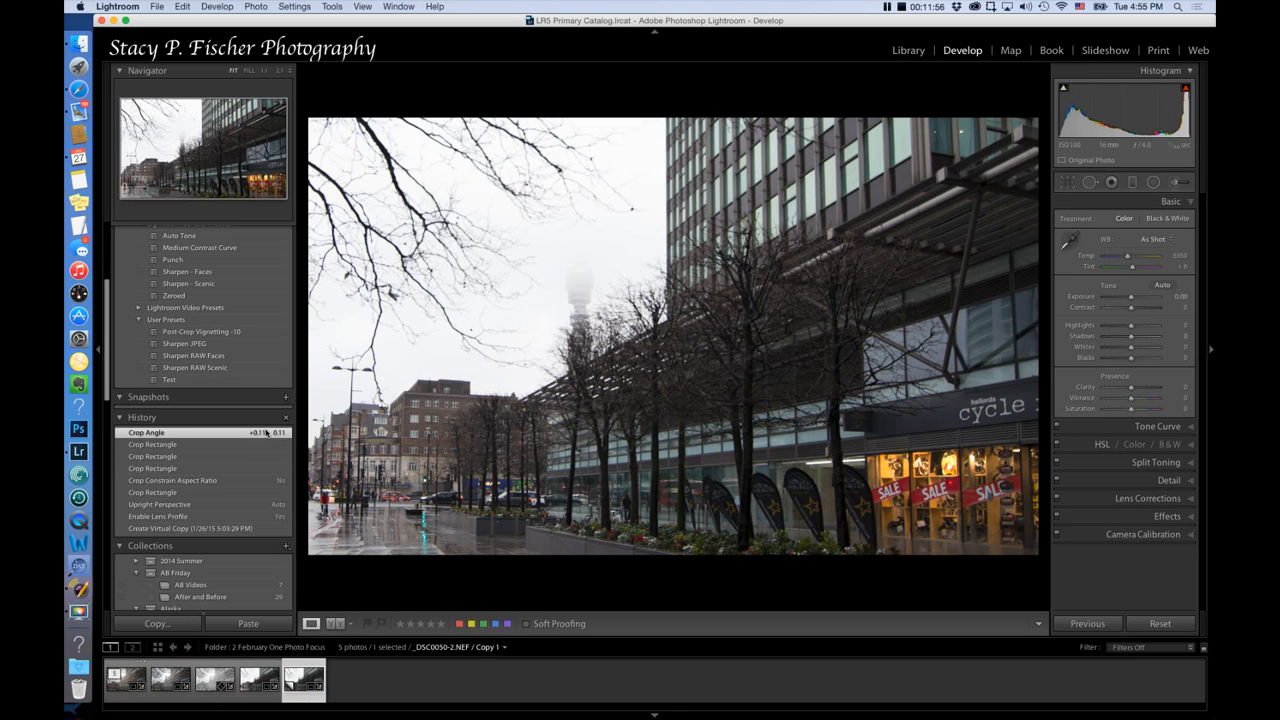
left_click(190, 528)
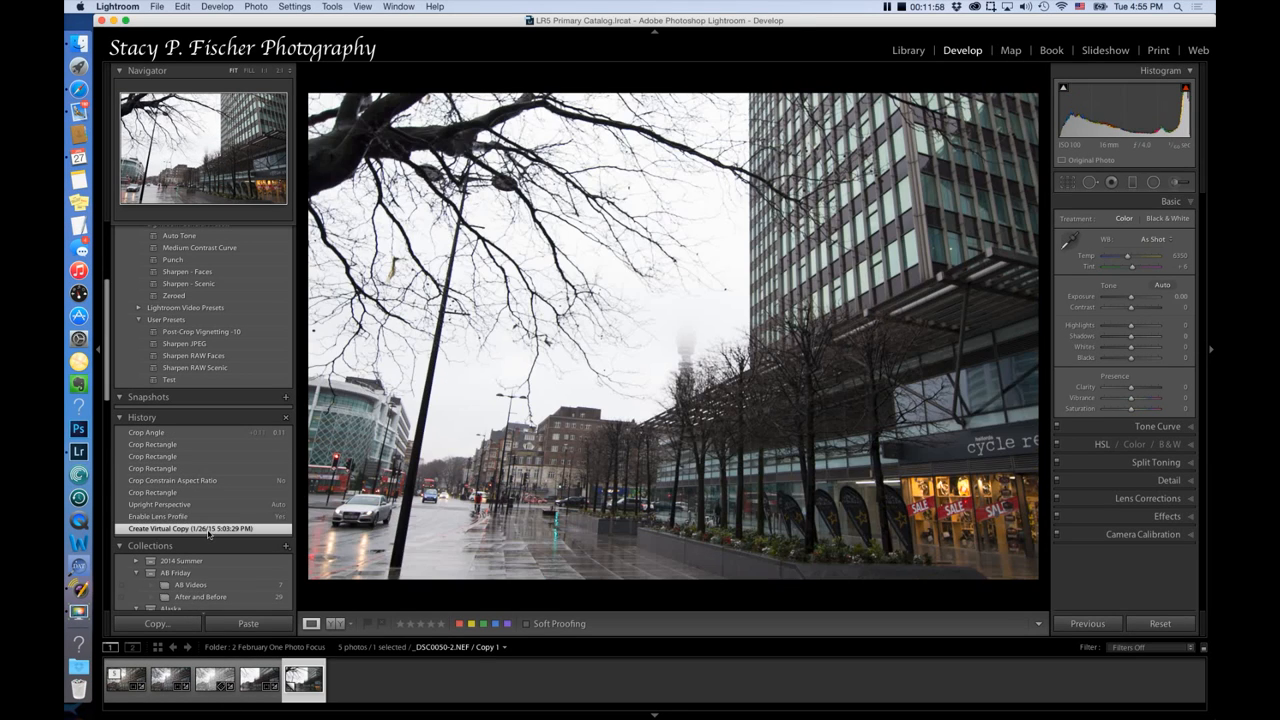
left_click(124, 680)
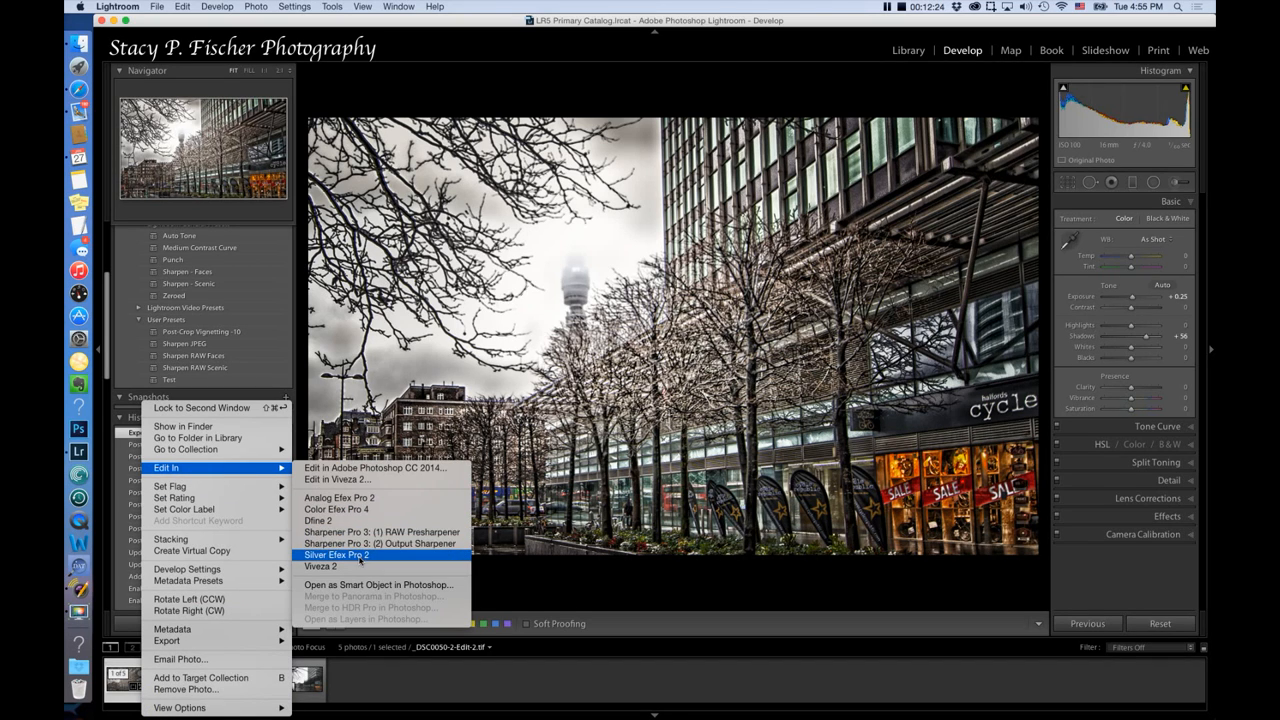
Edit a copy with Lightroom adjustments in Silver Efex Pro 2
left_click(336, 554)
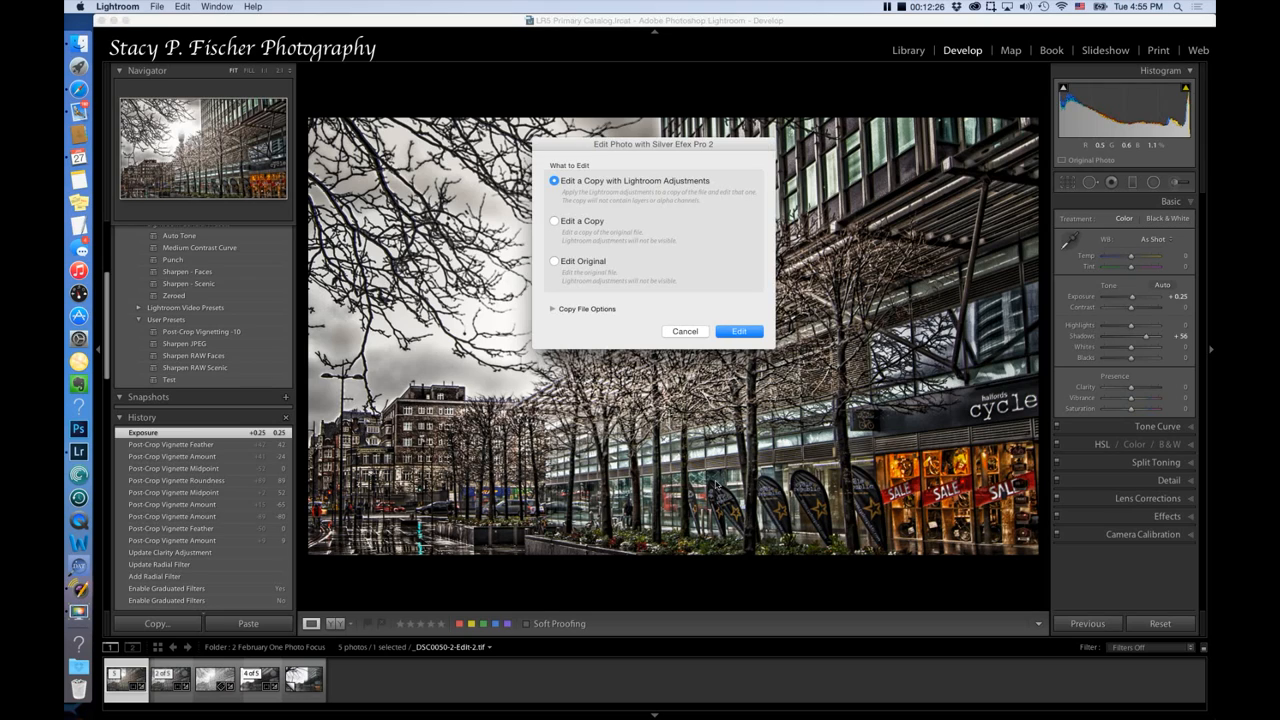
left_click(739, 331)
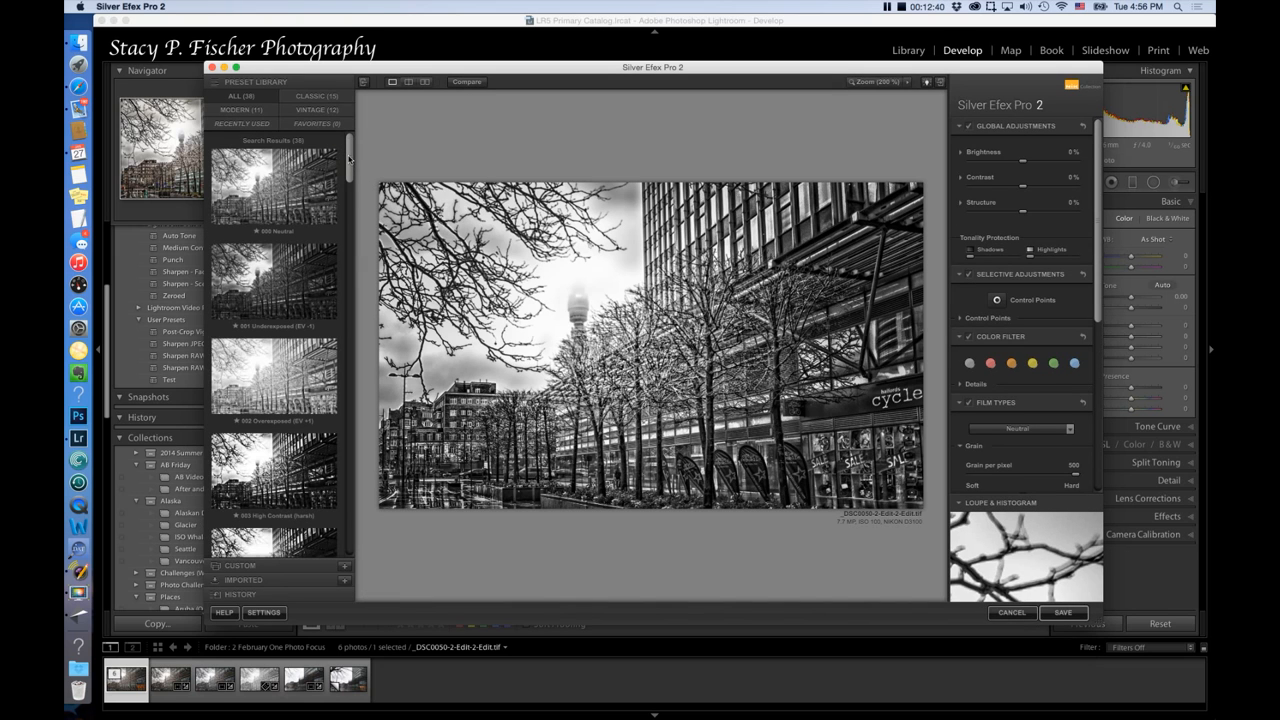
Apply the 008 High Key 2 preset, save, and view the new version in Lightroom
scroll("down", 3)
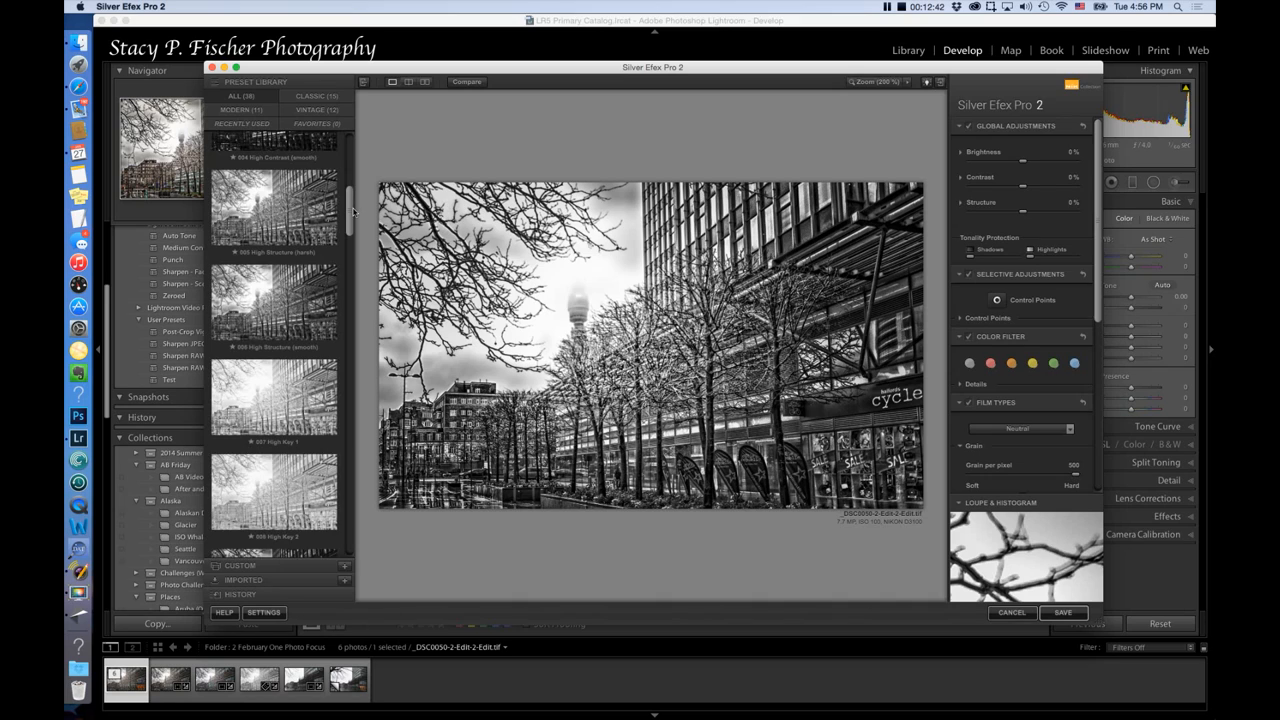
scroll("down", 3)
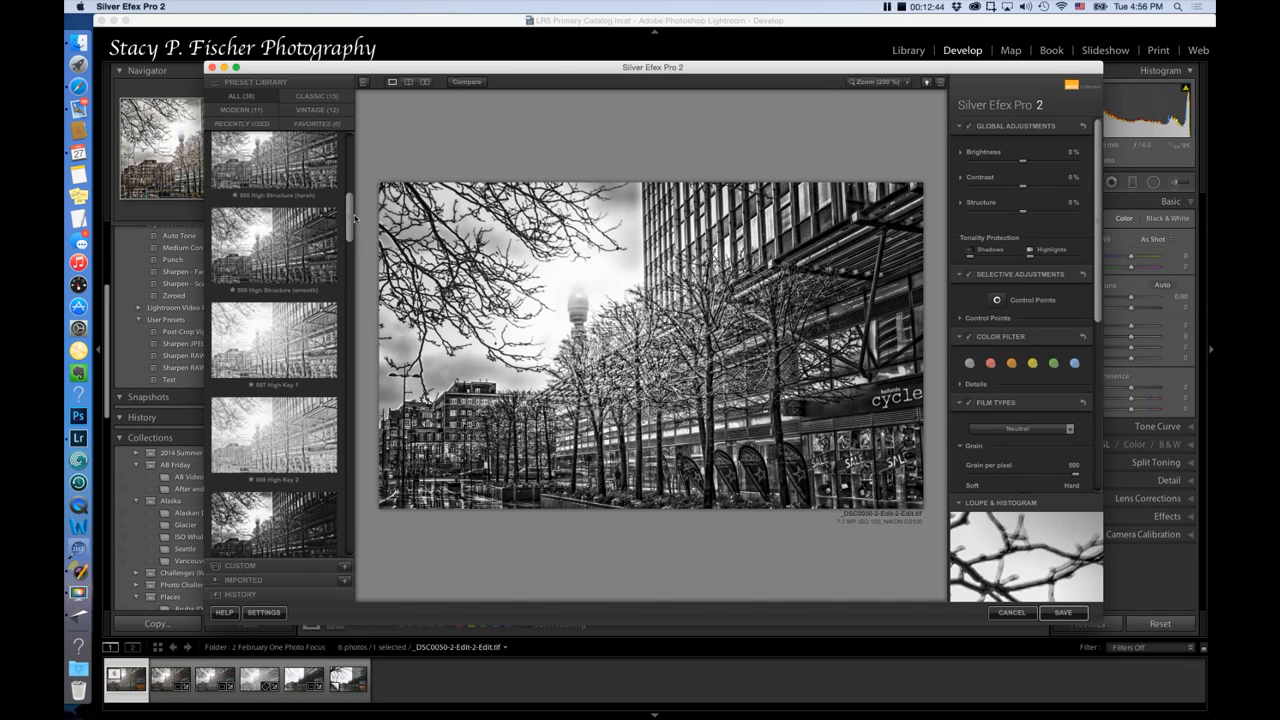
left_click(275, 435)
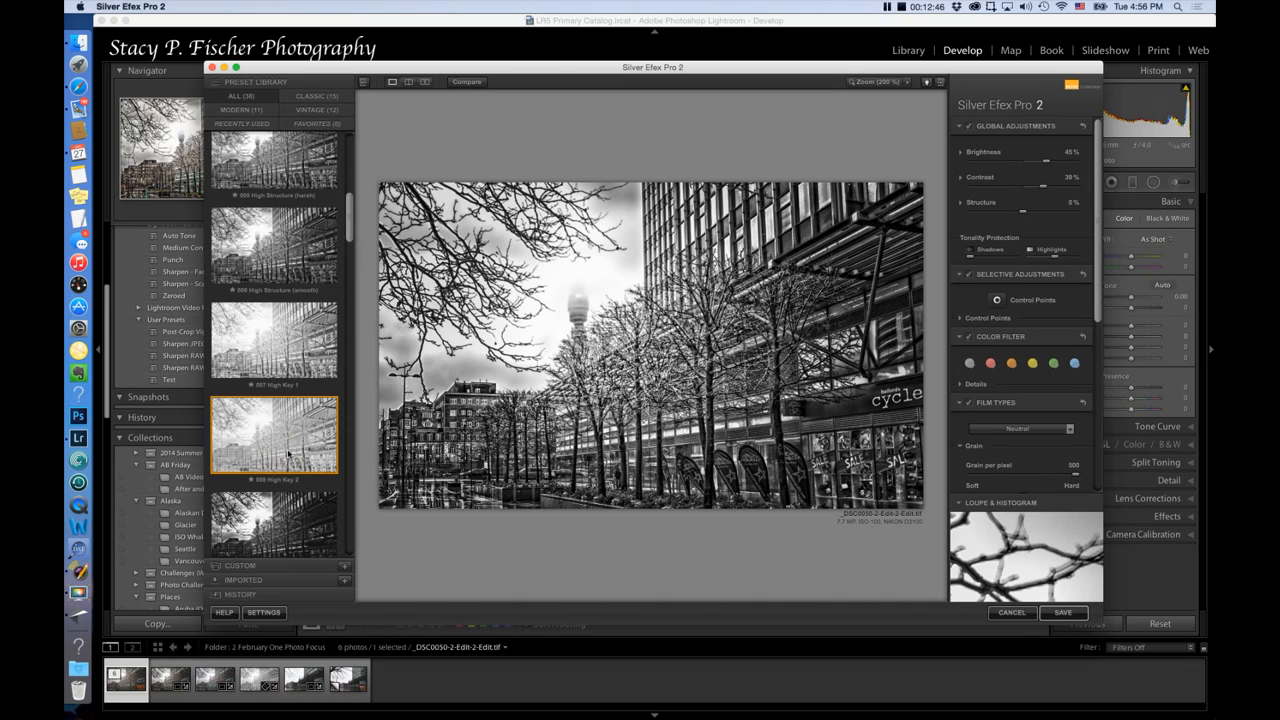
left_click(275, 435)
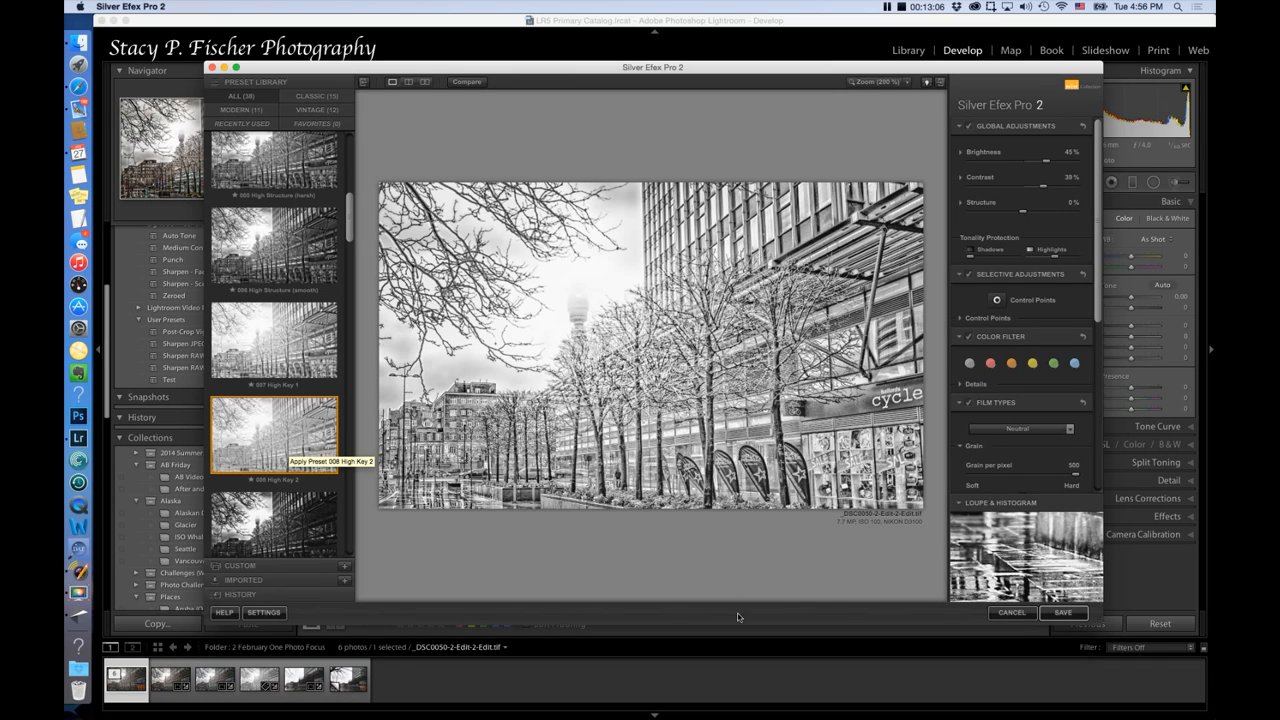
left_click(1062, 612)
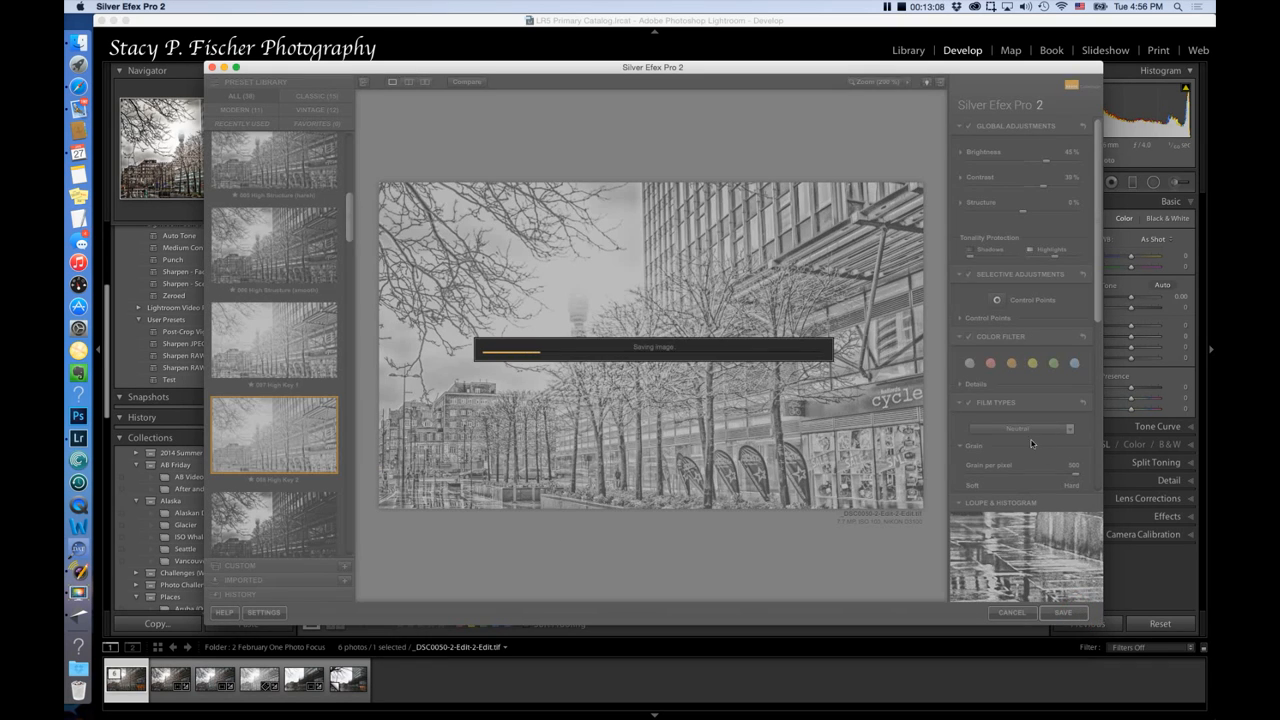
mouse_move(856, 467)
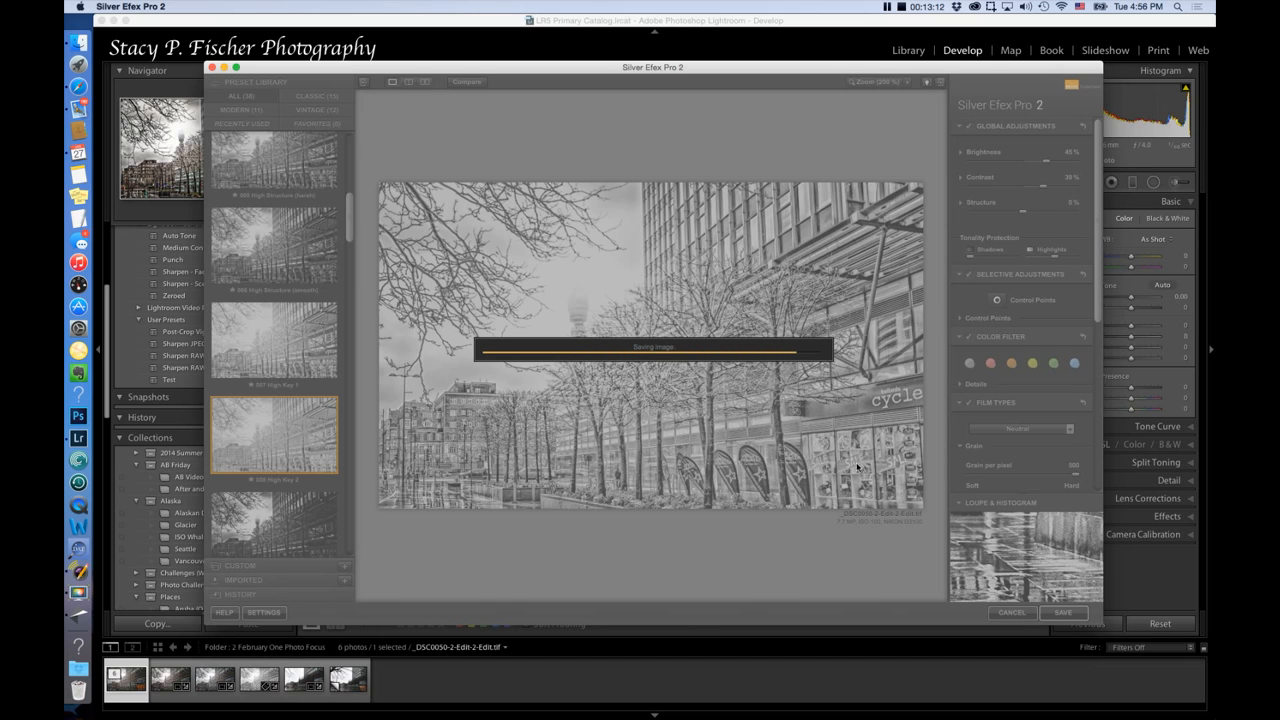
left_click(1063, 612)
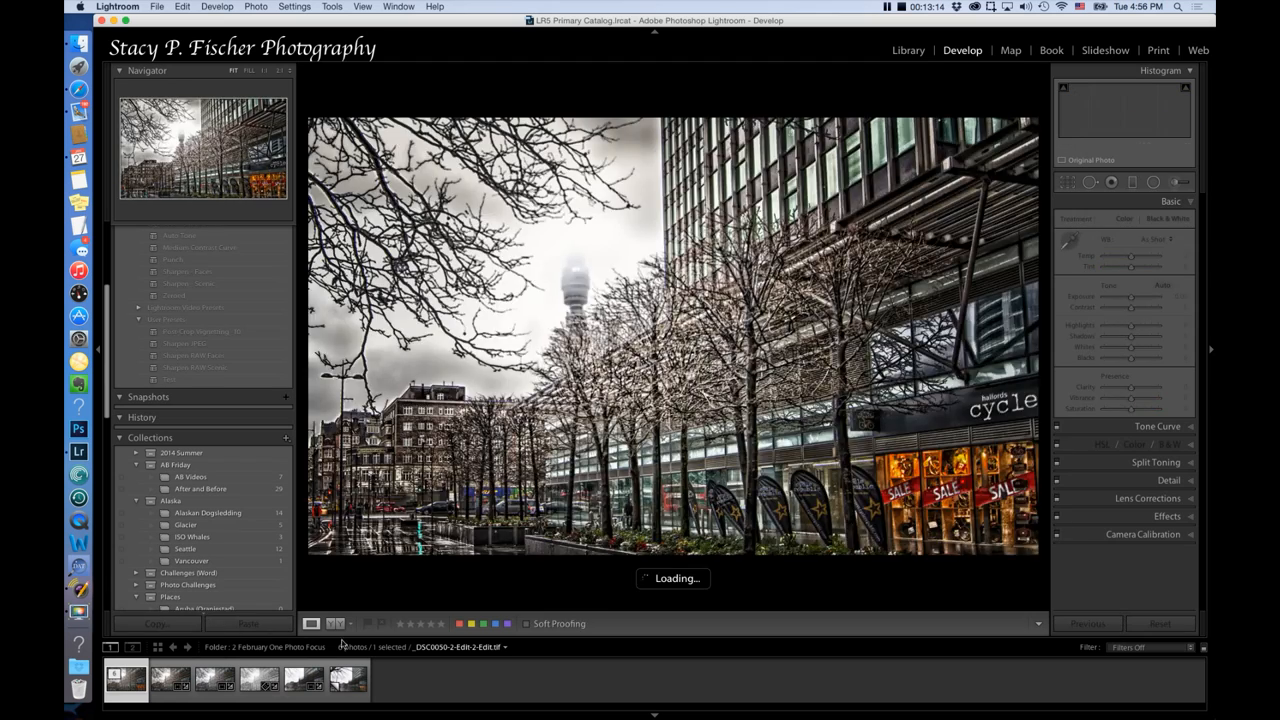
left_click(170, 679)
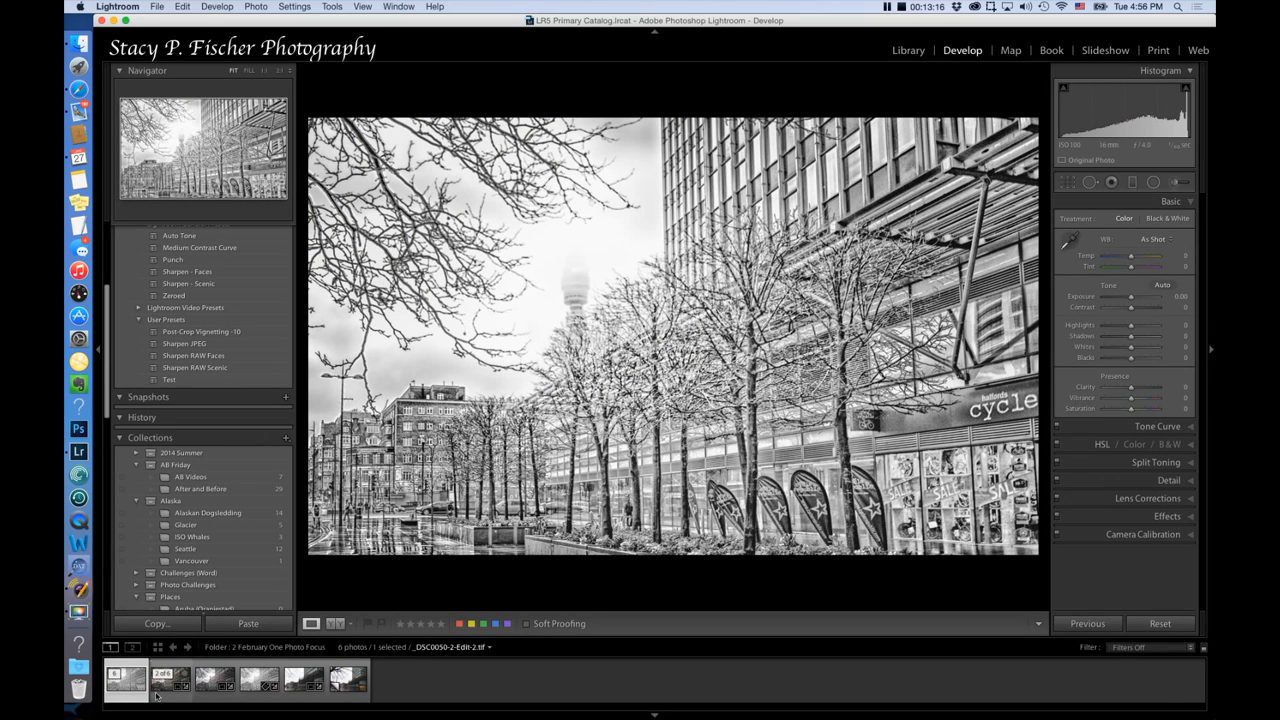